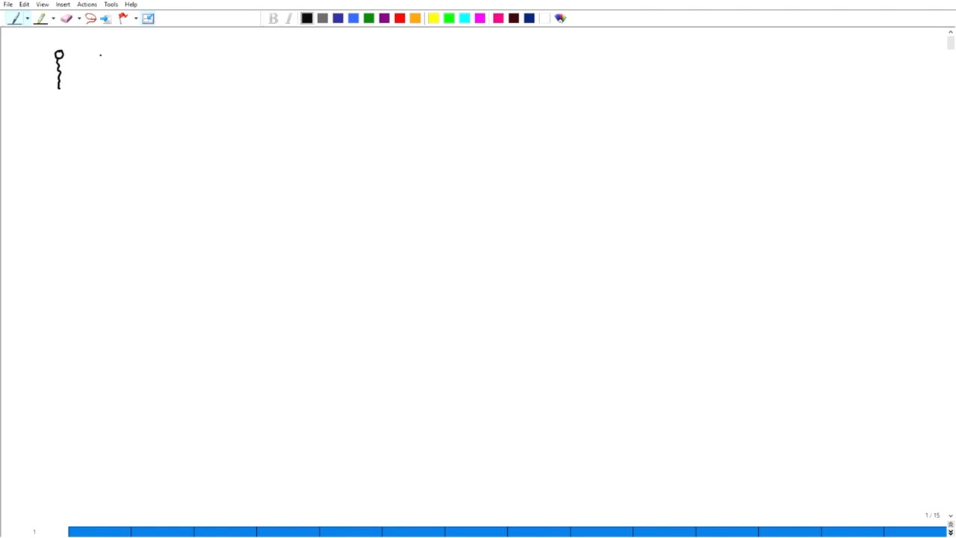
# Draw the second amphiphile: a round head with wavy tails.
pyautogui.moveTo(106, 51); pyautogui.dragTo(102, 58)
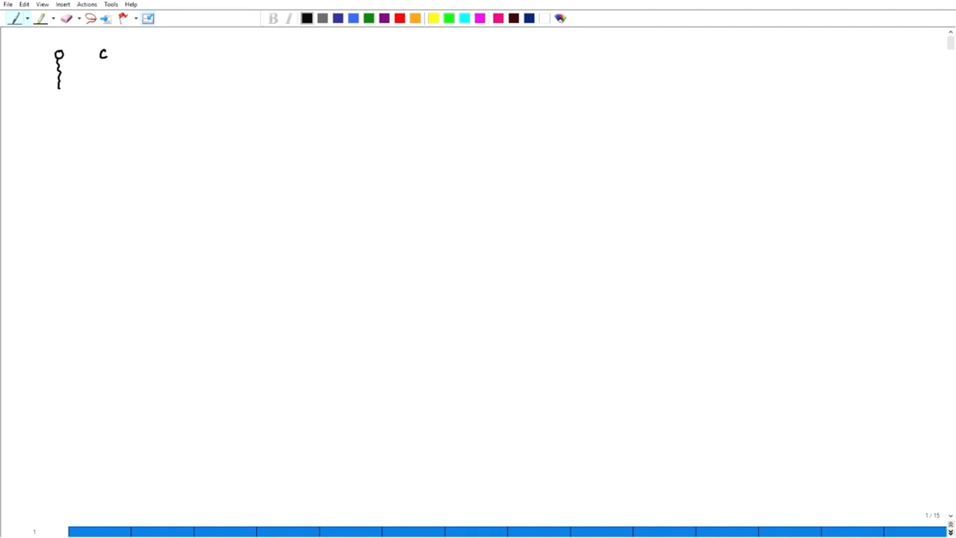
pyautogui.moveTo(103, 58); pyautogui.dragTo(102, 67)
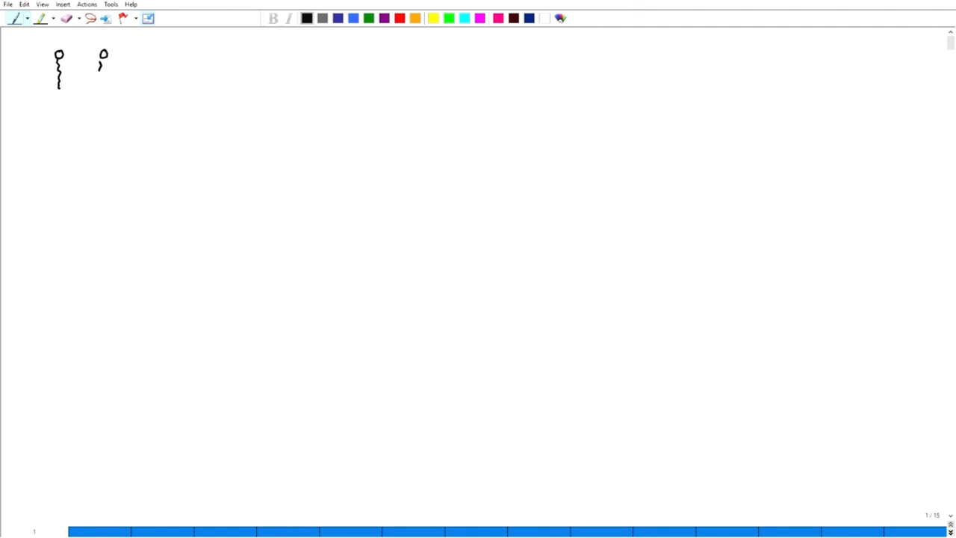
pyautogui.moveTo(103, 60); pyautogui.dragTo(101, 82)
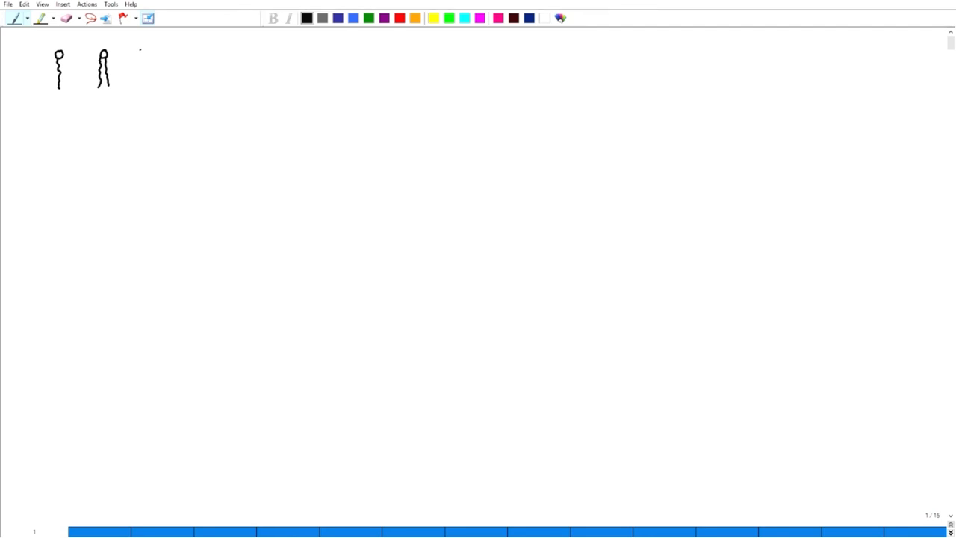
# Draw the third amphiphile with a head and splayed tails.
pyautogui.moveTo(139, 47); pyautogui.dragTo(137, 57)
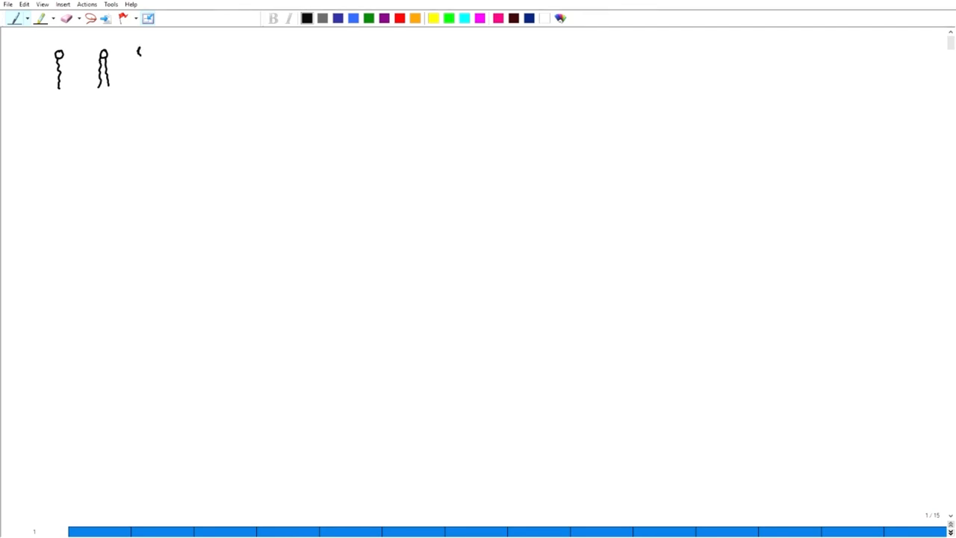
pyautogui.moveTo(137, 54); pyautogui.dragTo(142, 51)
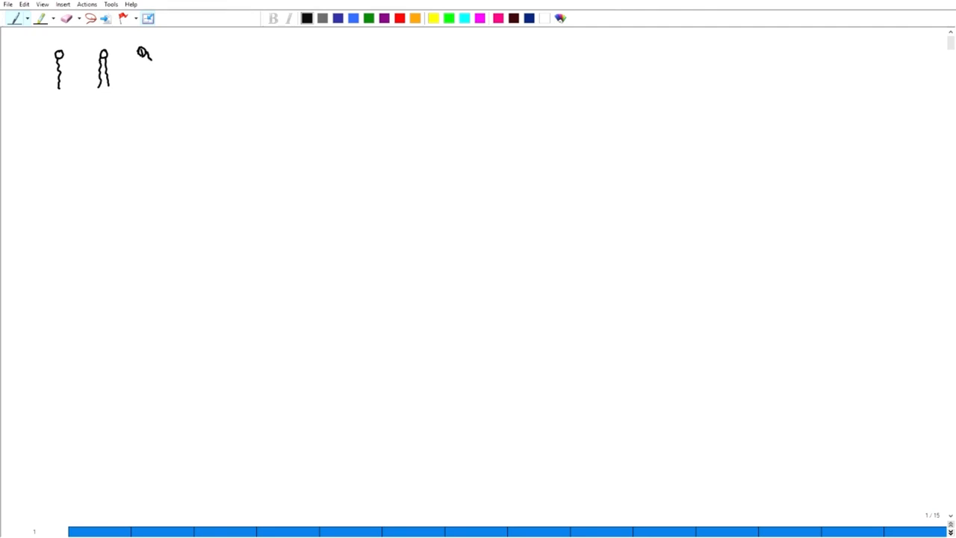
pyautogui.moveTo(146, 56); pyautogui.dragTo(159, 82)
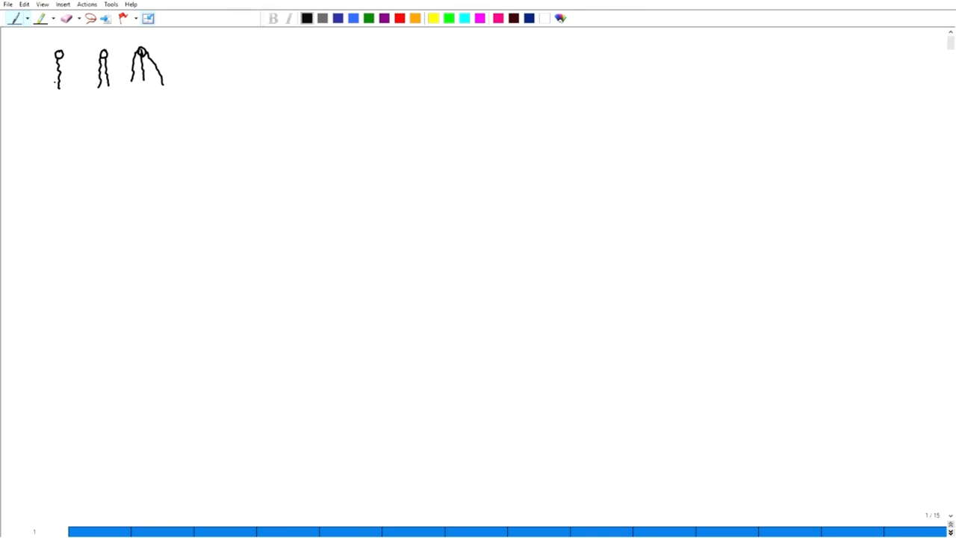
# Draw a brace under the first two amphiphile sketches to group them.
pyautogui.moveTo(53, 95); pyautogui.dragTo(66, 95)
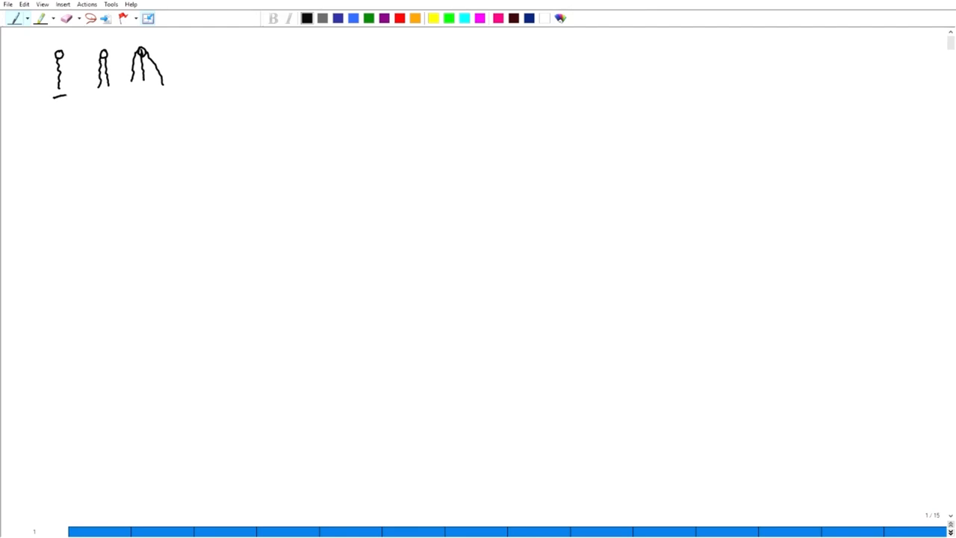
pyautogui.moveTo(62, 97); pyautogui.dragTo(112, 95)
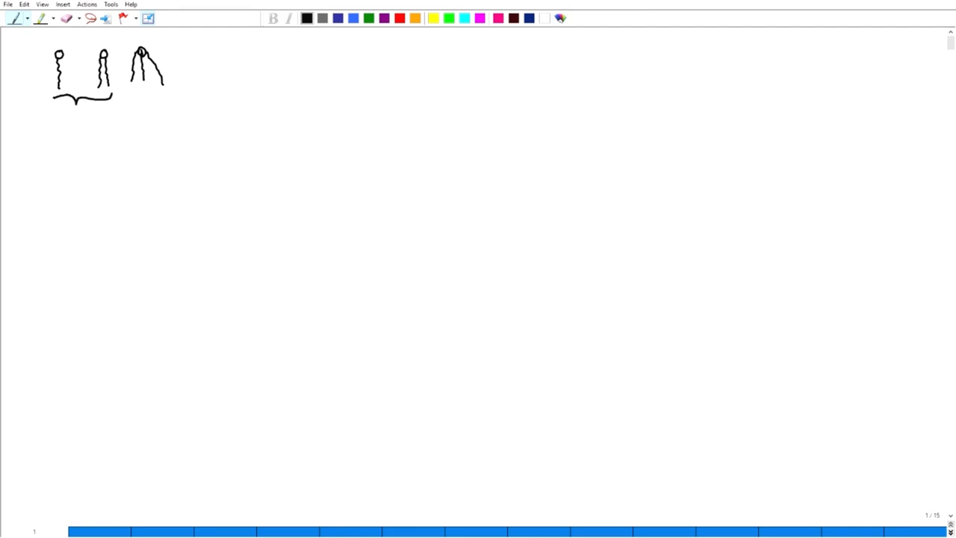
# Handwrite the heading 'Micelles and reverse micelles' below the brace.
pyautogui.click(59, 126)
pyautogui.write('M')
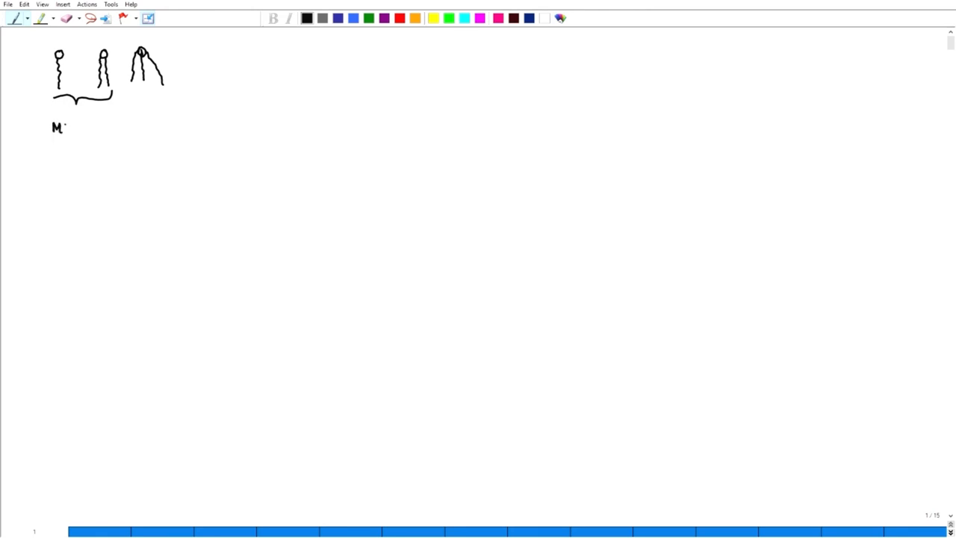
pyautogui.write('icelles and')
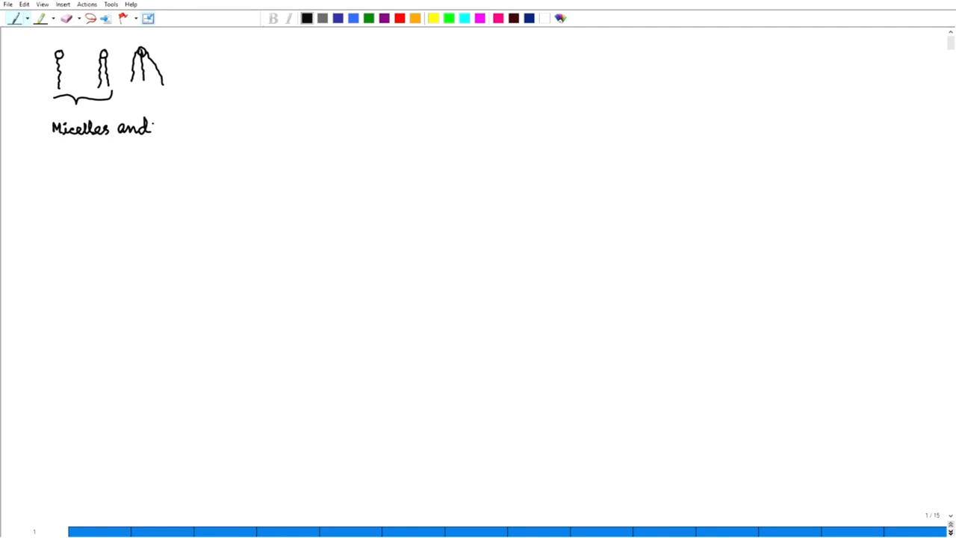
pyautogui.write('reve')
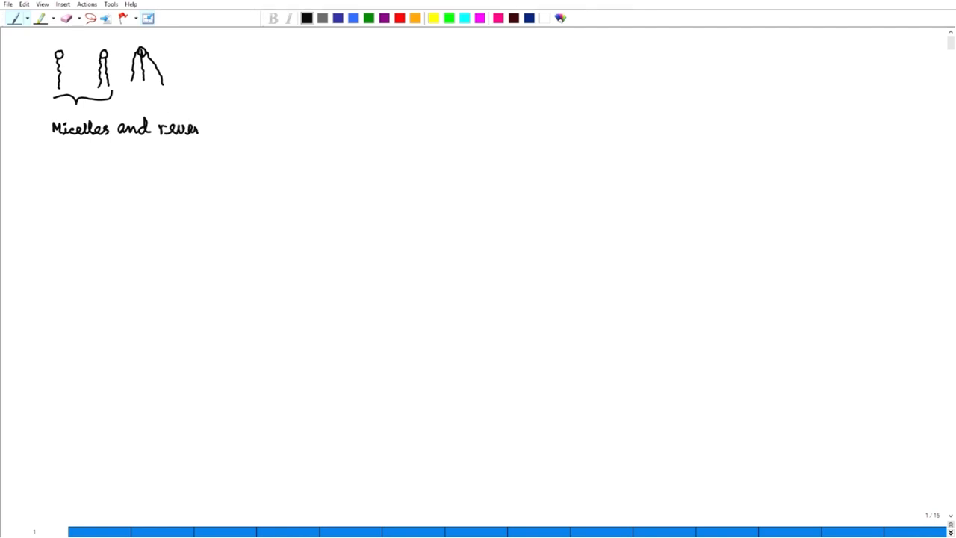
pyautogui.write('rse.')
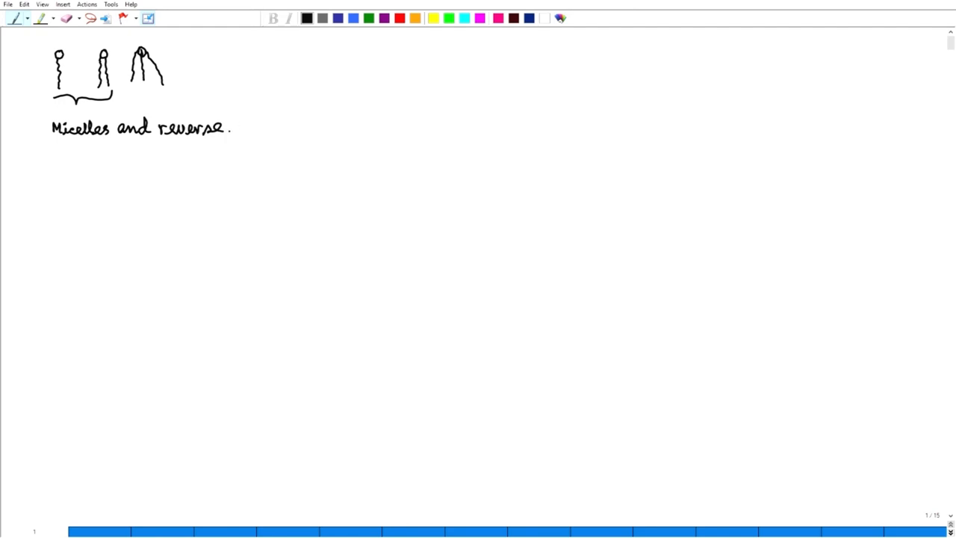
pyautogui.write('micell')
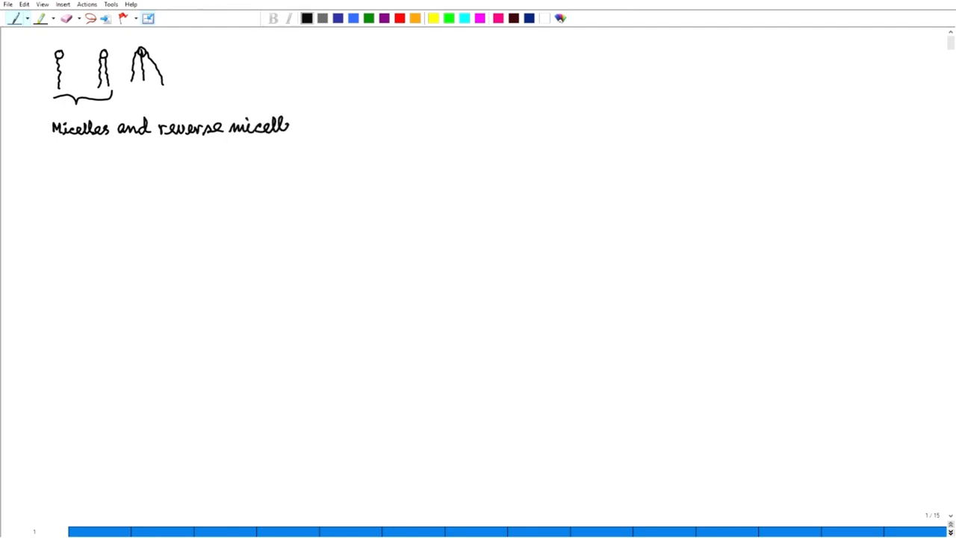
pyautogui.write('es.')
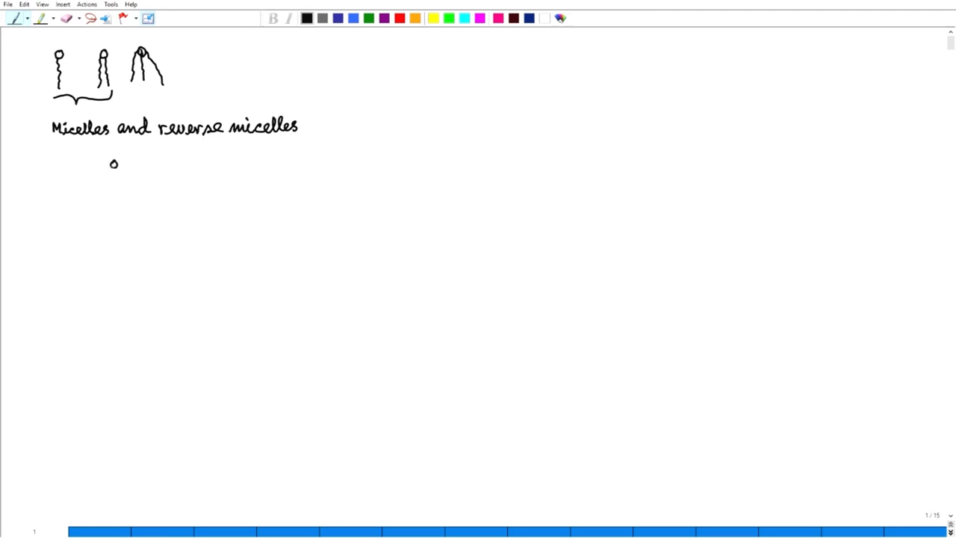
# Draw the upper and lower amphiphiles of the micelle, heads outward around a centre.
pyautogui.moveTo(114, 165); pyautogui.dragTo(113, 187)
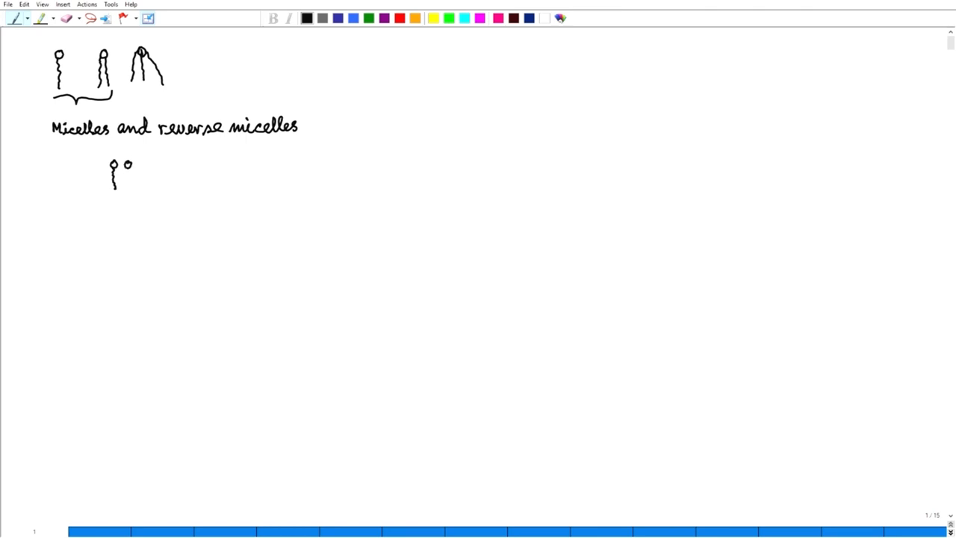
pyautogui.moveTo(127, 161); pyautogui.dragTo(126, 182)
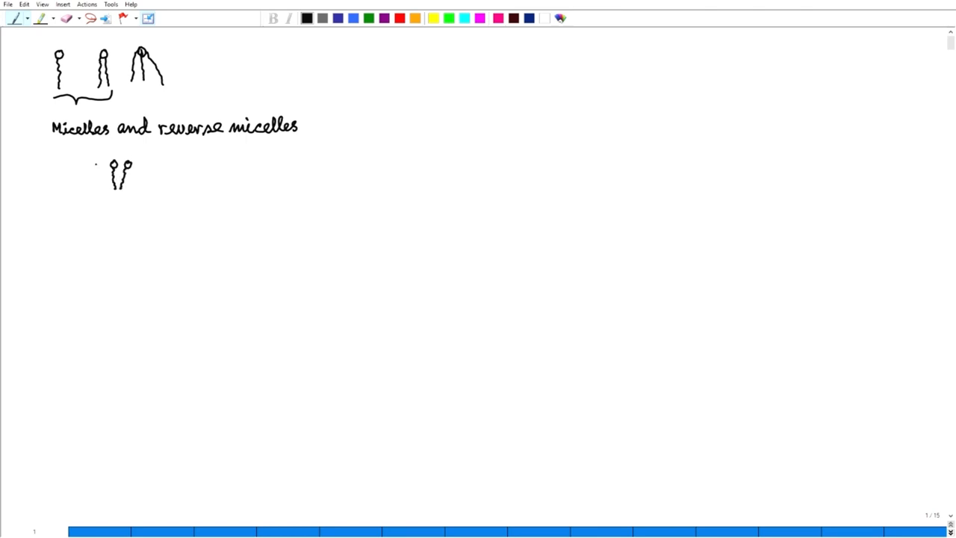
pyautogui.moveTo(96, 161); pyautogui.dragTo(95, 179)
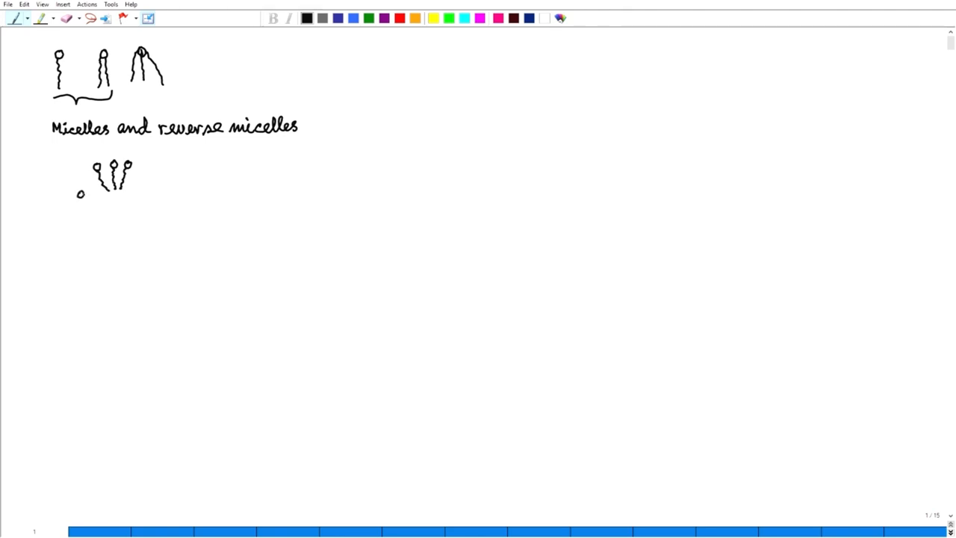
pyautogui.moveTo(77, 193); pyautogui.dragTo(112, 191)
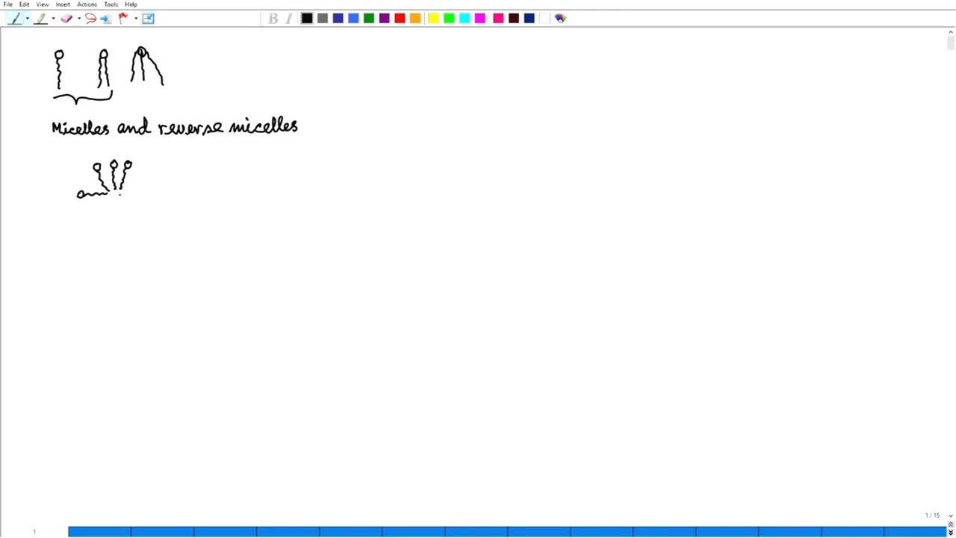
pyautogui.moveTo(122, 197); pyautogui.dragTo(122, 221)
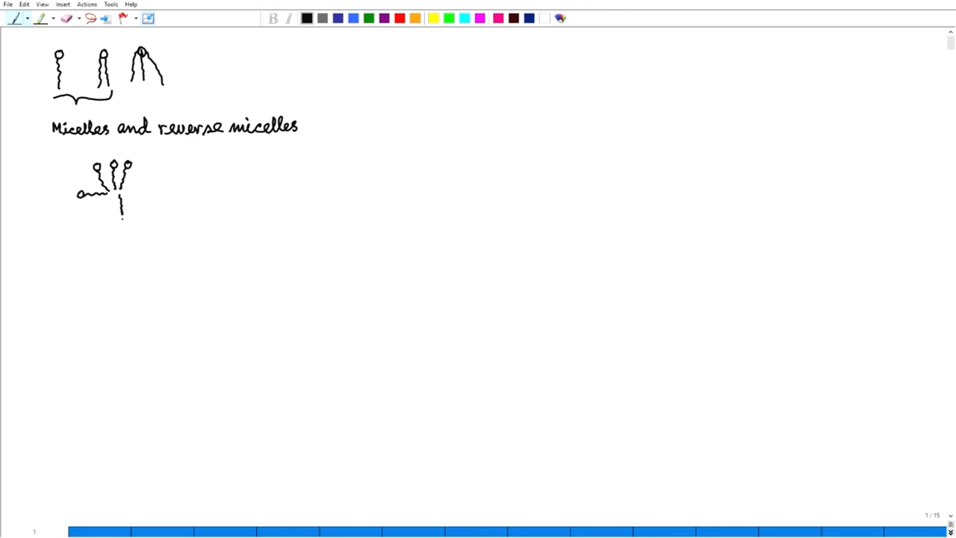
pyautogui.moveTo(120, 209); pyautogui.dragTo(126, 218)
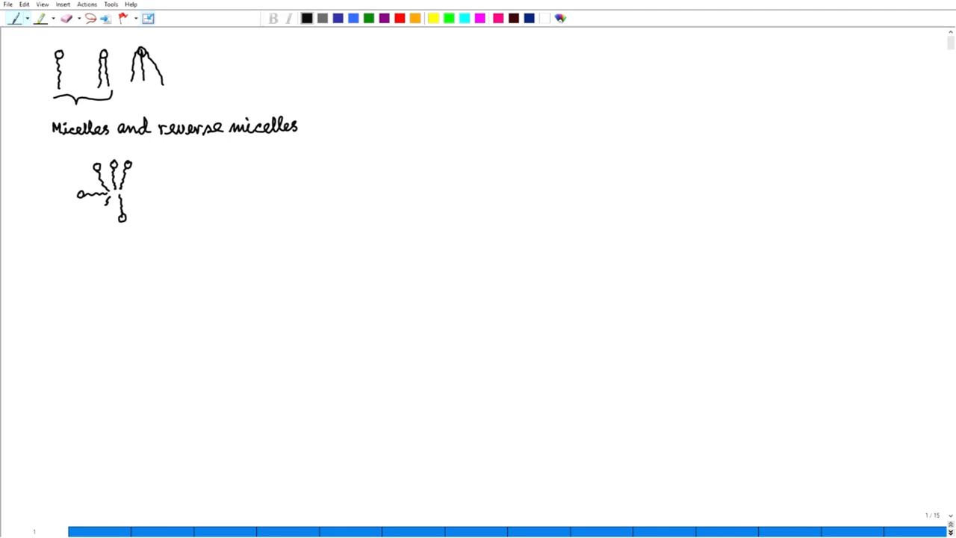
# Add the remaining amphiphiles to close the micelle ring on the left and right.
pyautogui.moveTo(108, 202); pyautogui.dragTo(91, 221)
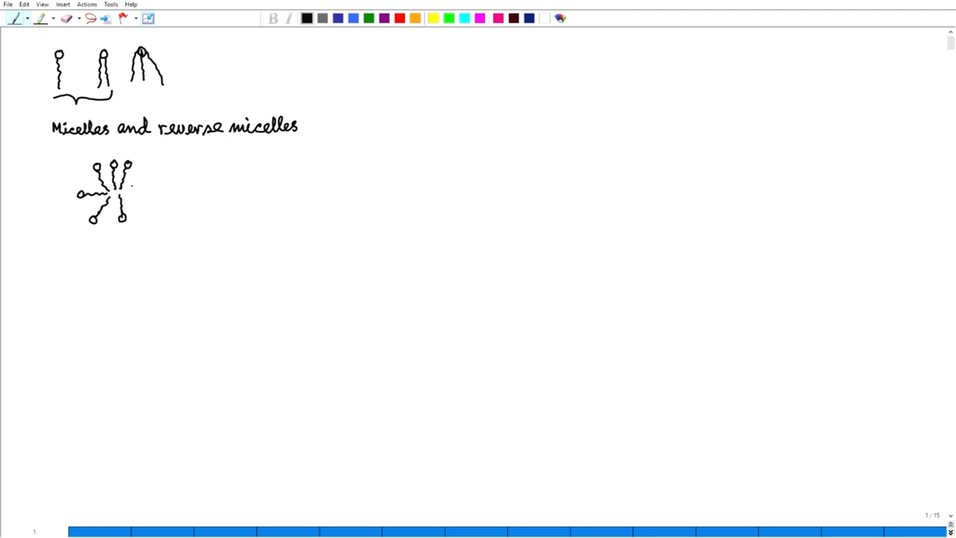
pyautogui.moveTo(127, 193); pyautogui.dragTo(145, 179)
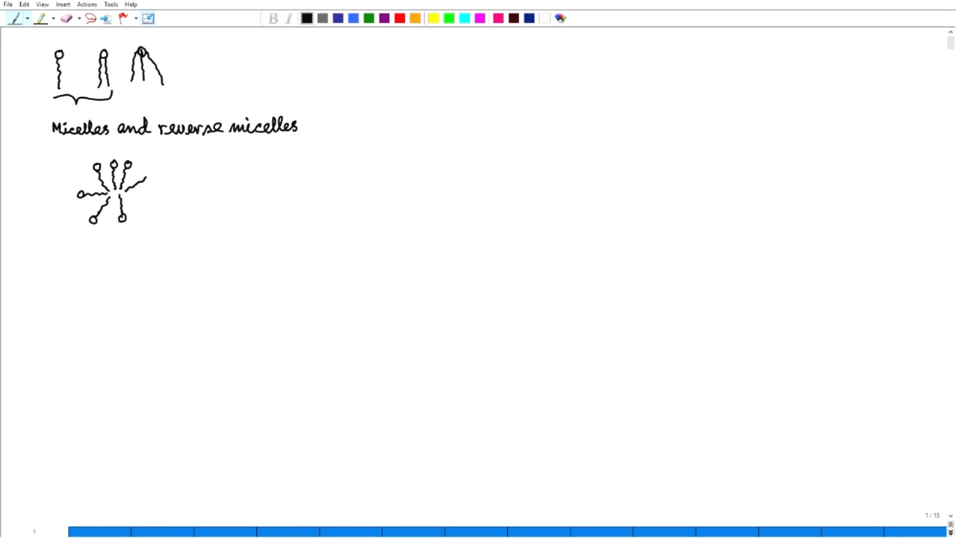
pyautogui.moveTo(135, 183); pyautogui.dragTo(150, 173)
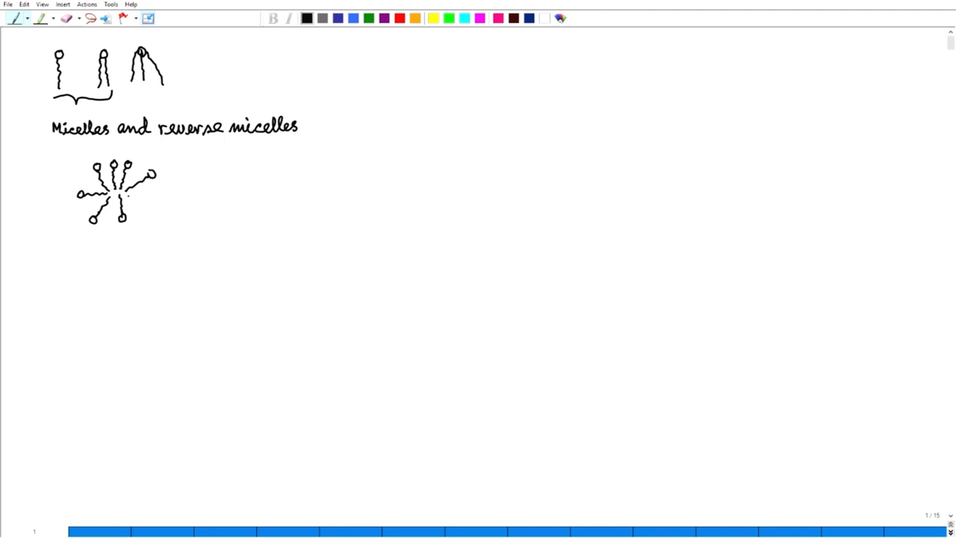
pyautogui.moveTo(128, 200); pyautogui.dragTo(152, 209)
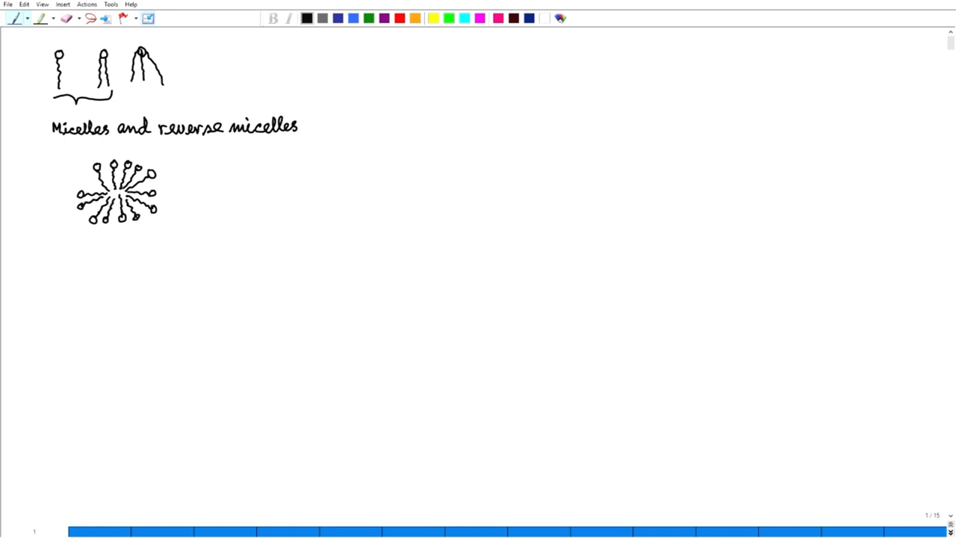
pyautogui.moveTo(81, 176); pyautogui.dragTo(88, 183)
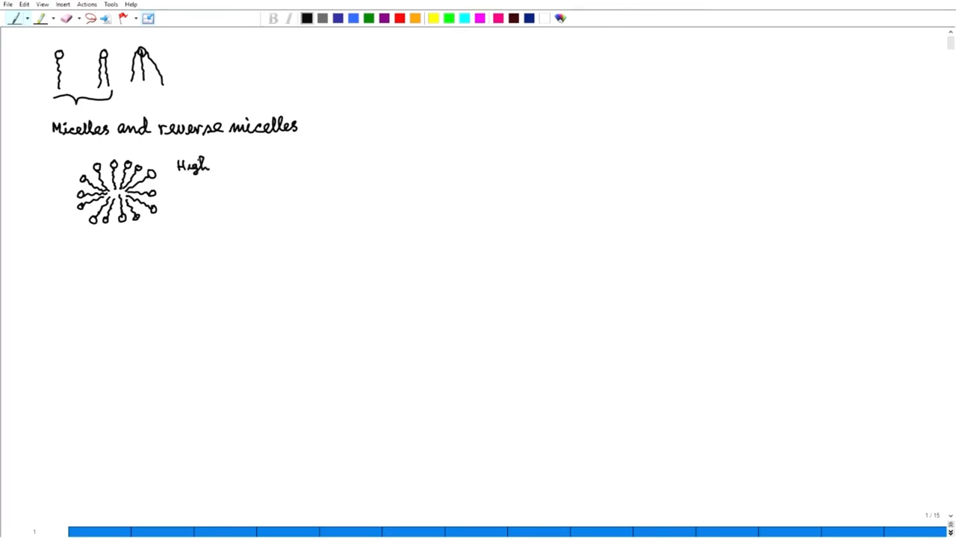
# Handwrite 'High polarity solvent' to the right of the micelle.
pyautogui.write('polarity solvent')
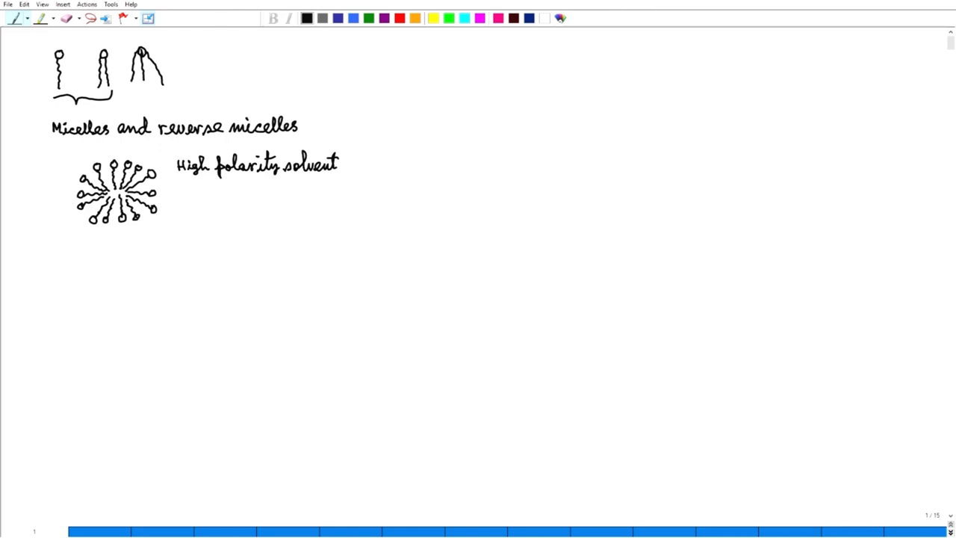
# Draw the upper amphiphiles of the reverse micelle with wavy tails outward.
pyautogui.click(113, 277)
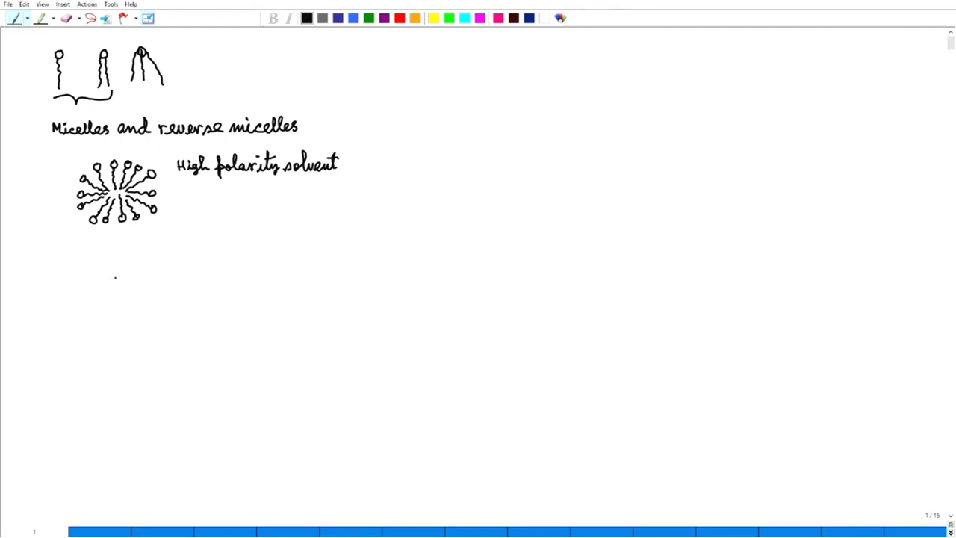
pyautogui.moveTo(115, 272); pyautogui.dragTo(117, 281)
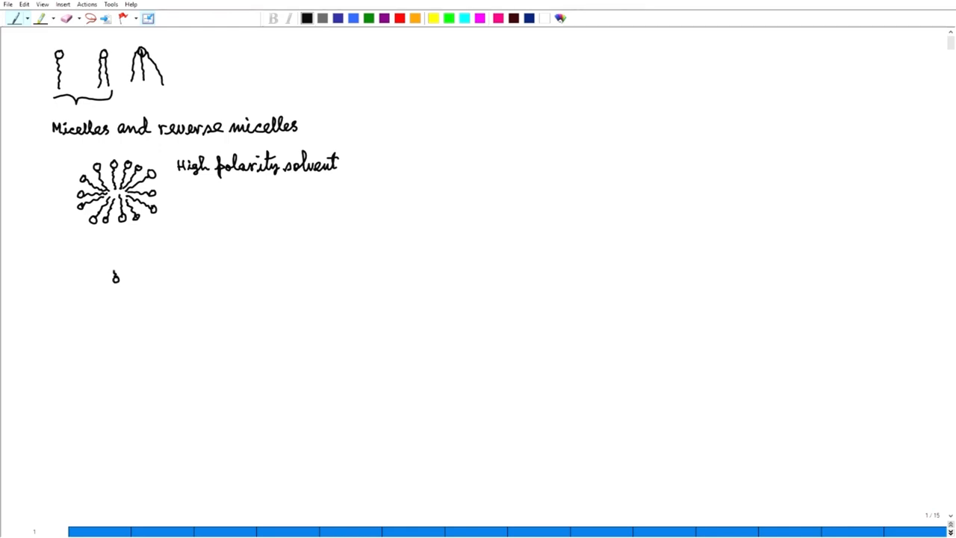
pyautogui.moveTo(112, 266); pyautogui.dragTo(125, 278)
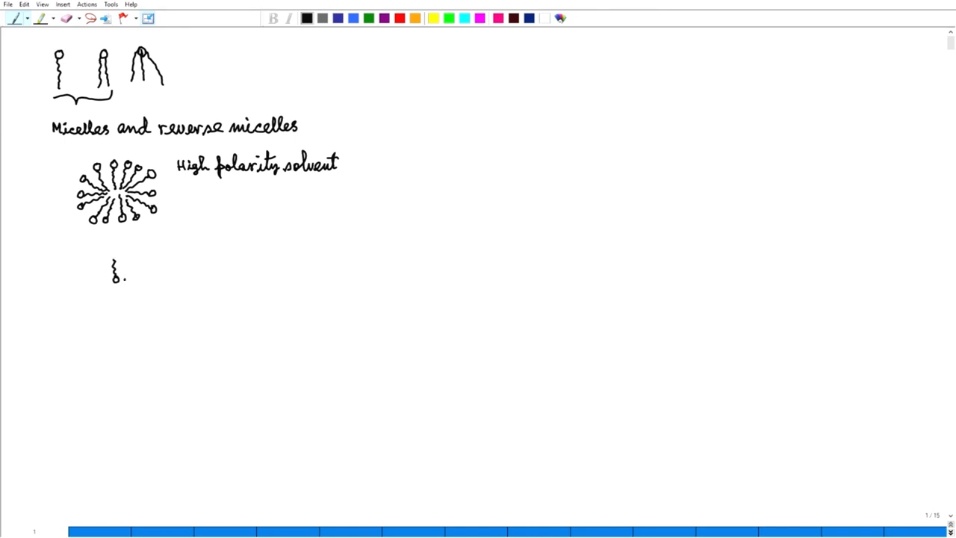
pyautogui.moveTo(120, 266); pyautogui.dragTo(132, 281)
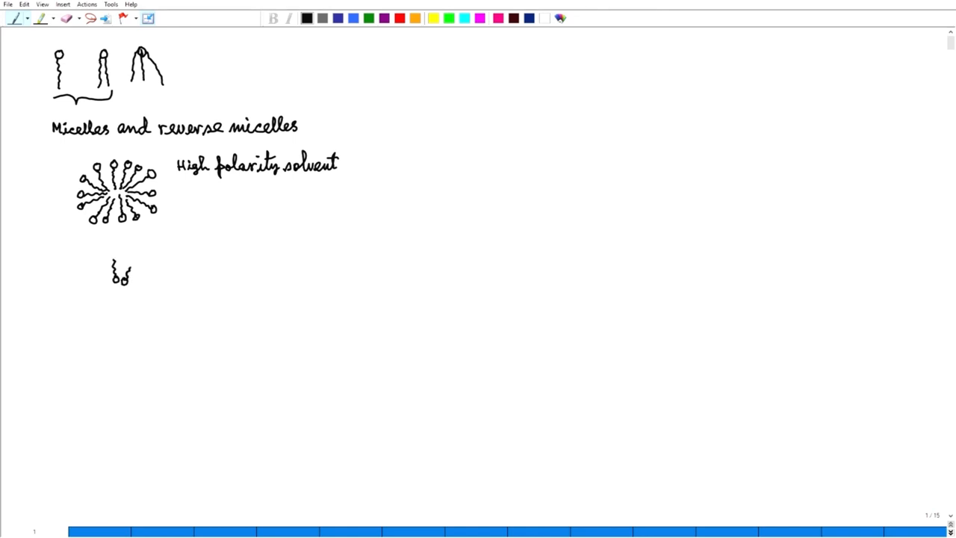
pyautogui.moveTo(131, 269); pyautogui.dragTo(105, 287)
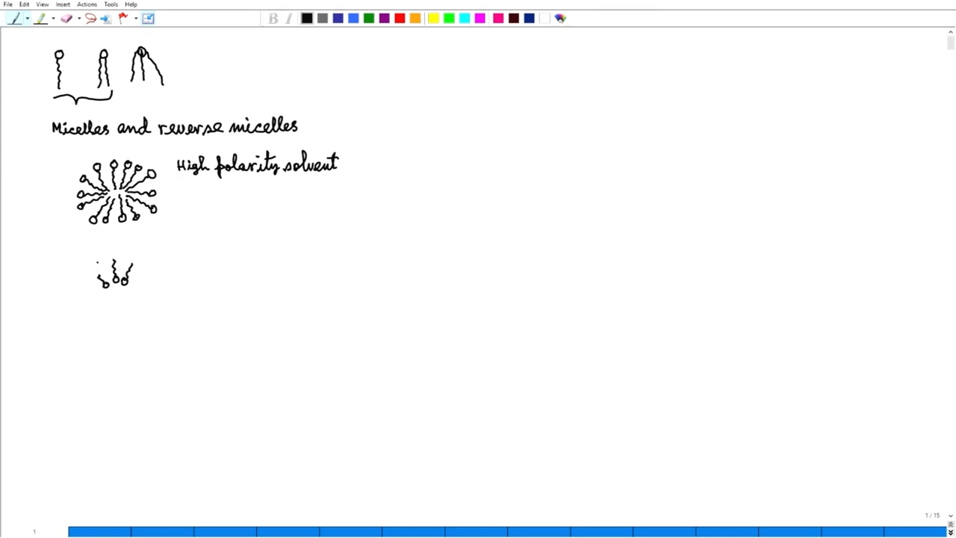
pyautogui.moveTo(96, 266); pyautogui.dragTo(94, 275)
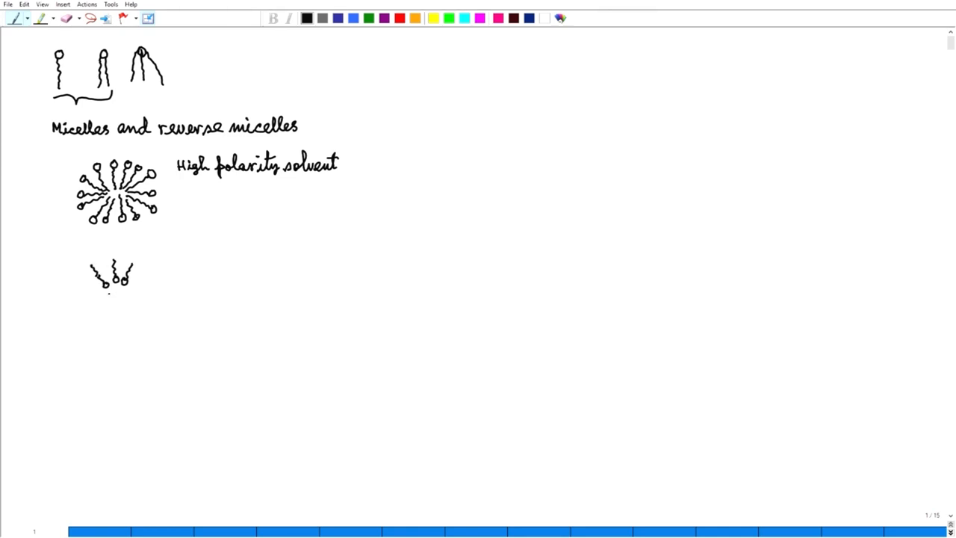
# Fill in the lower strands to complete the ring of tails around the core.
pyautogui.moveTo(89, 302); pyautogui.dragTo(112, 299)
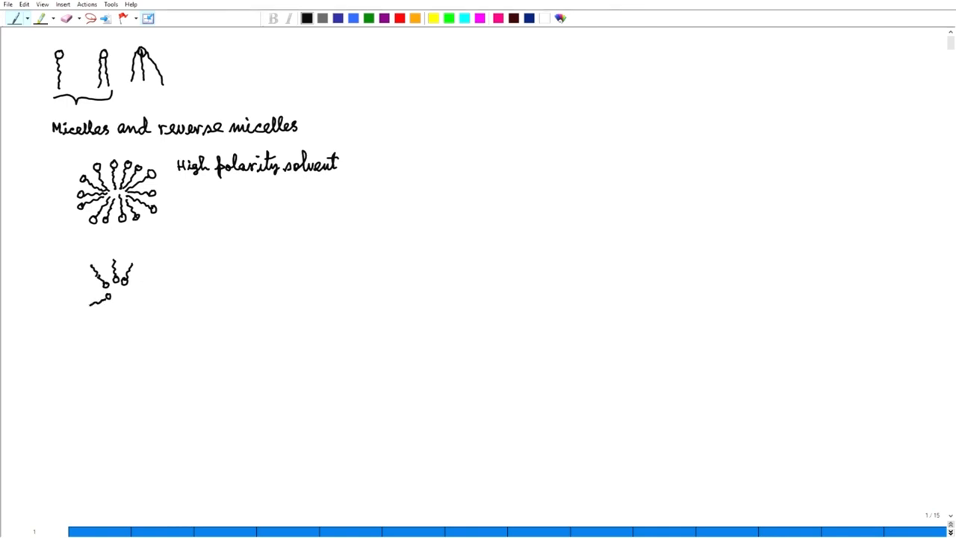
pyautogui.moveTo(97, 299); pyautogui.dragTo(117, 299)
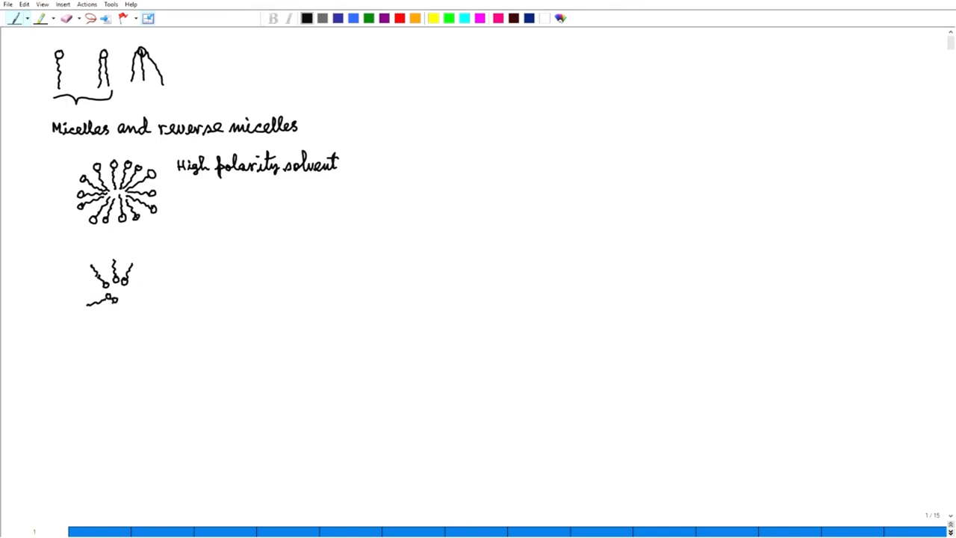
pyautogui.moveTo(104, 302); pyautogui.dragTo(126, 299)
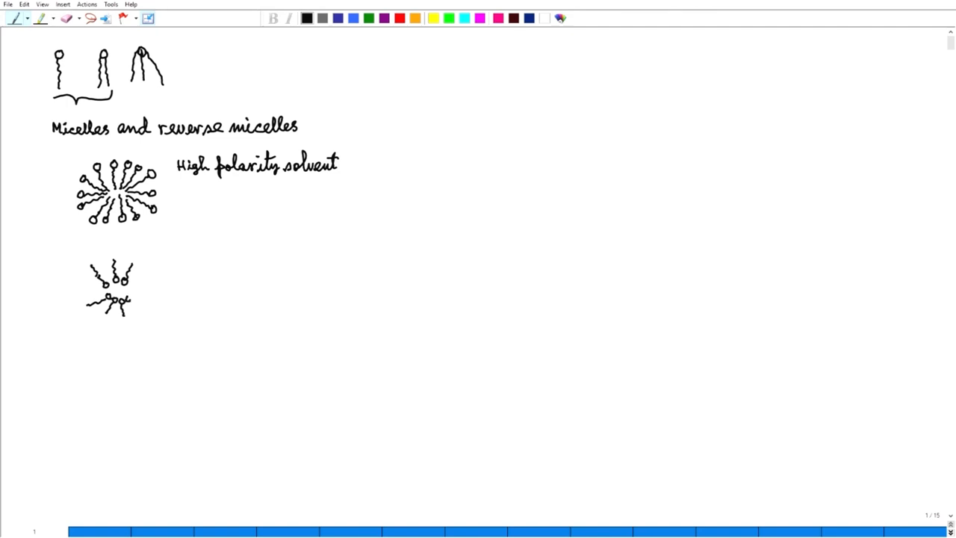
pyautogui.moveTo(127, 302); pyautogui.dragTo(146, 306)
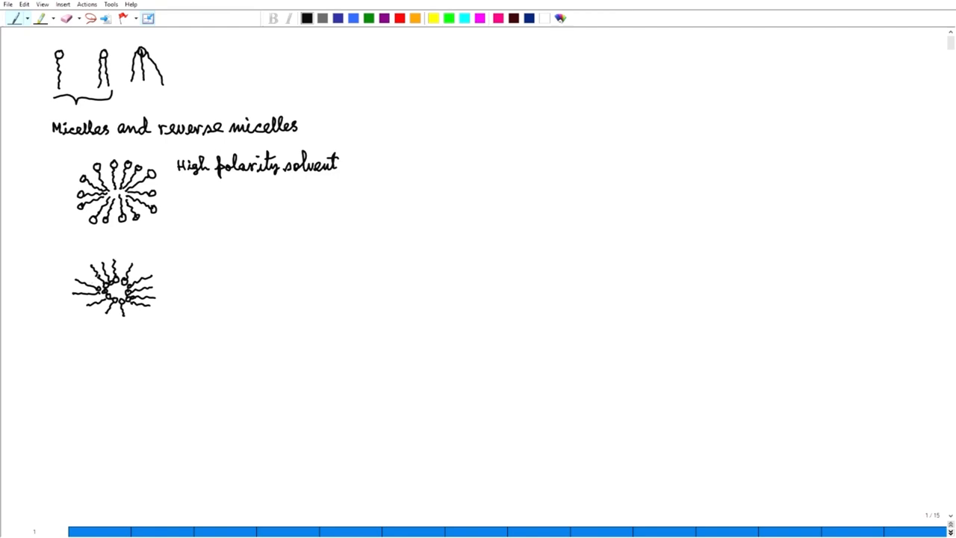
# Handwrite 'Low polarity solvent' beside the reverse micelle sketch.
pyautogui.click(114, 328)
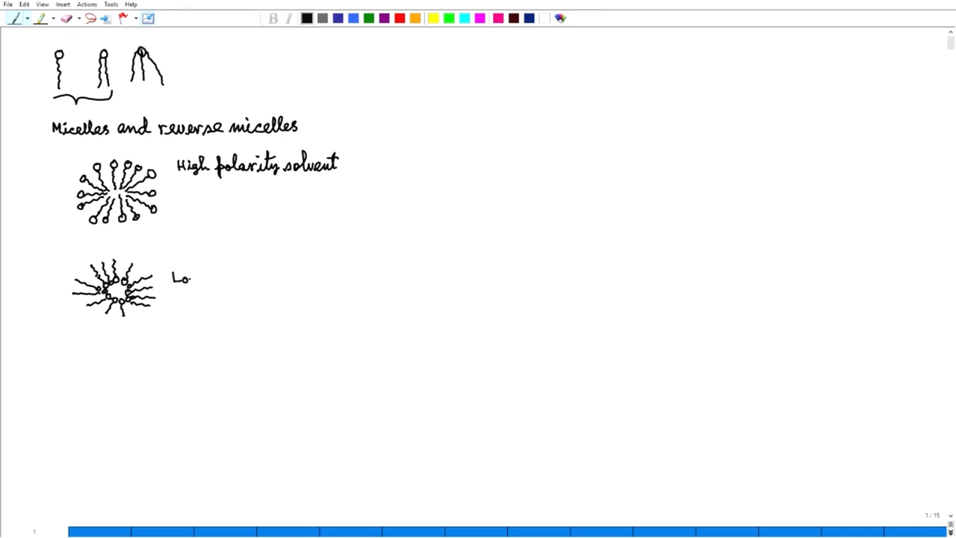
pyautogui.write('w polarity')
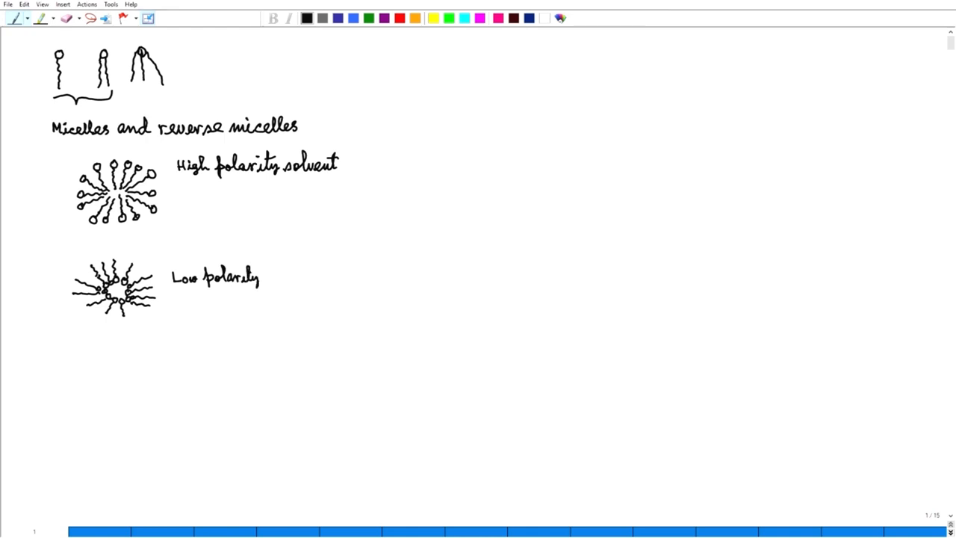
pyautogui.write('r')
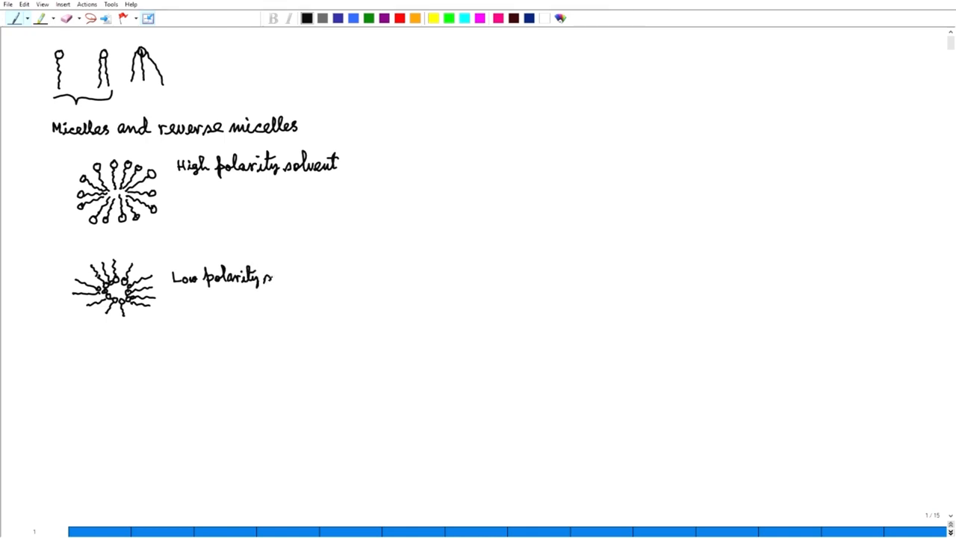
pyautogui.write('solv')
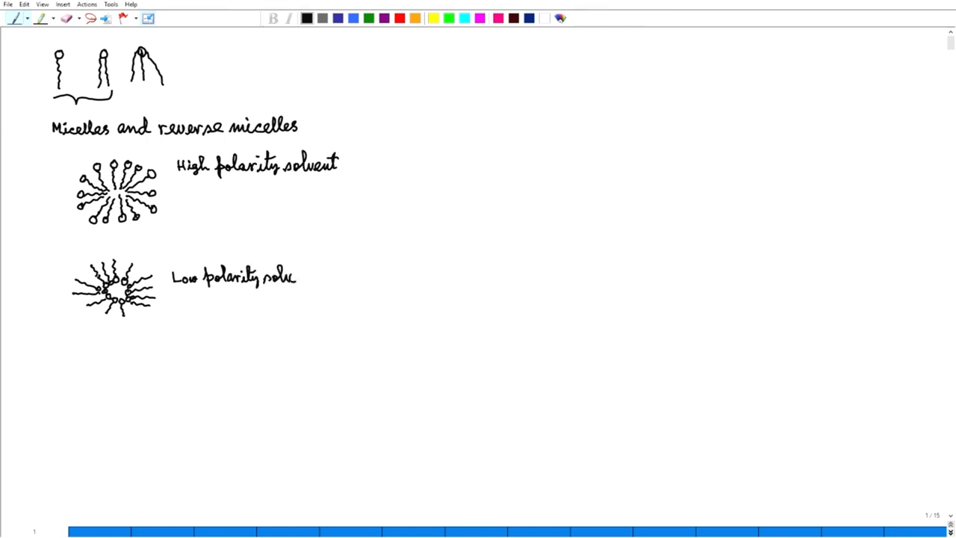
pyautogui.write('ent')
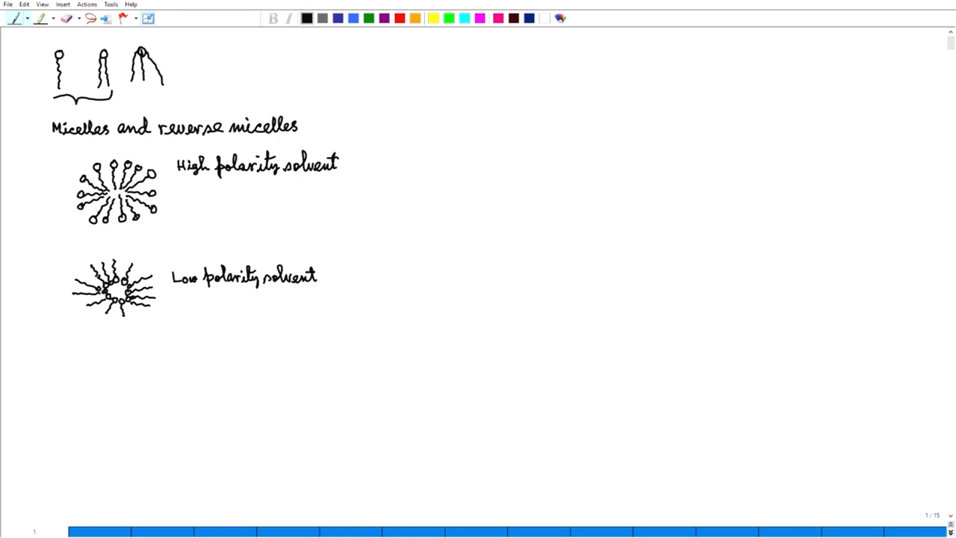
# Draw the left strand of the macrocycle from the top N through oxygens to the bottom N.
pyautogui.click(455, 72)
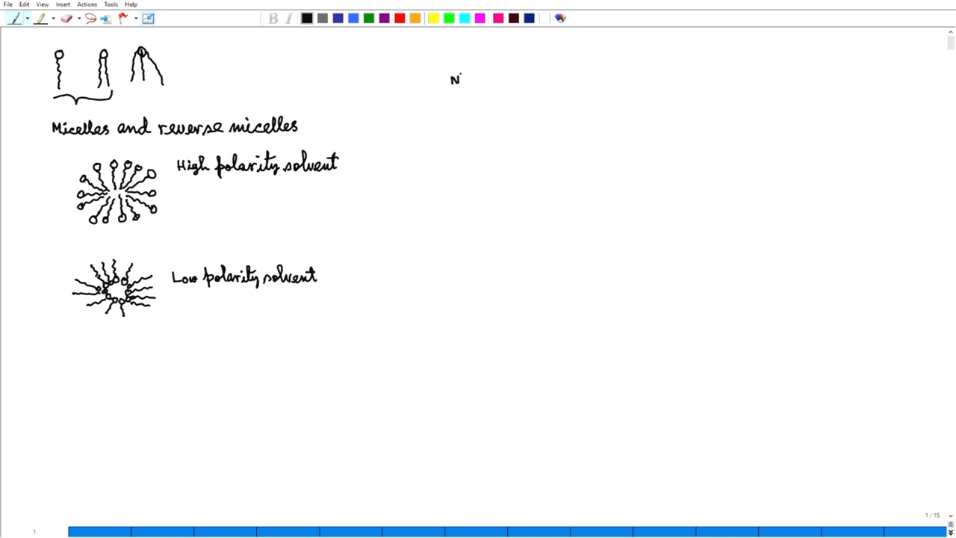
pyautogui.moveTo(426, 85); pyautogui.dragTo(445, 75)
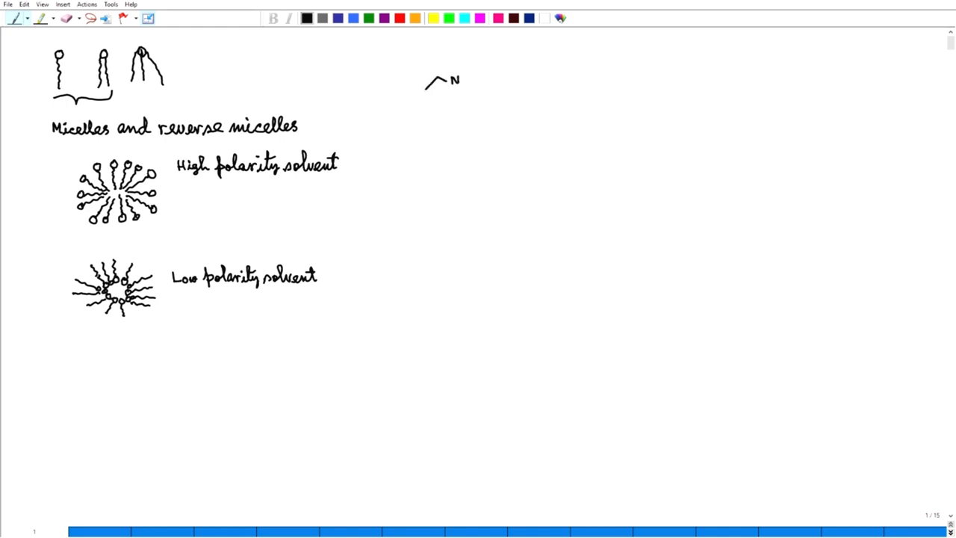
pyautogui.moveTo(445, 81); pyautogui.dragTo(436, 106)
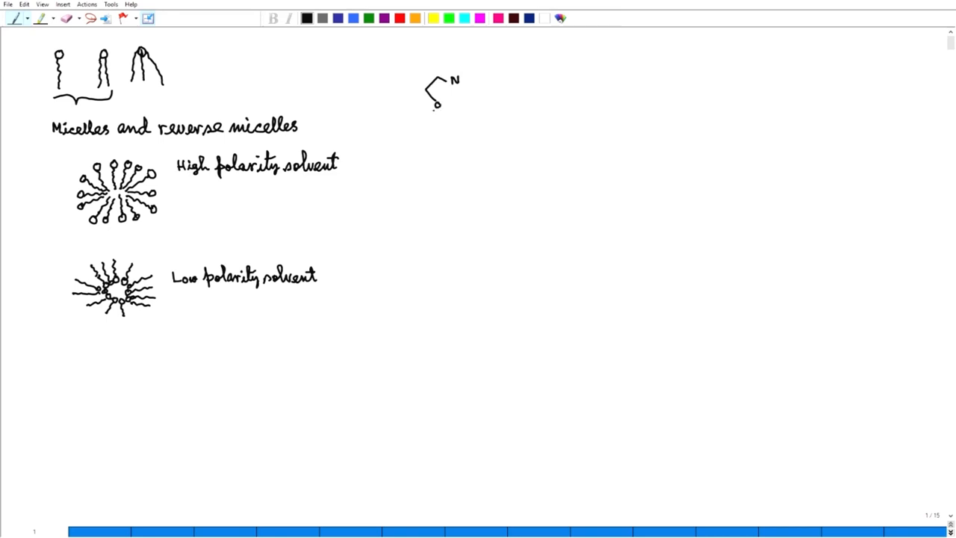
pyautogui.moveTo(436, 111); pyautogui.dragTo(426, 136)
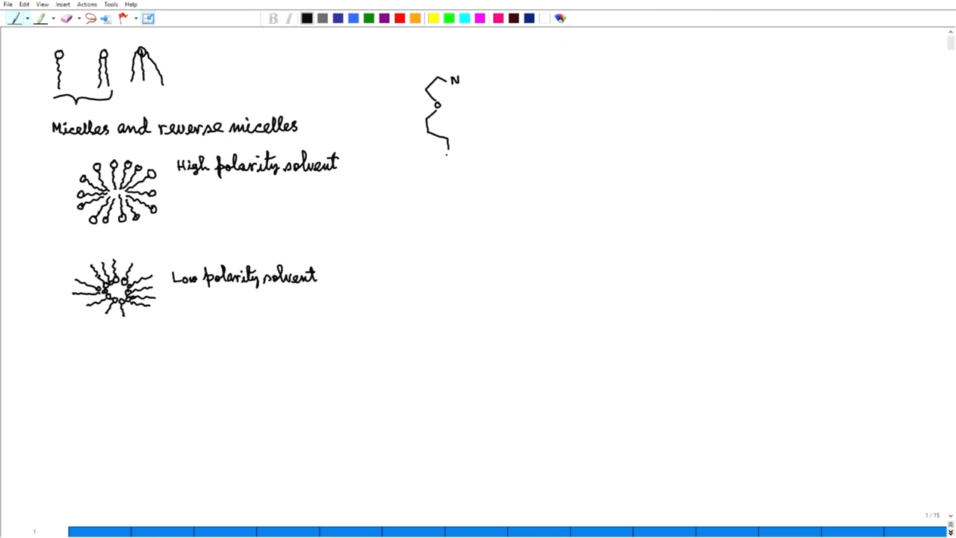
pyautogui.moveTo(448, 149); pyautogui.dragTo(436, 179)
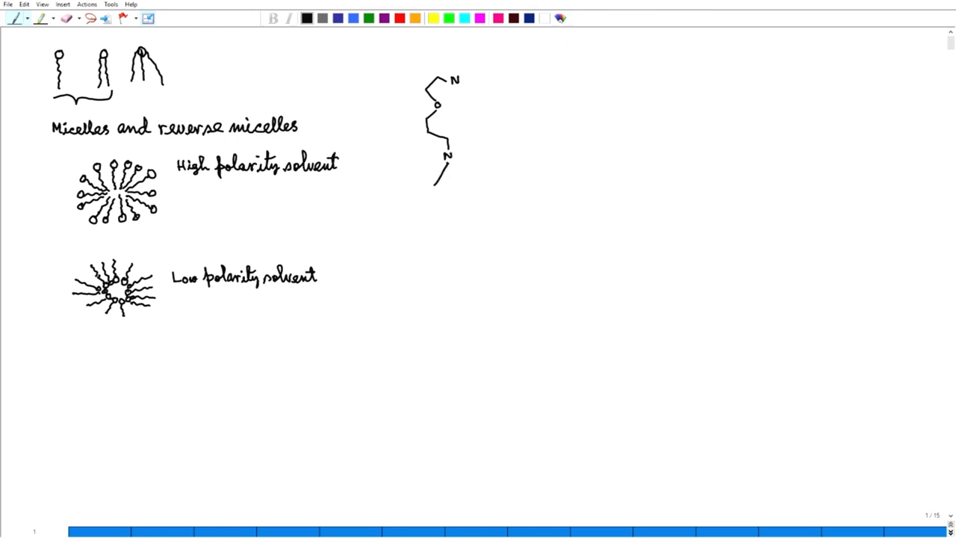
pyautogui.moveTo(432, 186); pyautogui.dragTo(481, 197)
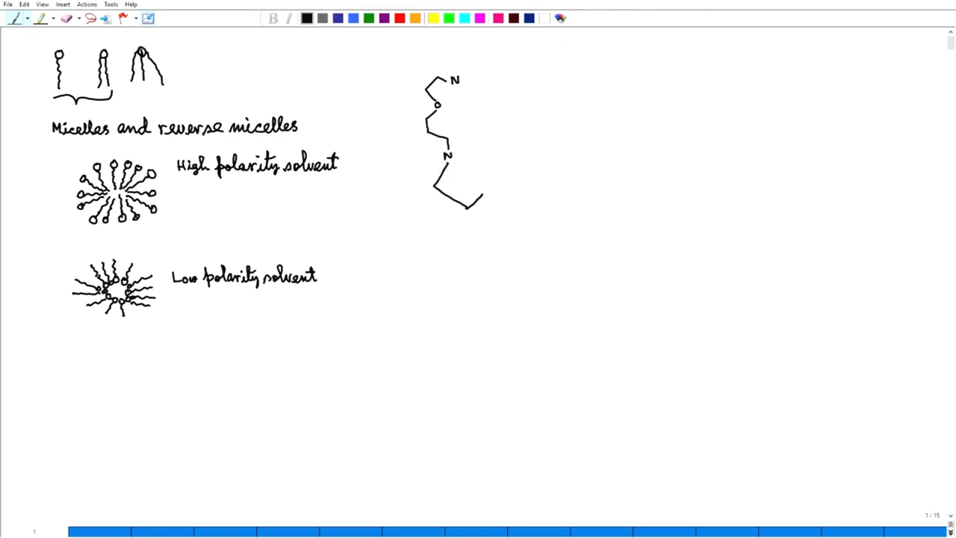
pyautogui.write('N')
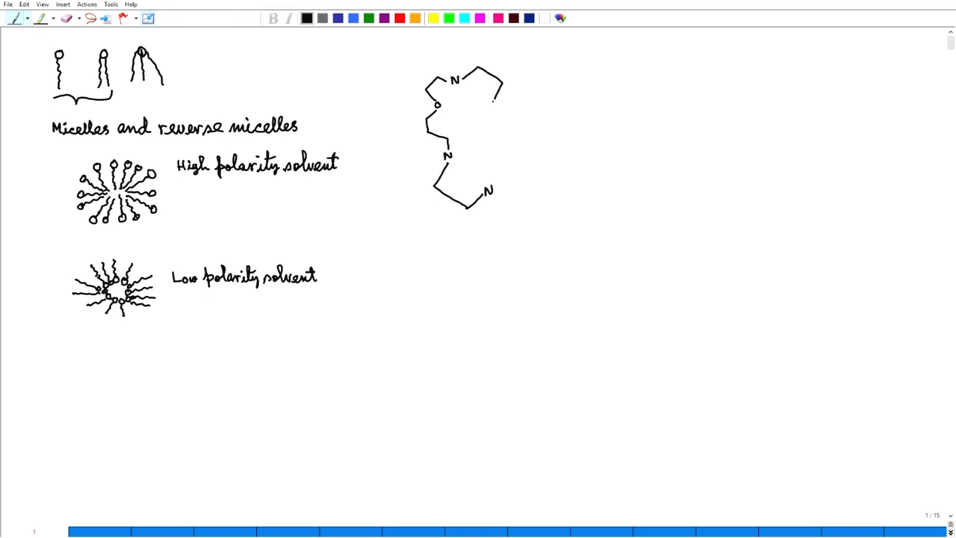
# Draw the right arm from the top N down to an oxygen with benzene rings.
pyautogui.moveTo(493, 97); pyautogui.dragTo(508, 117)
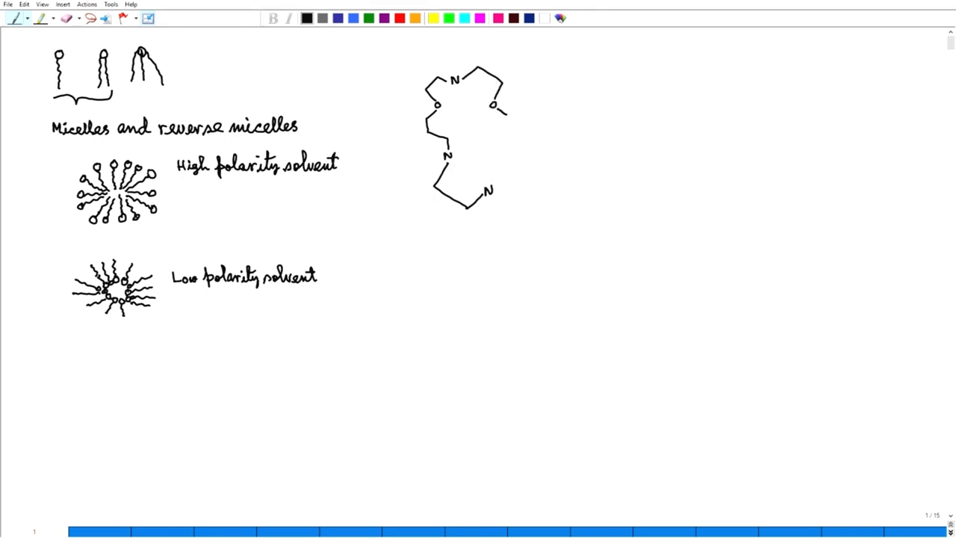
pyautogui.moveTo(494, 105); pyautogui.dragTo(505, 150)
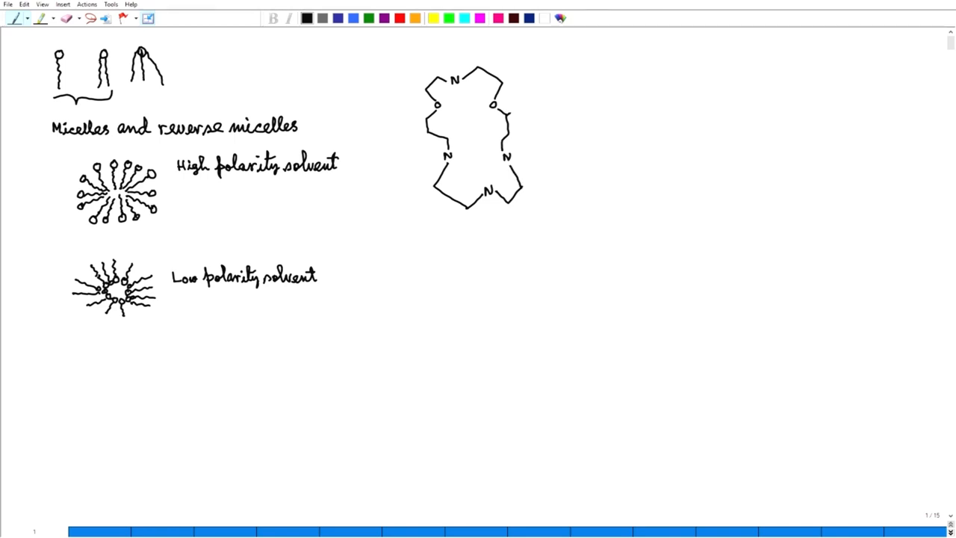
pyautogui.moveTo(508, 112); pyautogui.dragTo(522, 135)
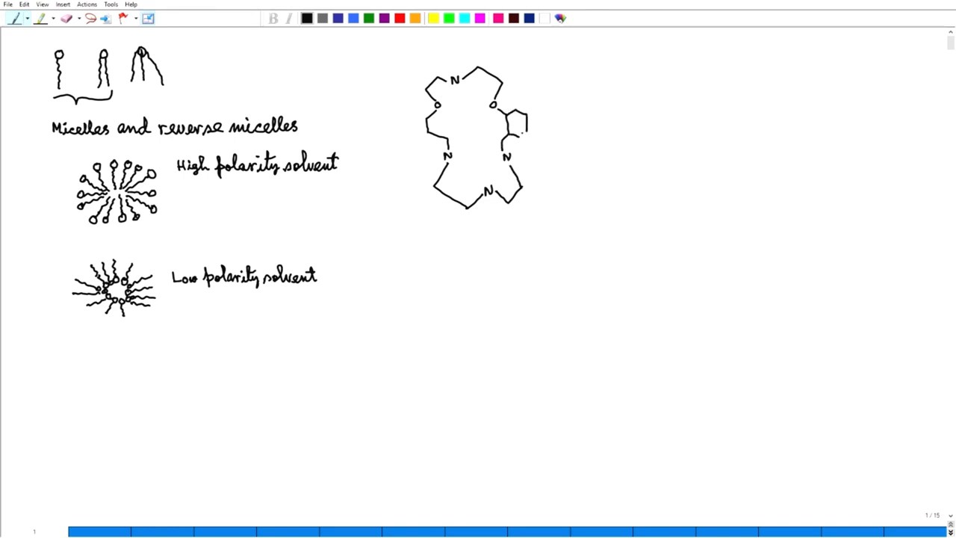
pyautogui.moveTo(511, 112); pyautogui.dragTo(523, 132)
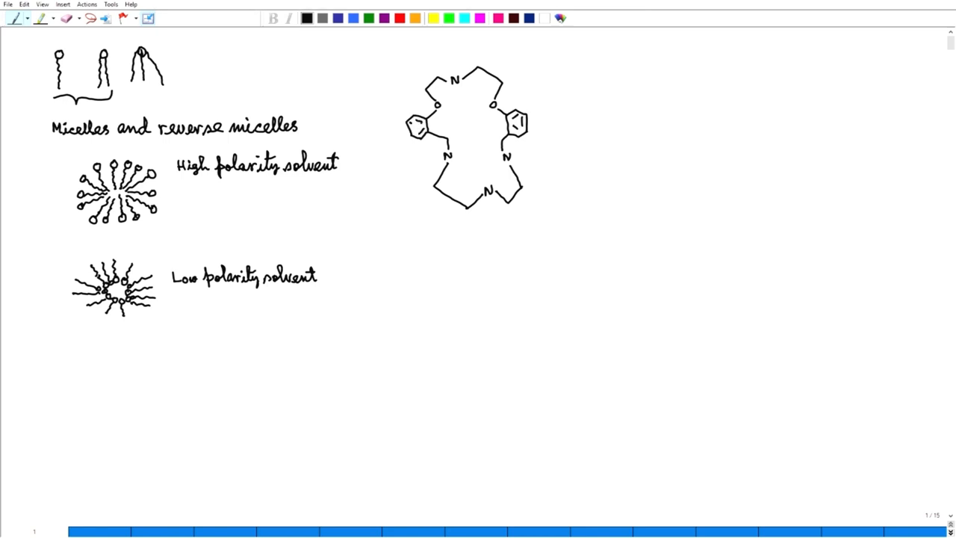
# Add a third strand bridging through the cage centre with its benzene ring.
pyautogui.moveTo(457, 74); pyautogui.dragTo(452, 66)
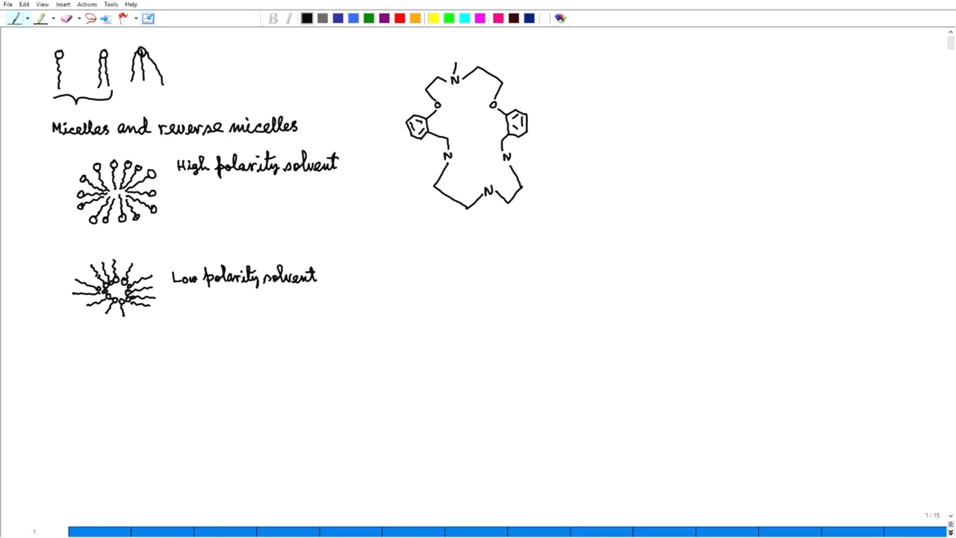
pyautogui.moveTo(455, 60); pyautogui.dragTo(466, 104)
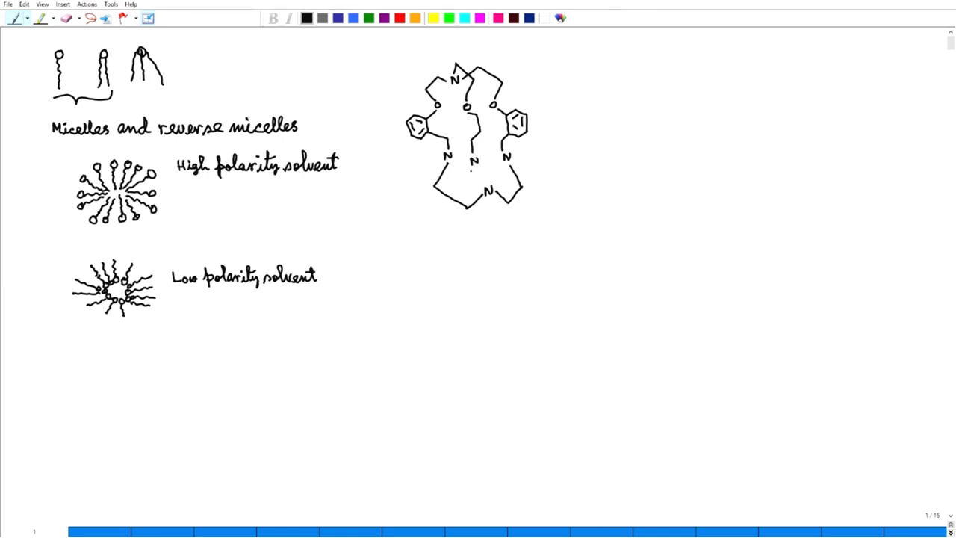
pyautogui.moveTo(469, 176); pyautogui.dragTo(485, 202)
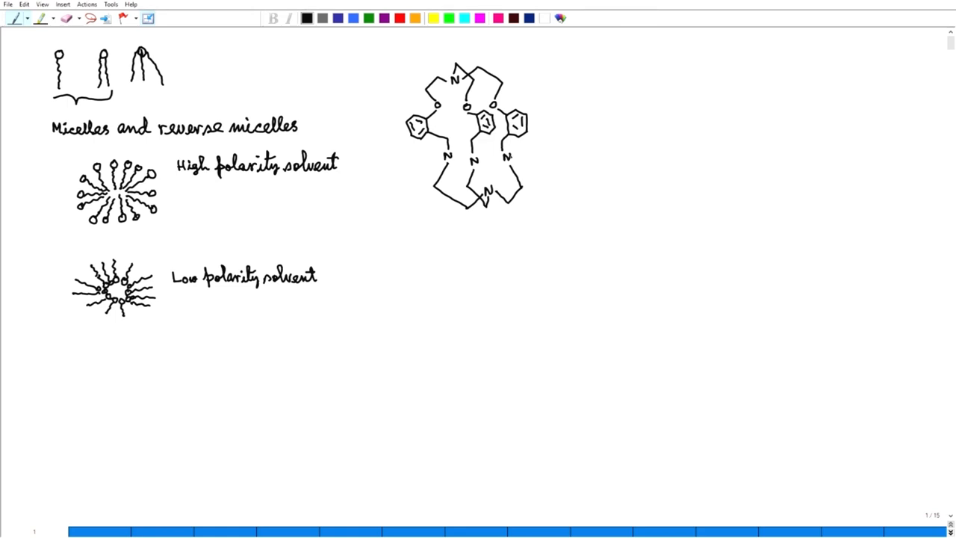
# Draw the right nitrogen's carbonyl arm with a long wavy alkyl tail.
pyautogui.click(511, 154)
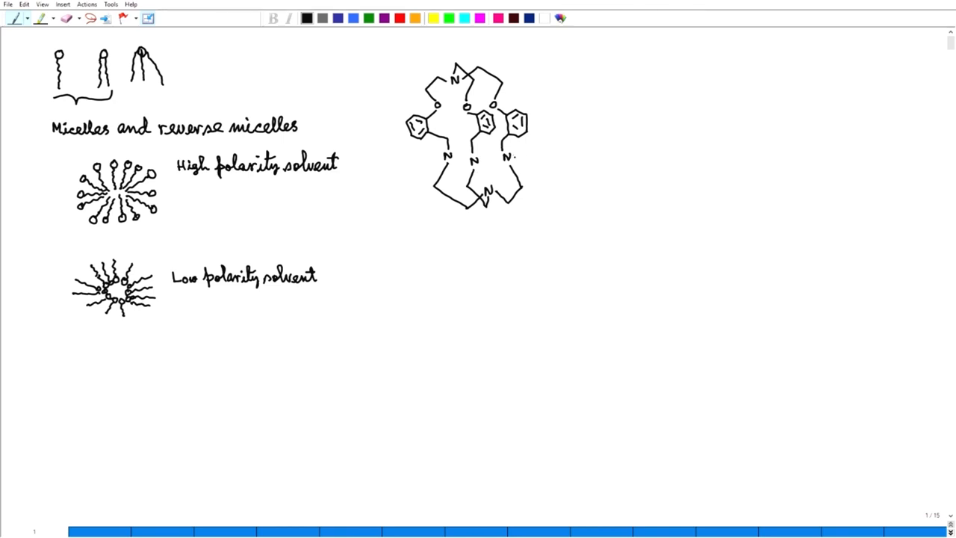
pyautogui.moveTo(520, 159); pyautogui.dragTo(544, 150)
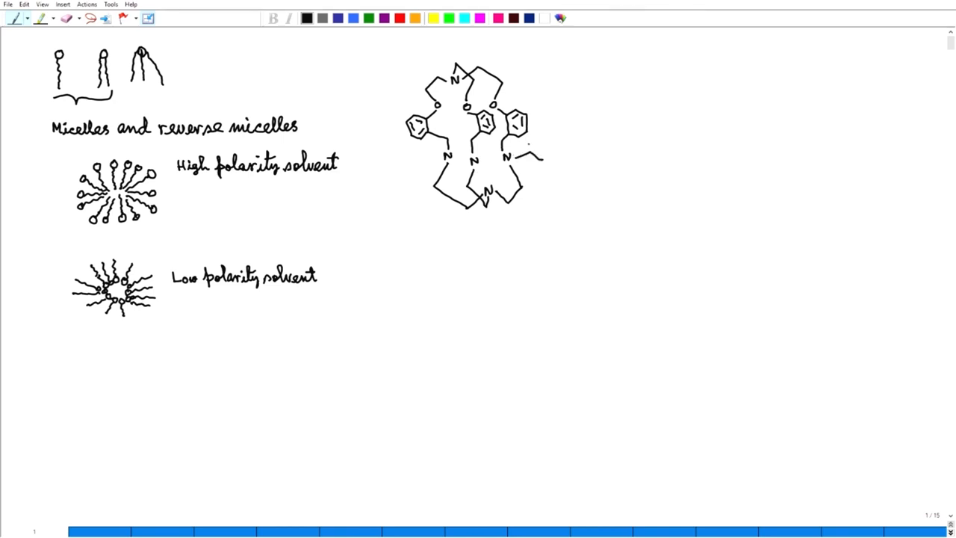
pyautogui.moveTo(532, 150); pyautogui.dragTo(532, 135)
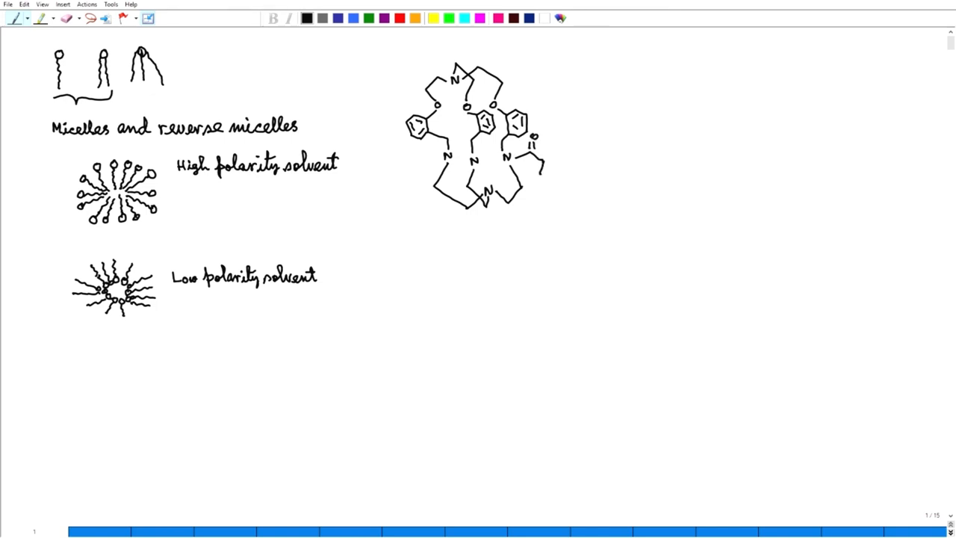
pyautogui.moveTo(540, 172); pyautogui.dragTo(544, 209)
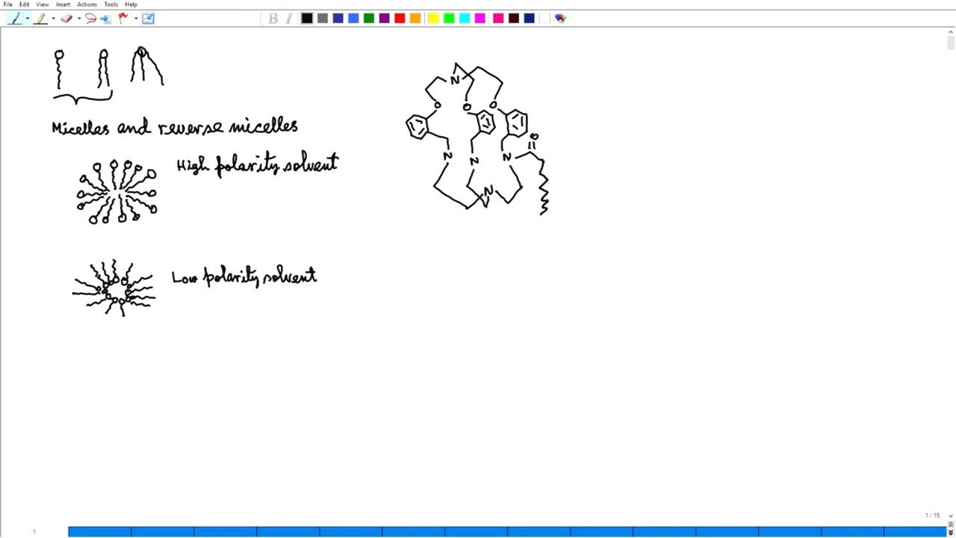
pyautogui.moveTo(545, 209); pyautogui.dragTo(546, 232)
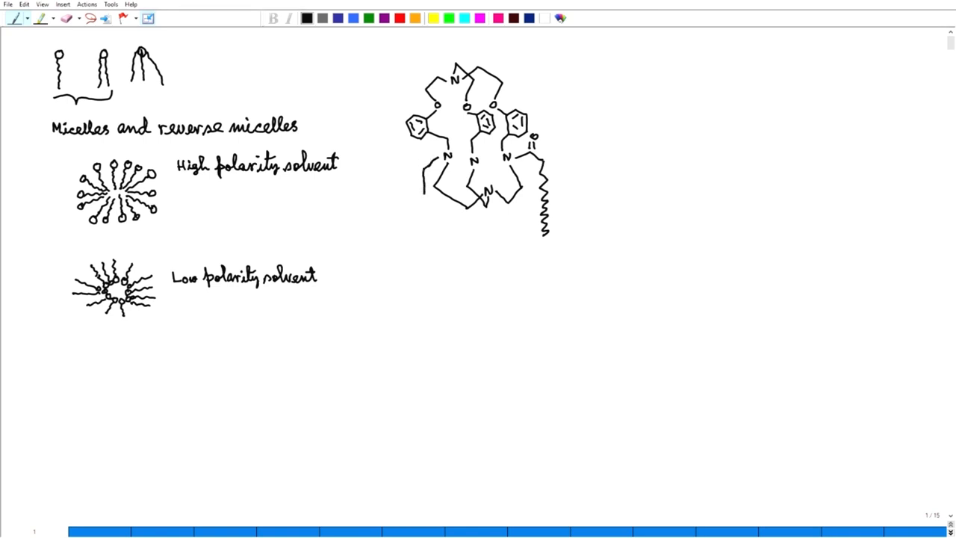
# Draw a long wavy tail from the left nitrogen and carbonyl tails under the cage.
pyautogui.moveTo(436, 186); pyautogui.dragTo(419, 227)
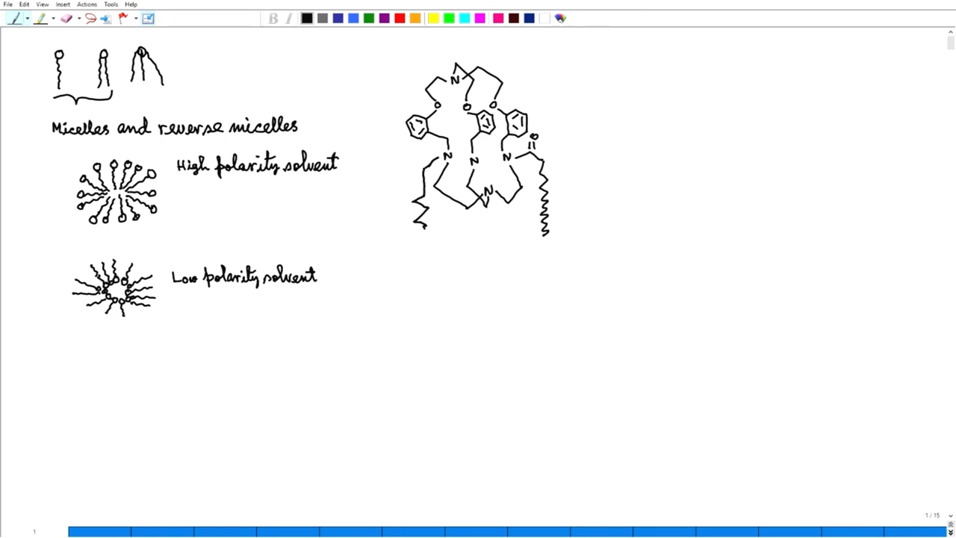
pyautogui.moveTo(421, 217); pyautogui.dragTo(420, 251)
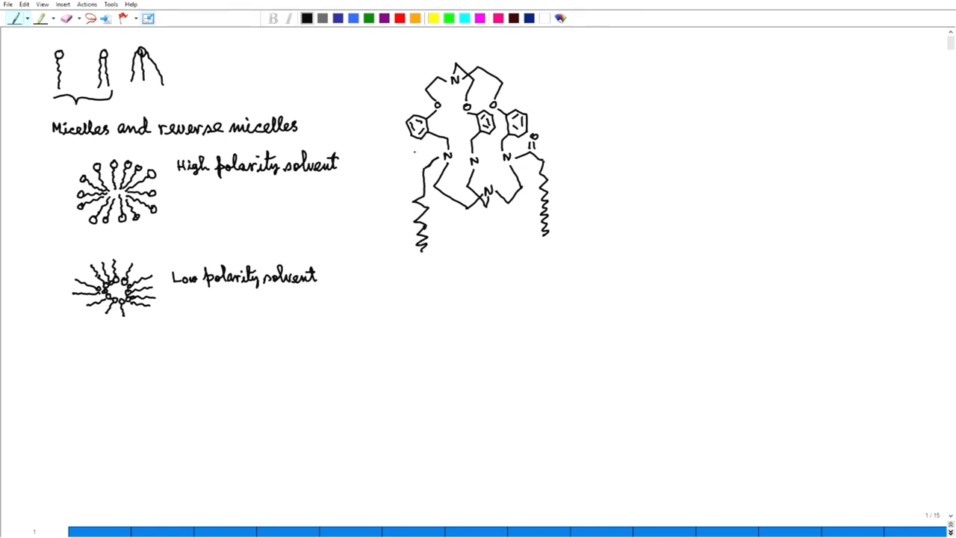
pyautogui.moveTo(416, 157); pyautogui.dragTo(407, 168)
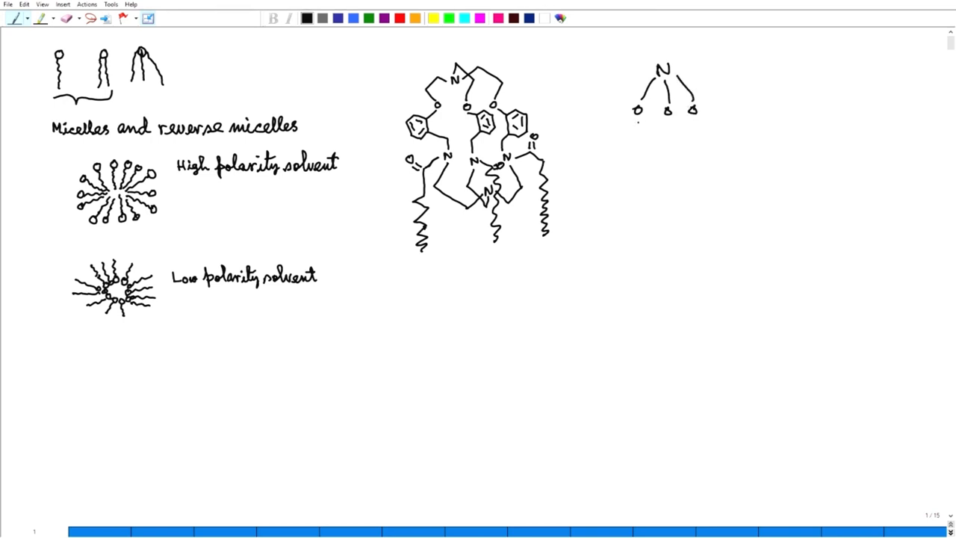
# Sketch a simplified N/O cage to the right with alkyl chains from its nitrogens.
pyautogui.moveTo(636, 123); pyautogui.dragTo(645, 152)
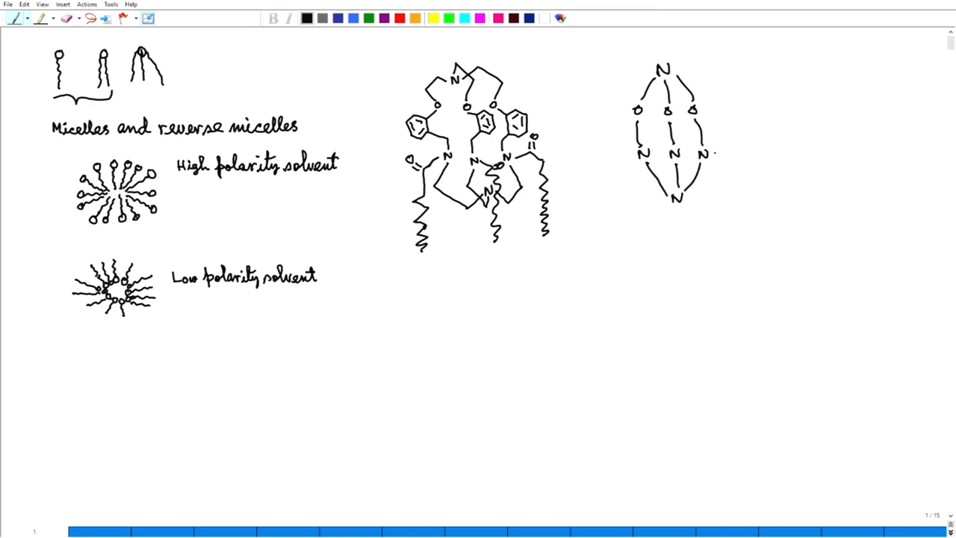
pyautogui.moveTo(710, 154); pyautogui.dragTo(792, 141)
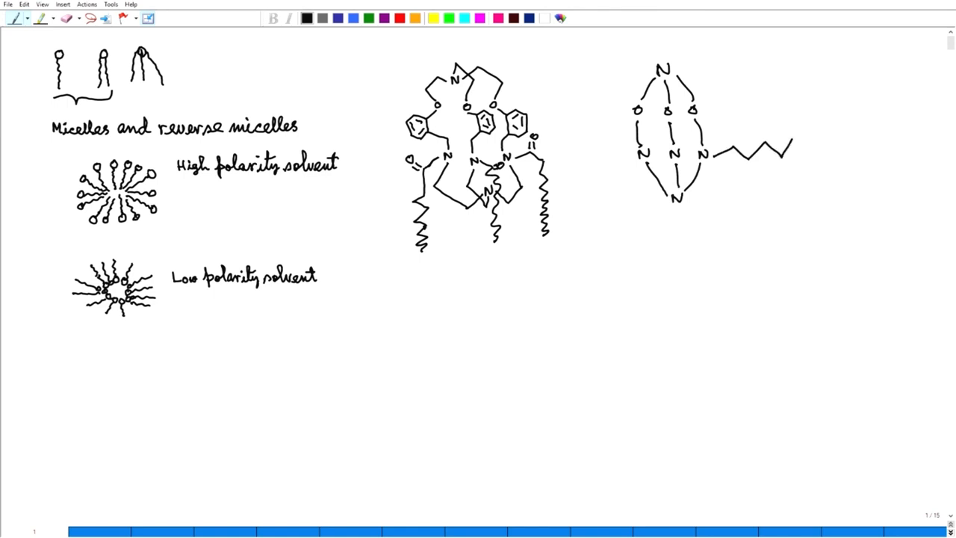
pyautogui.moveTo(792, 147); pyautogui.dragTo(845, 142)
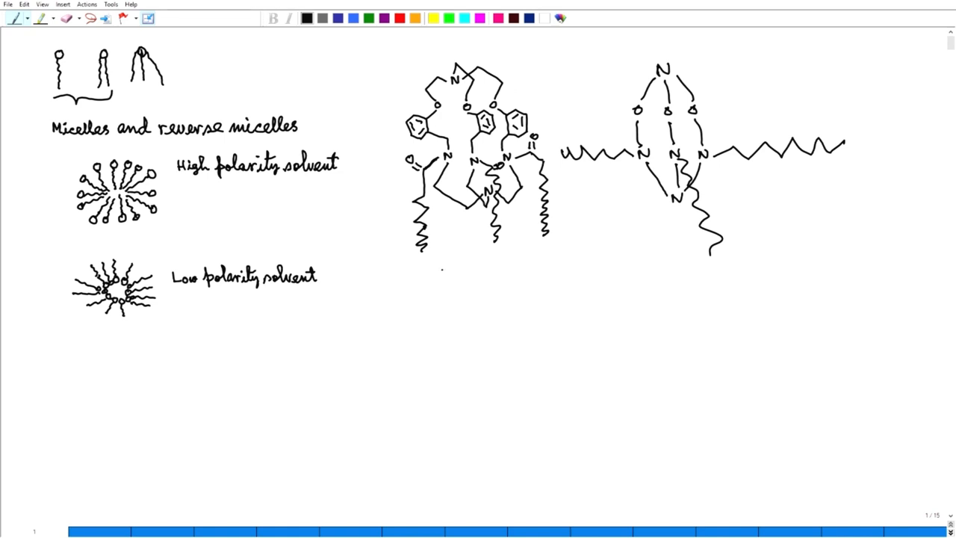
# Draw three detached wavy chains hanging beneath the detailed cage.
pyautogui.moveTo(426, 267); pyautogui.dragTo(432, 298)
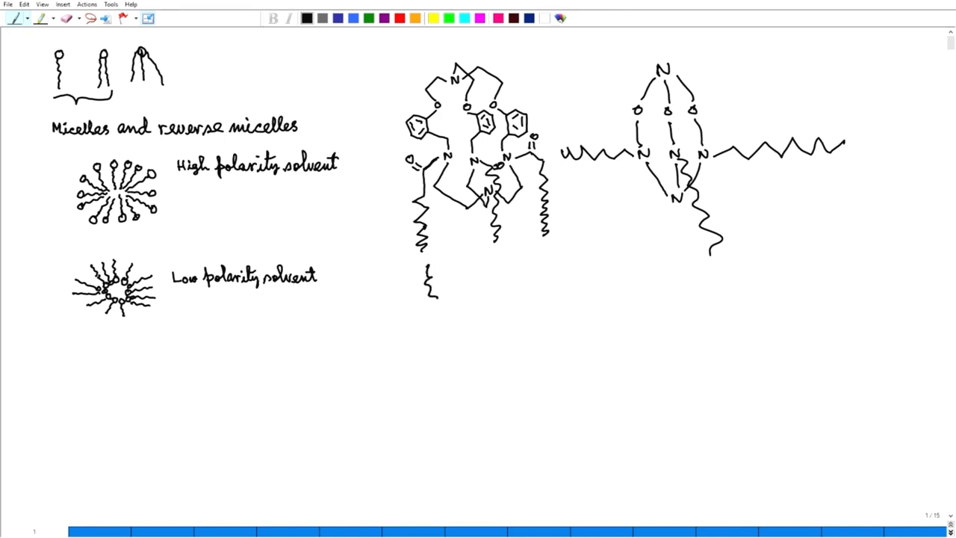
pyautogui.moveTo(496, 262); pyautogui.dragTo(500, 309)
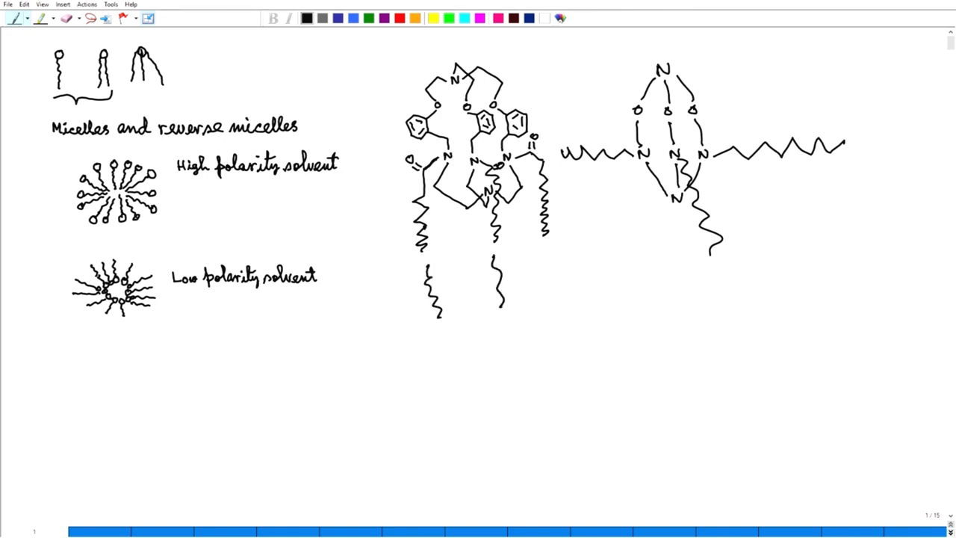
pyautogui.moveTo(545, 254); pyautogui.dragTo(541, 310)
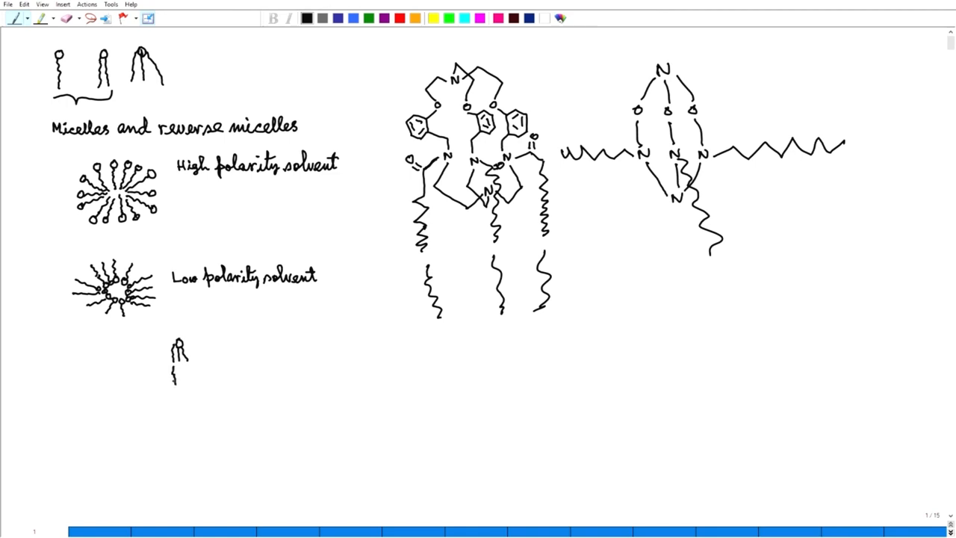
# Sketch a pair of head-and-tail amphiphiles below the reverse micelle.
pyautogui.moveTo(177, 371); pyautogui.dragTo(179, 381)
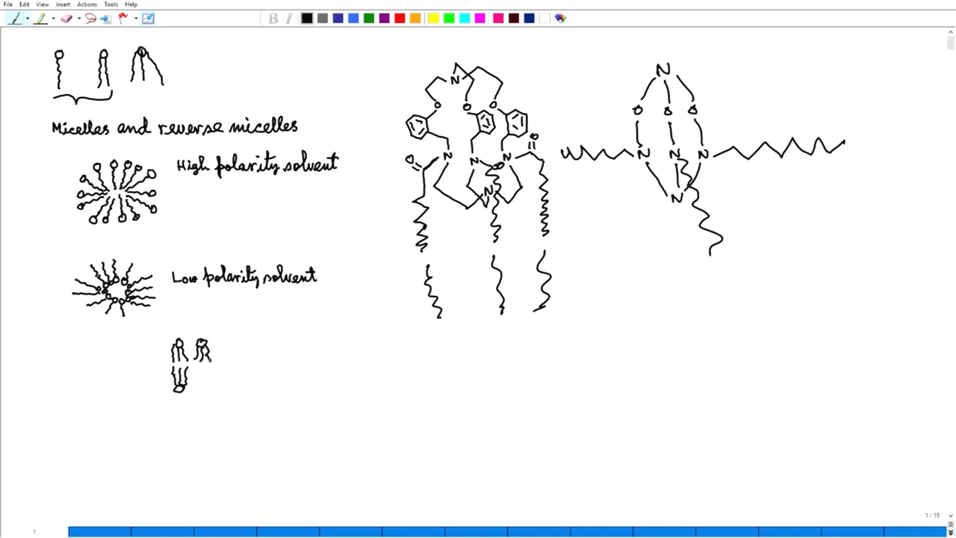
pyautogui.moveTo(193, 372); pyautogui.dragTo(197, 385)
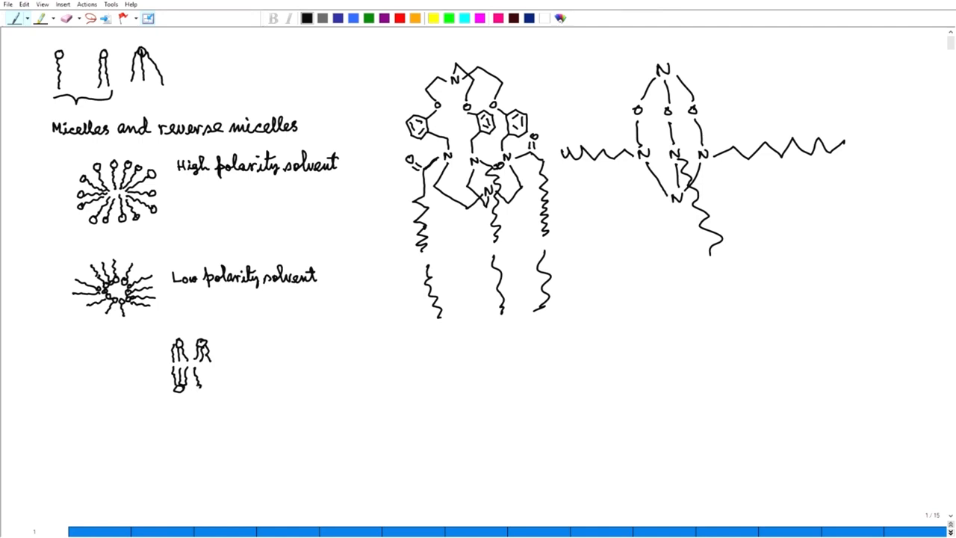
pyautogui.moveTo(200, 374); pyautogui.dragTo(201, 389)
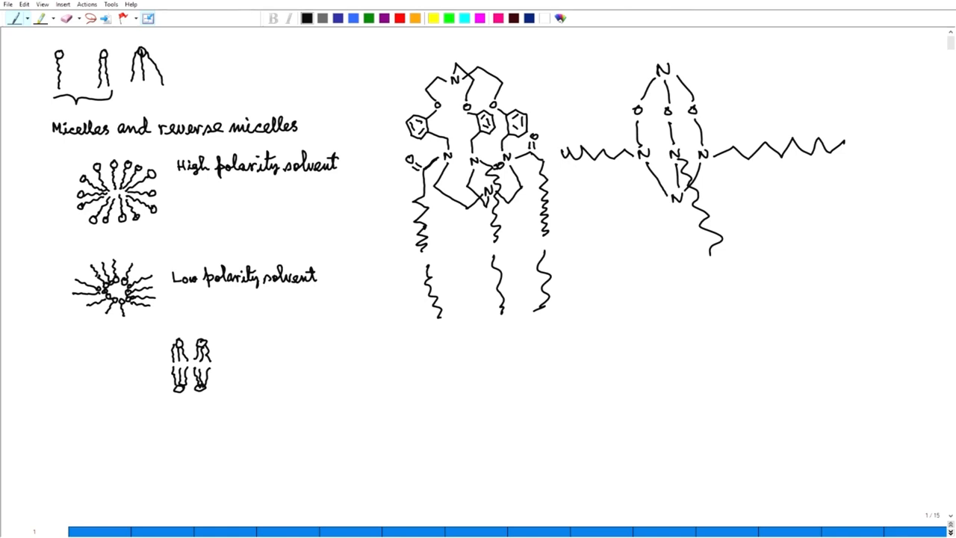
# Add outward arrows from the pair and handwrite the 'unilameller' label beside them.
pyautogui.moveTo(222, 363); pyautogui.dragTo(236, 360)
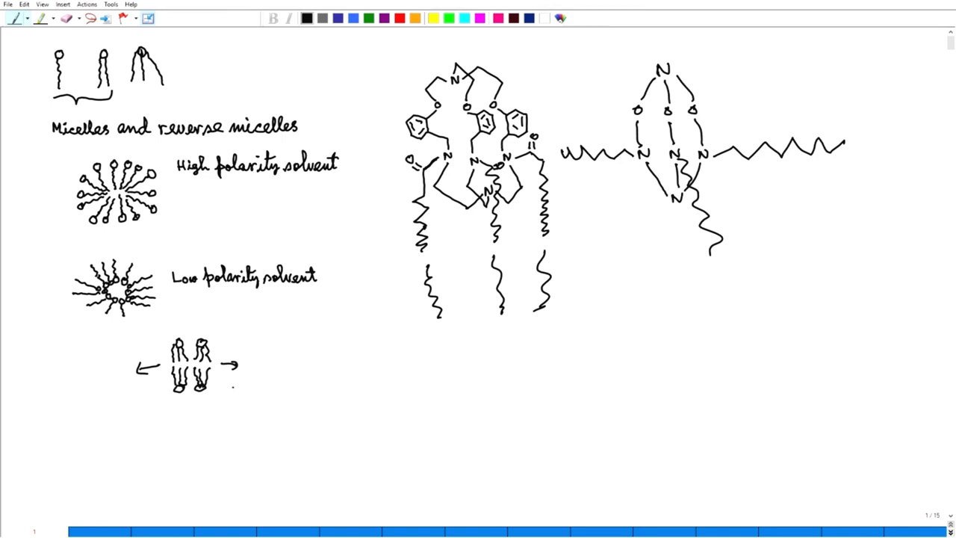
pyautogui.moveTo(233, 389); pyautogui.dragTo(257, 388)
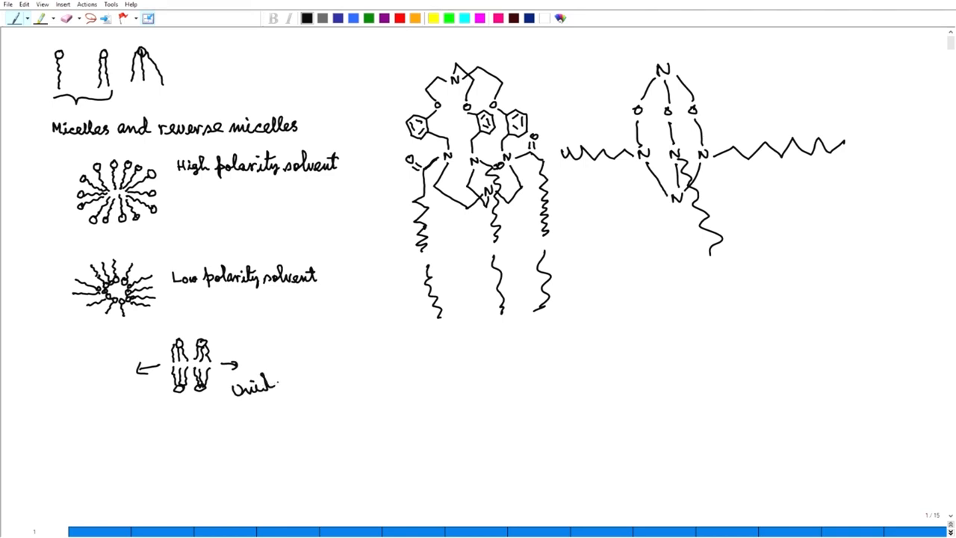
pyautogui.moveTo(268, 381); pyautogui.dragTo(298, 374)
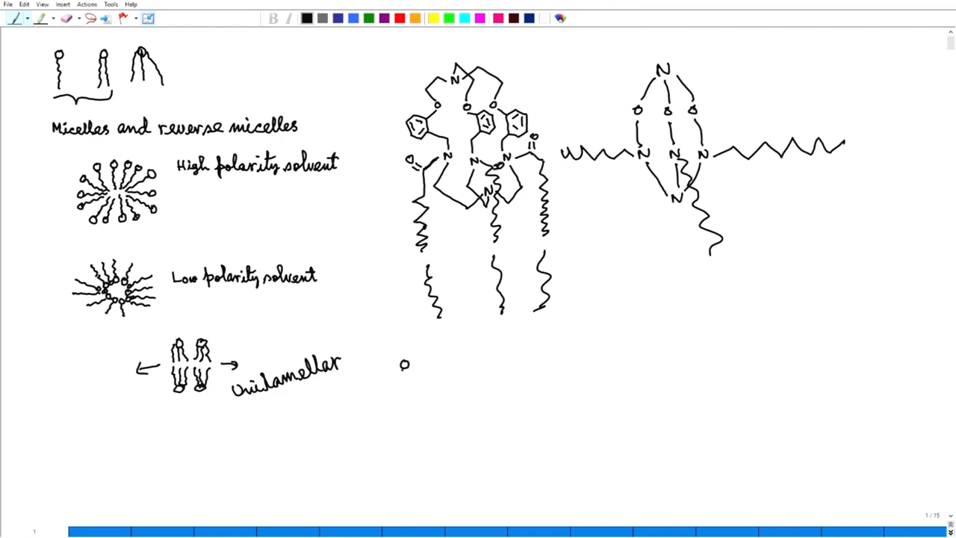
# Draw three stacked rows of paired amphiphiles as layered bilayers right of the unilamellar sketch.
pyautogui.moveTo(403, 366); pyautogui.dragTo(403, 386)
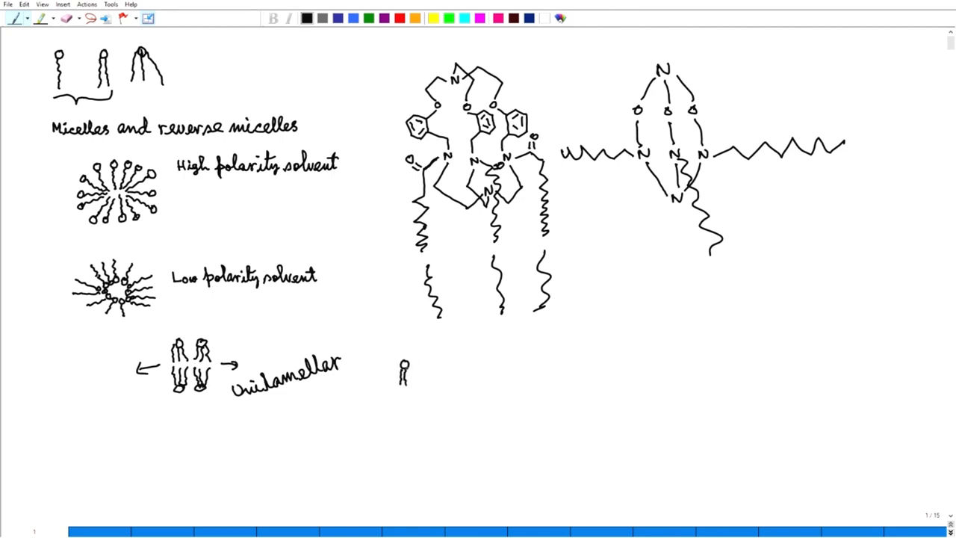
pyautogui.moveTo(400, 366); pyautogui.dragTo(426, 363)
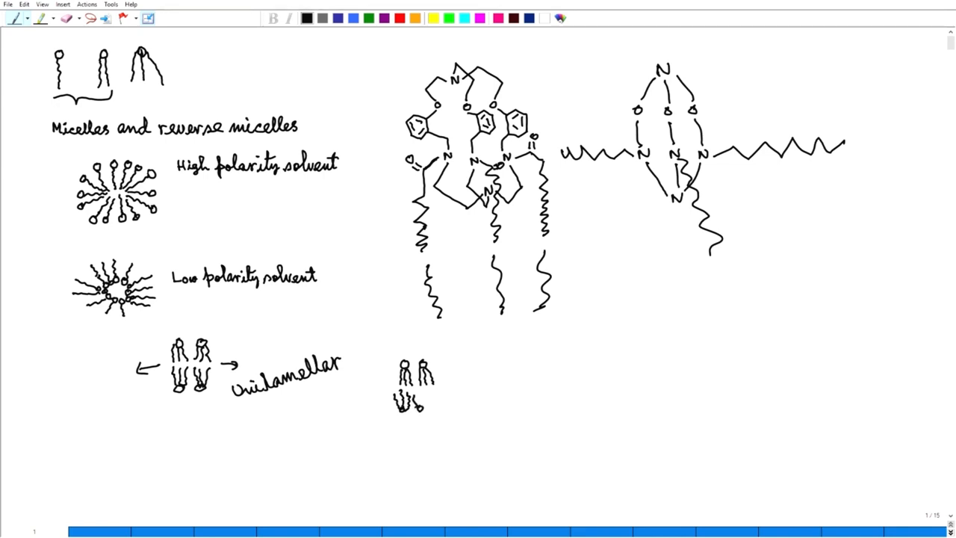
pyautogui.moveTo(409, 404); pyautogui.dragTo(422, 400)
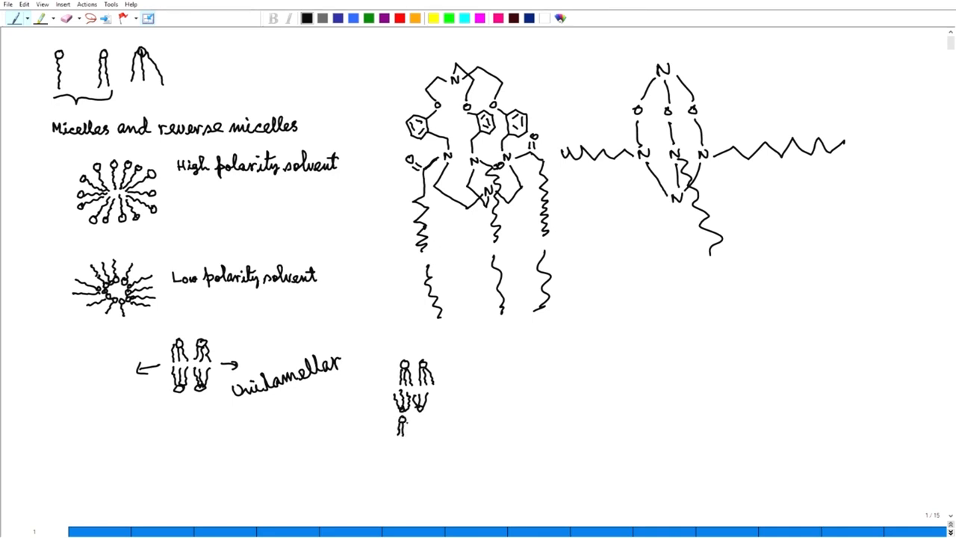
pyautogui.click(415, 421)
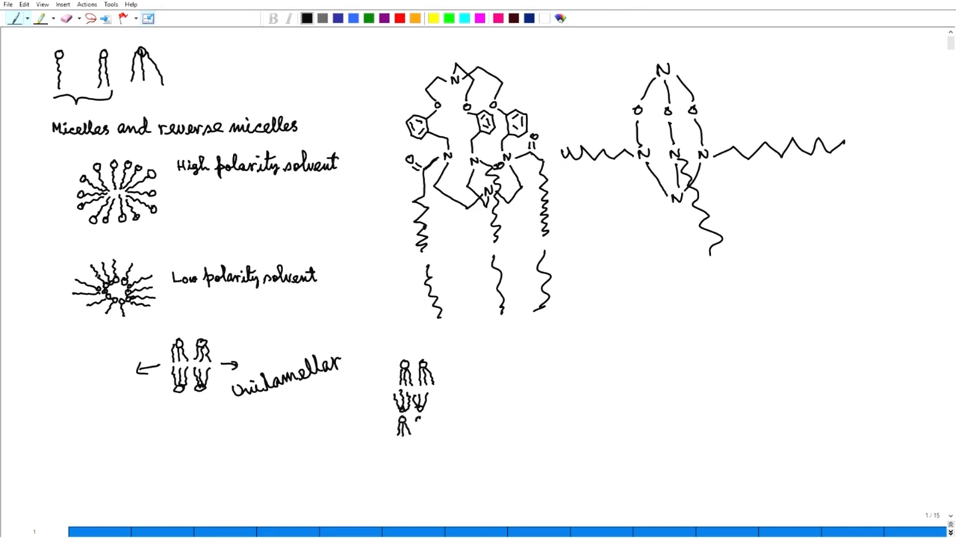
pyautogui.moveTo(409, 415); pyautogui.dragTo(422, 433)
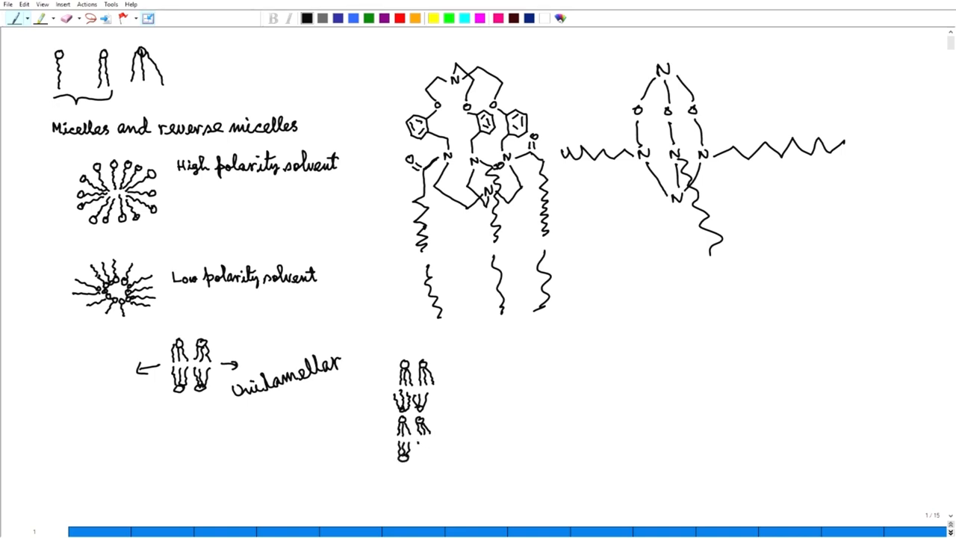
pyautogui.moveTo(418, 445); pyautogui.dragTo(426, 451)
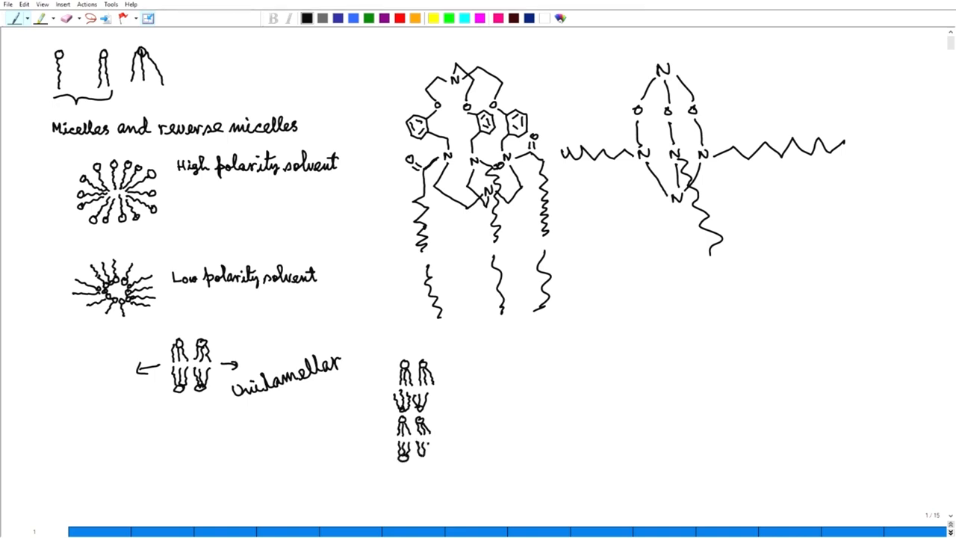
pyautogui.moveTo(418, 448); pyautogui.dragTo(425, 460)
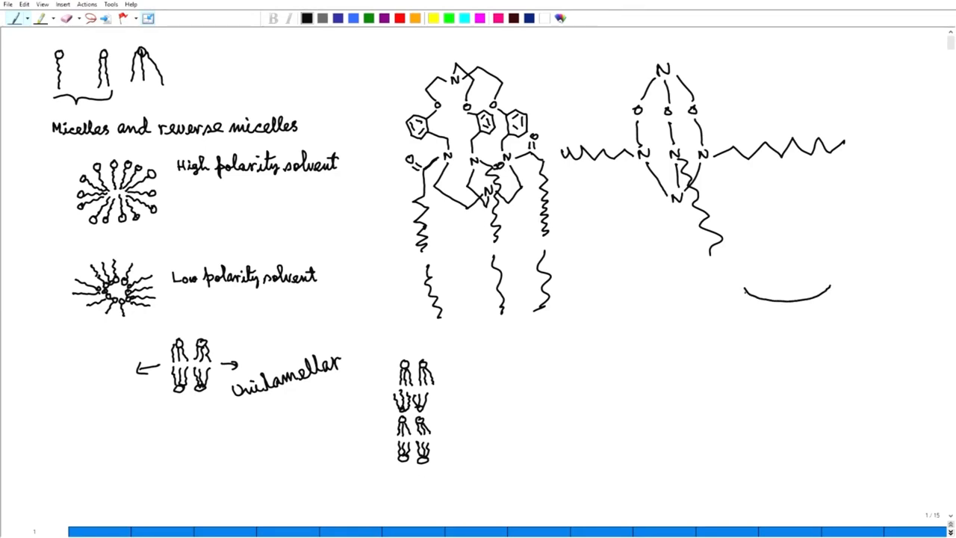
# Sketch a trial curved arc and a ring shape below the right cage.
pyautogui.moveTo(747, 301); pyautogui.dragTo(830, 302)
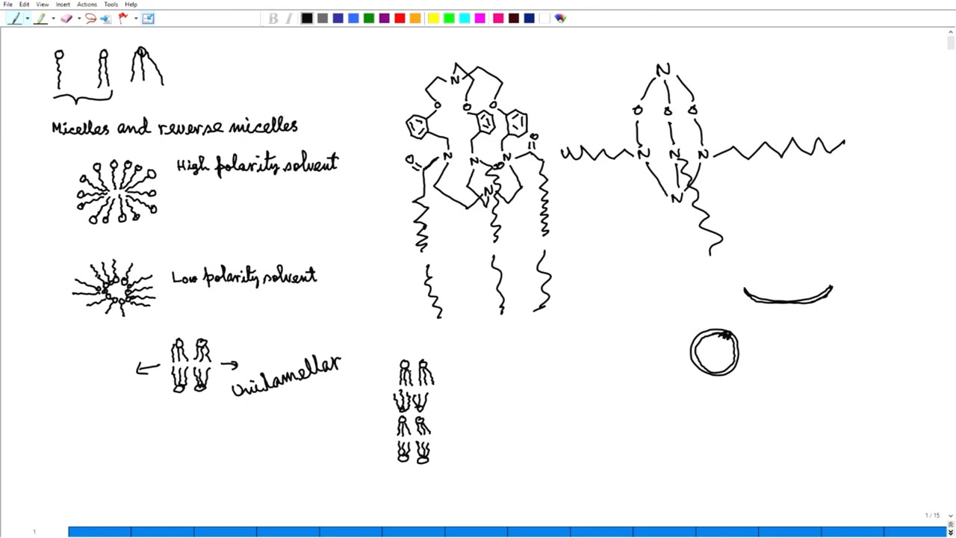
pyautogui.moveTo(720, 340); pyautogui.dragTo(705, 363)
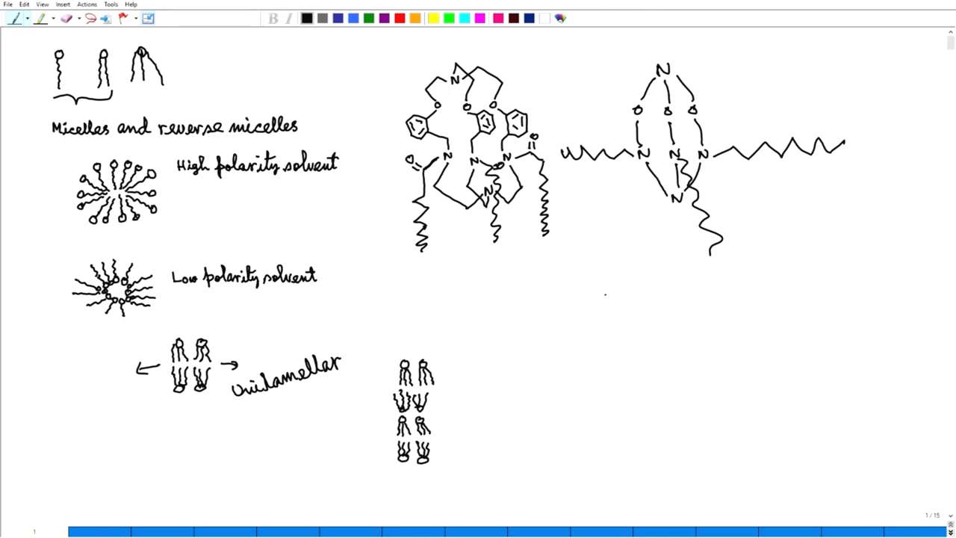
# Draw a methyl-substituted benzene ring below the right cage.
pyautogui.moveTo(598, 298); pyautogui.dragTo(609, 291)
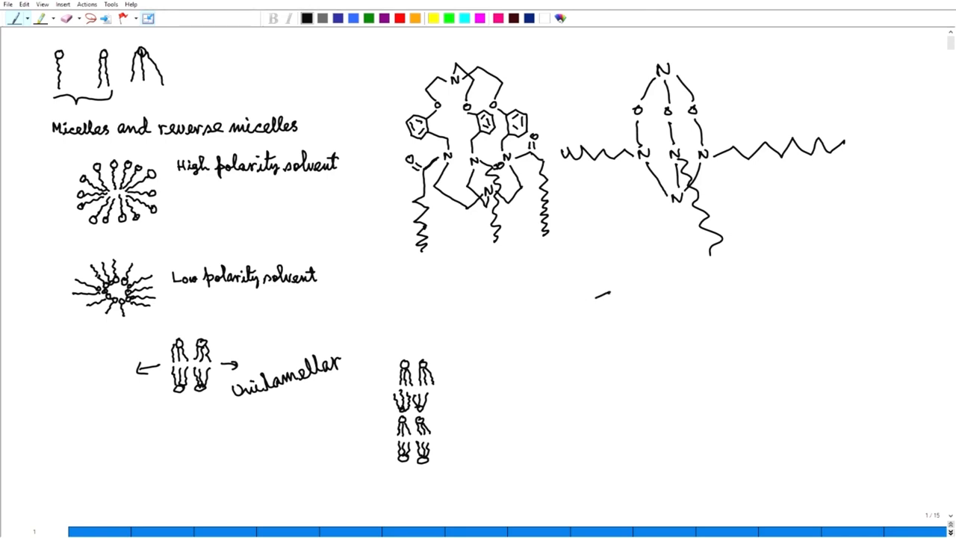
pyautogui.moveTo(598, 306); pyautogui.dragTo(620, 296)
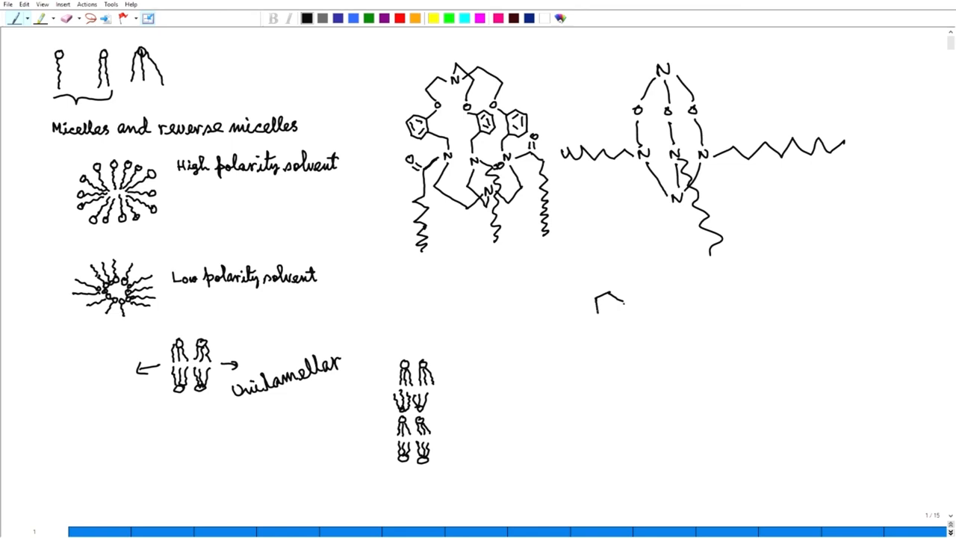
pyautogui.moveTo(598, 299); pyautogui.dragTo(615, 314)
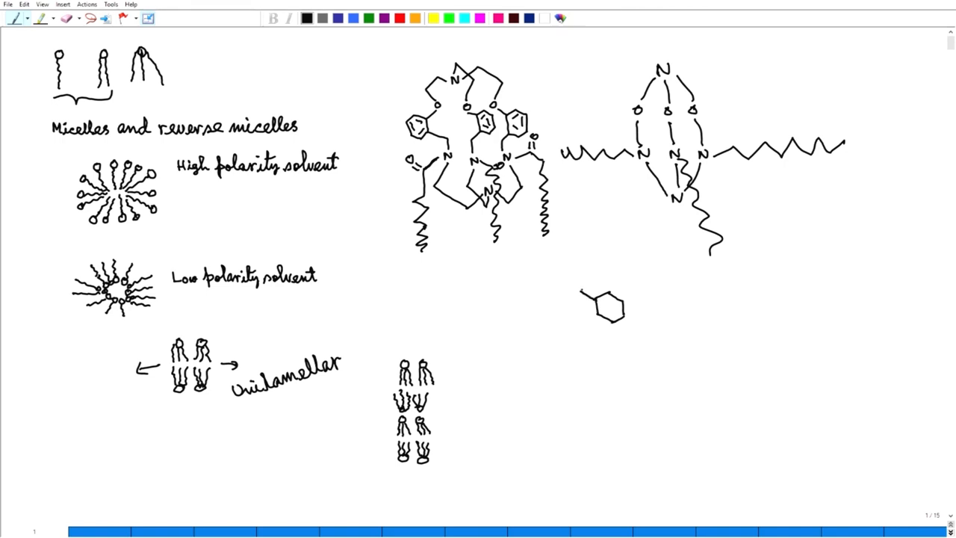
pyautogui.moveTo(624, 297); pyautogui.dragTo(648, 290)
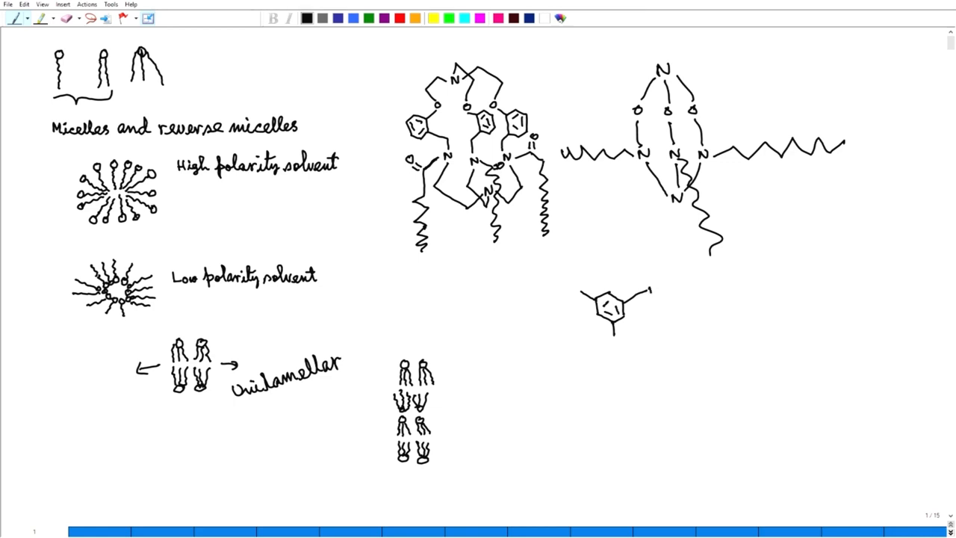
pyautogui.click(651, 289)
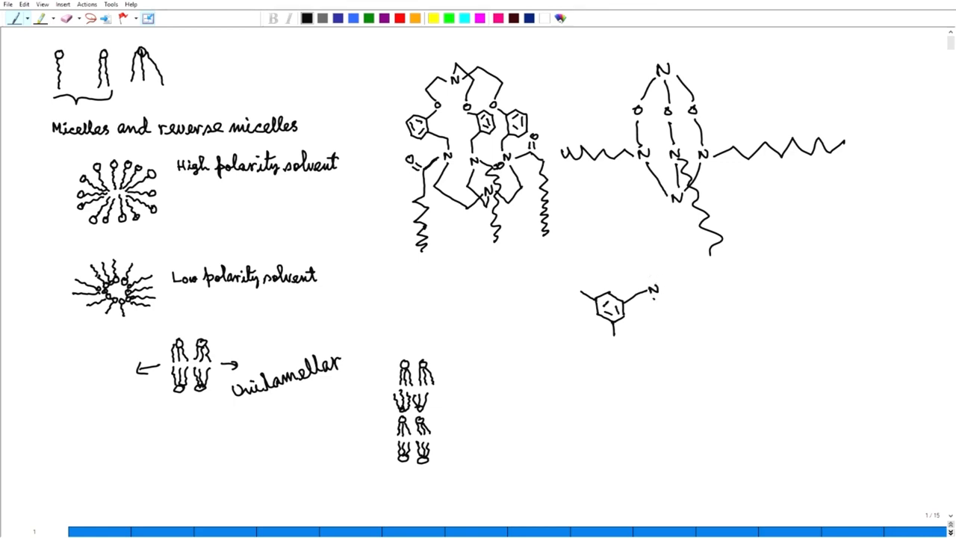
# Link the ring through nitrogen to a small N/O cage with outer arms.
pyautogui.moveTo(656, 296); pyautogui.dragTo(672, 321)
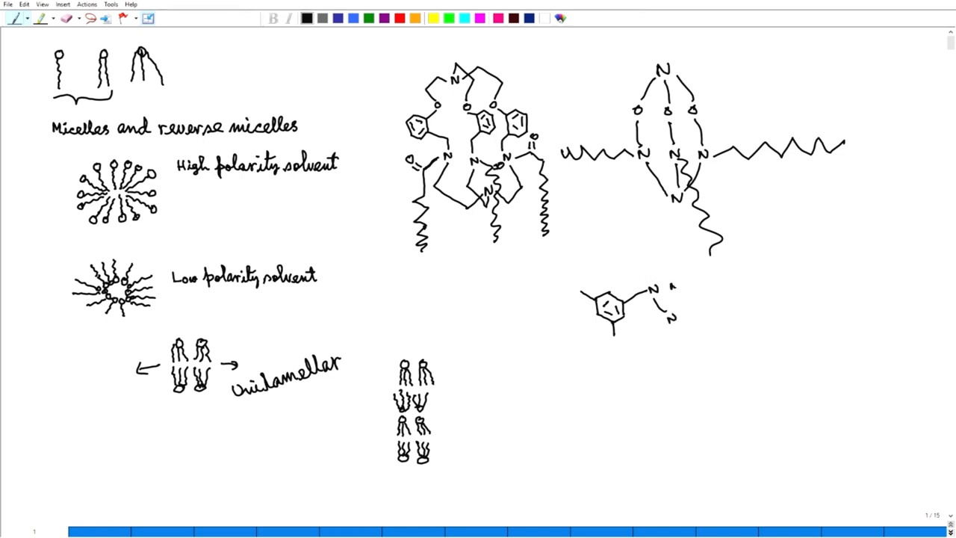
pyautogui.moveTo(672, 284); pyautogui.dragTo(684, 317)
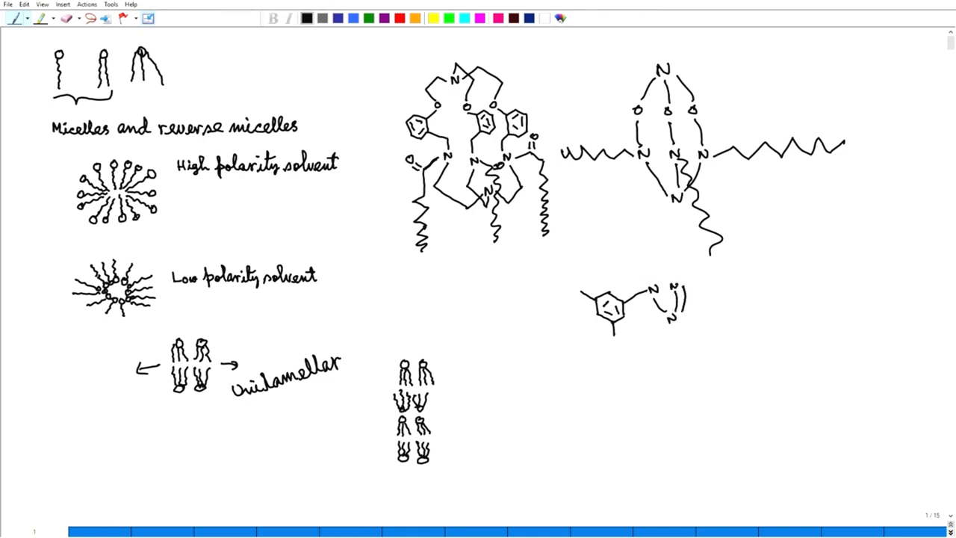
pyautogui.moveTo(669, 281); pyautogui.dragTo(687, 306)
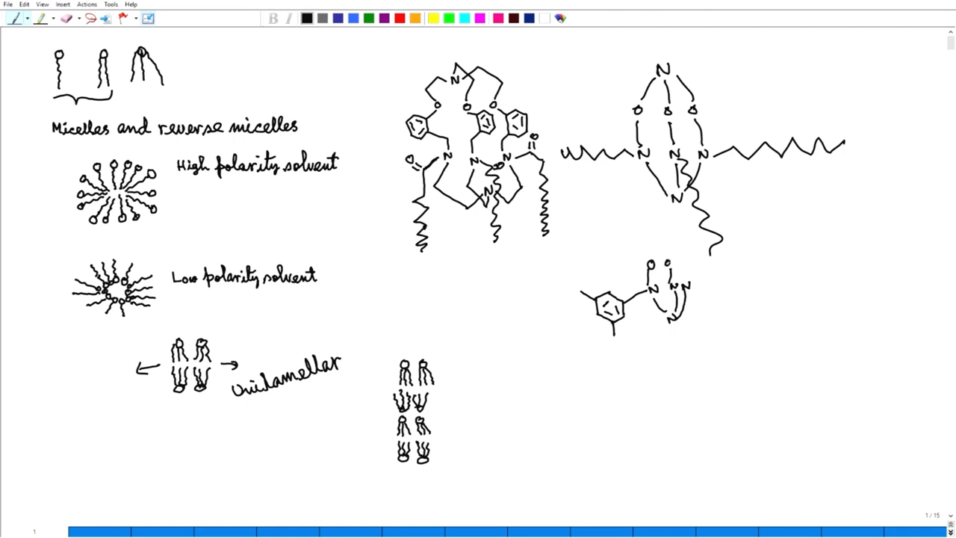
pyautogui.click(675, 266)
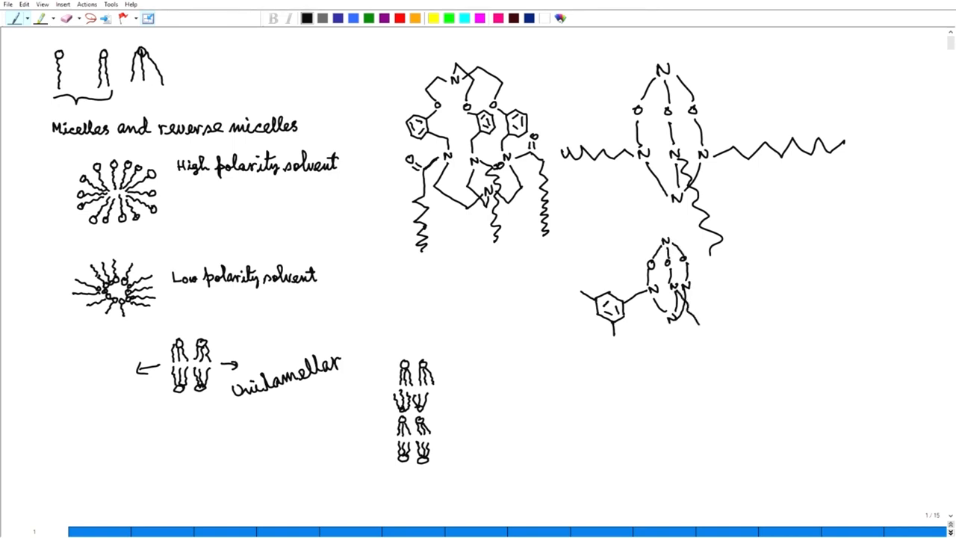
pyautogui.moveTo(687, 284); pyautogui.dragTo(717, 344)
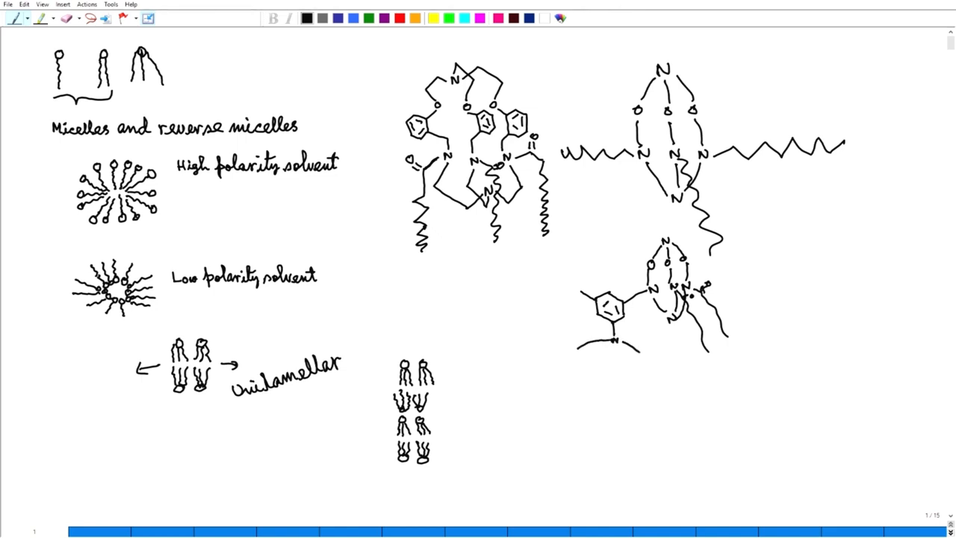
# Hang a second N/O cage from the ring's lower nitrogen and start its wavy chain.
pyautogui.moveTo(620, 360); pyautogui.dragTo(650, 353)
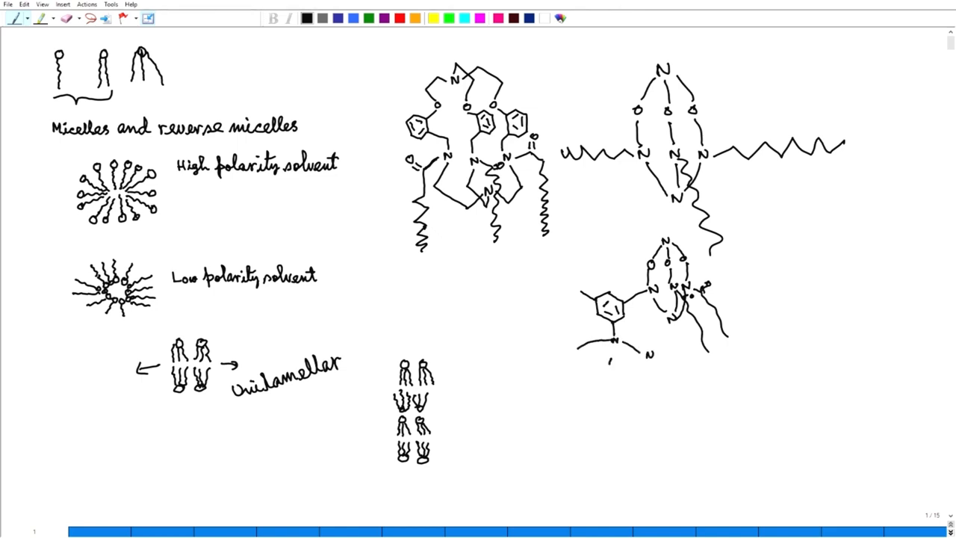
pyautogui.moveTo(611, 358); pyautogui.dragTo(615, 381)
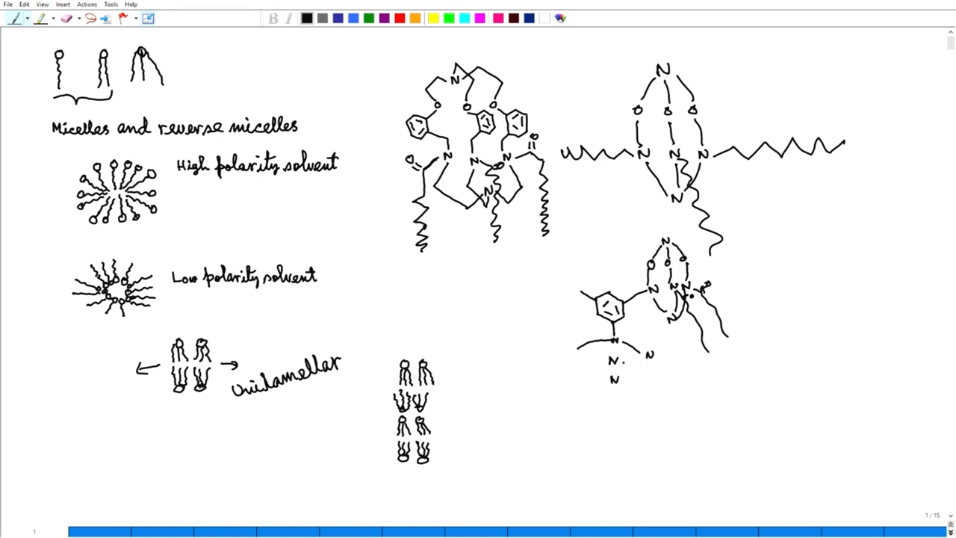
pyautogui.moveTo(625, 366); pyautogui.dragTo(650, 374)
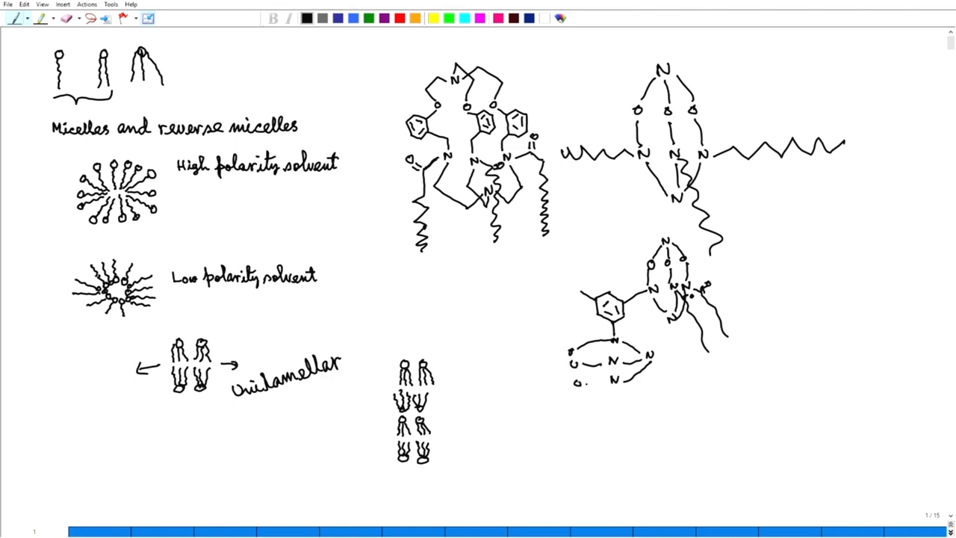
pyautogui.click(542, 372)
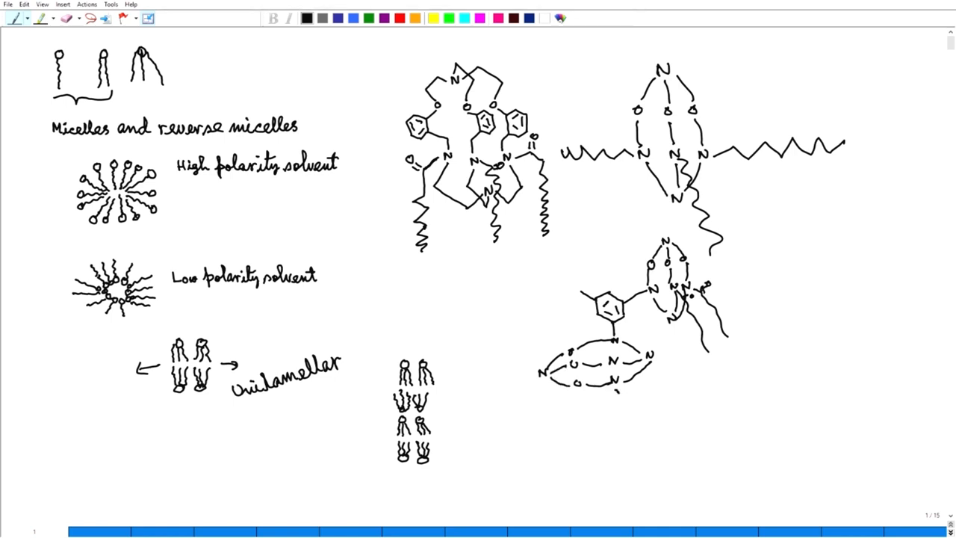
pyautogui.moveTo(615, 389); pyautogui.dragTo(605, 416)
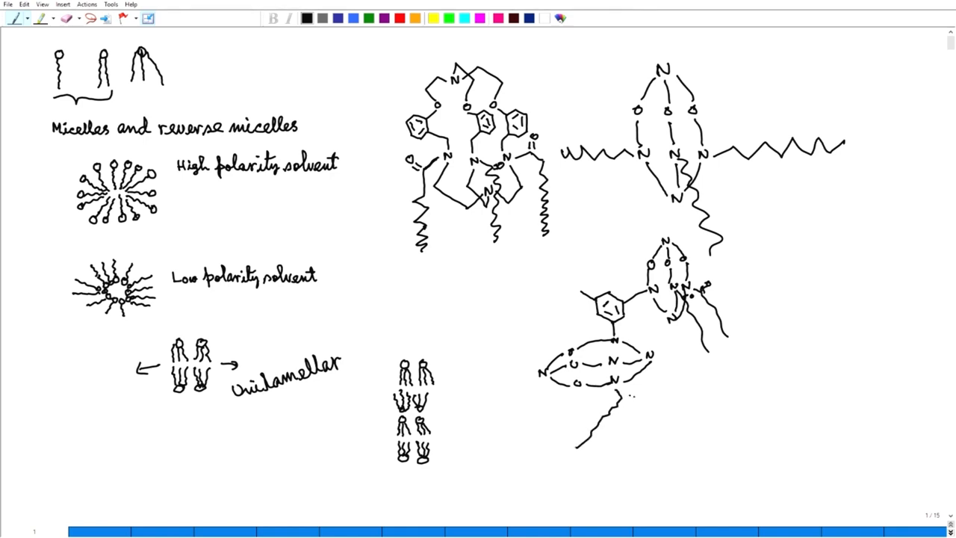
pyautogui.moveTo(631, 396); pyautogui.dragTo(645, 396)
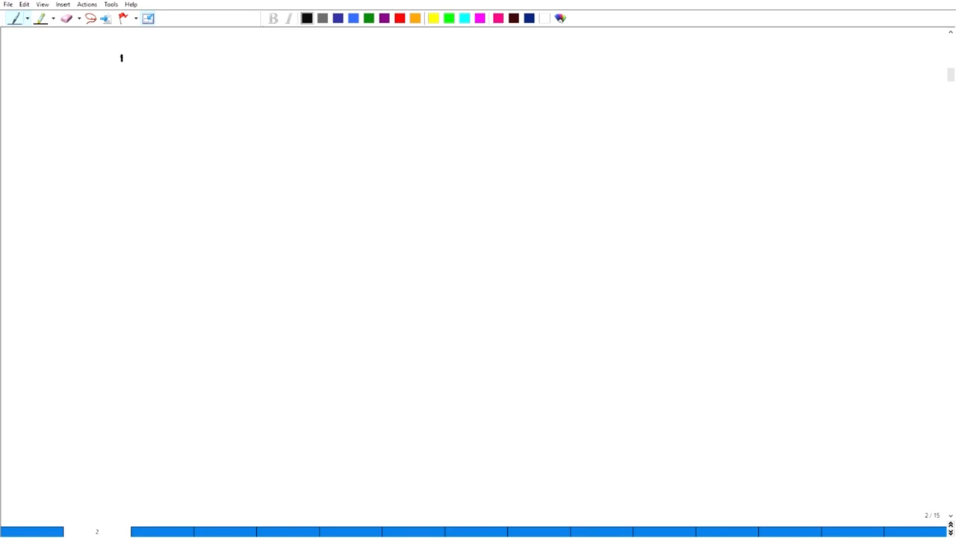
# Draw the cage's top carbon with three branches and write the first NH labels.
pyautogui.moveTo(123, 56); pyautogui.dragTo(97, 75)
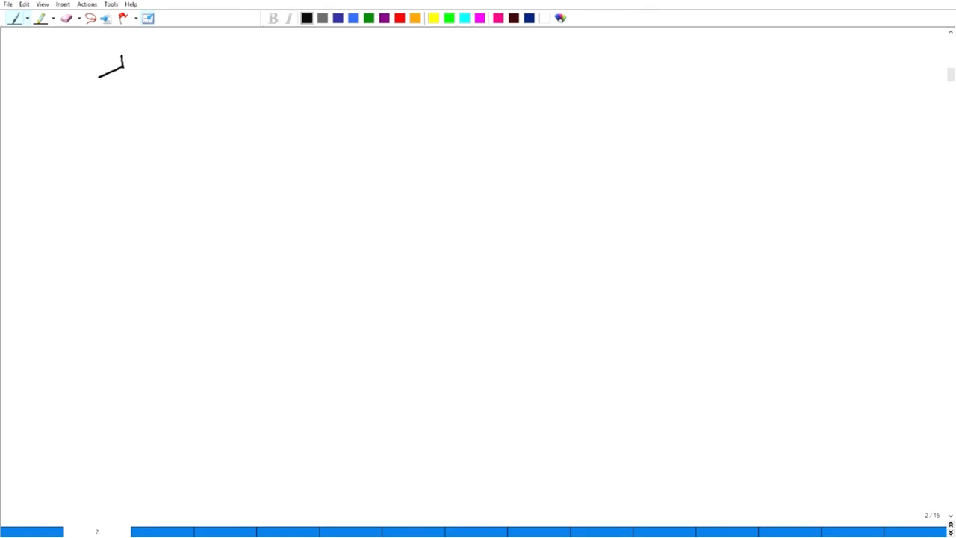
pyautogui.moveTo(101, 71); pyautogui.dragTo(102, 90)
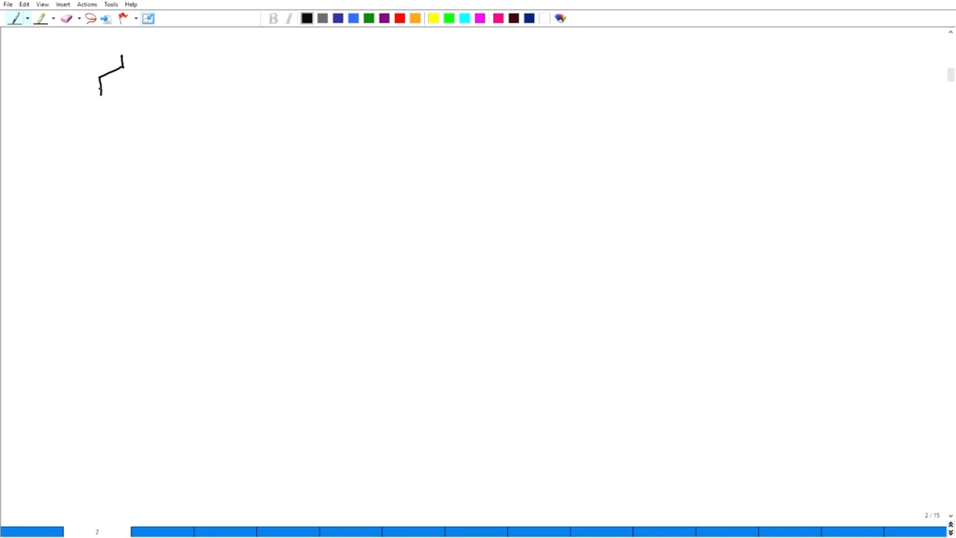
pyautogui.moveTo(123, 62); pyautogui.dragTo(134, 82)
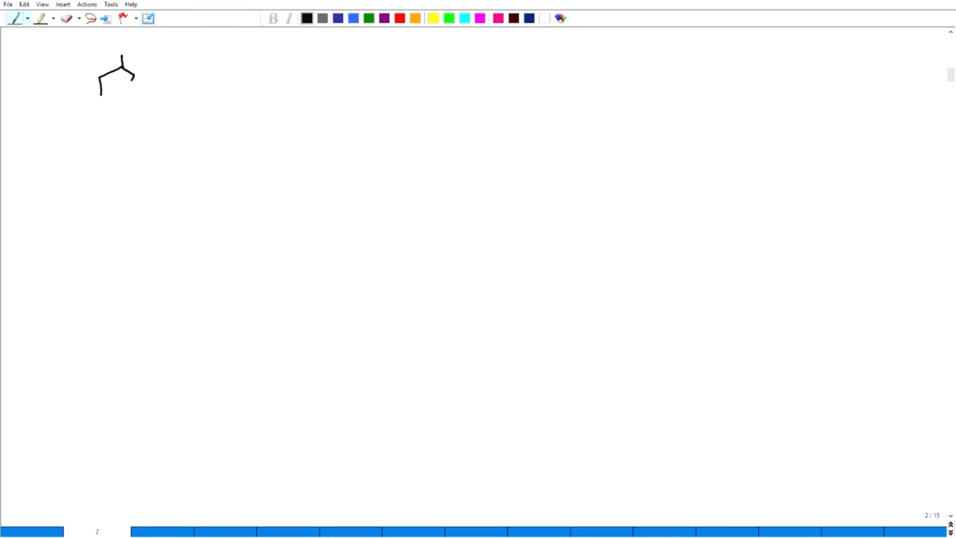
pyautogui.moveTo(135, 82); pyautogui.dragTo(126, 97)
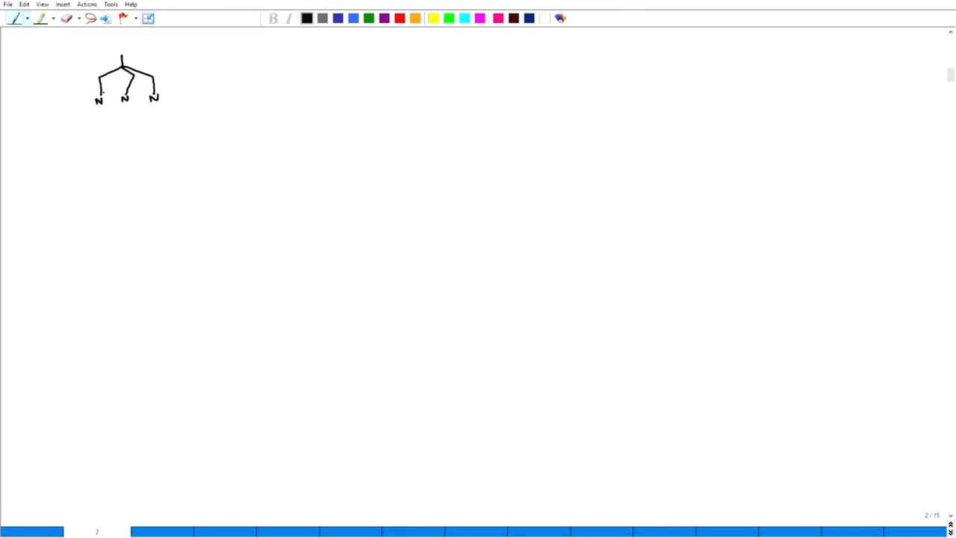
pyautogui.write('H')
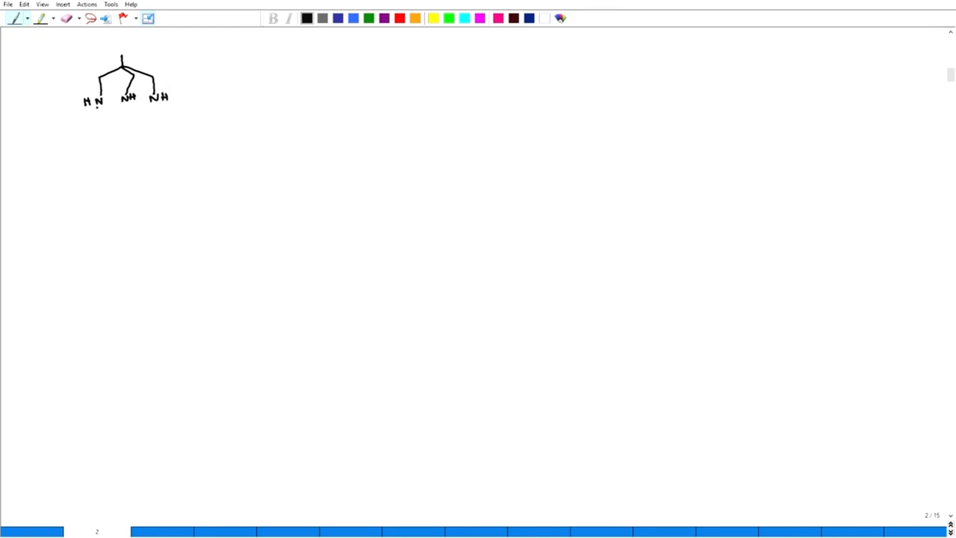
# Draw the three strands down from the upper NH row and label the lower H N groups.
pyautogui.moveTo(96, 108); pyautogui.dragTo(103, 148)
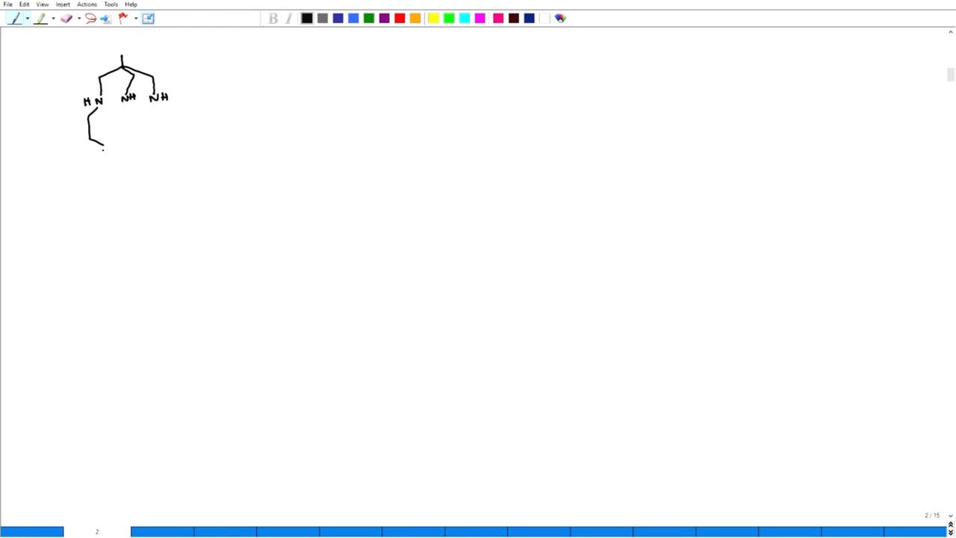
pyautogui.write('H N')
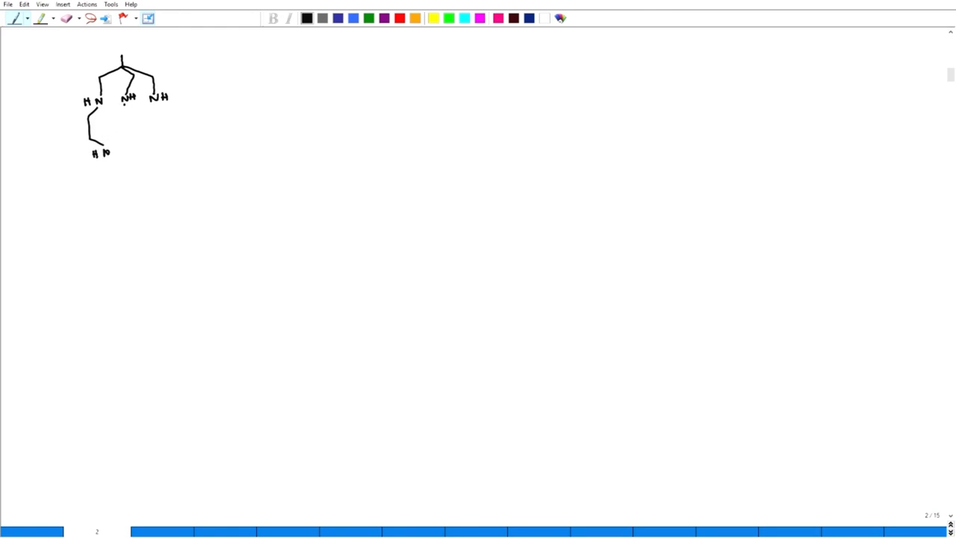
pyautogui.moveTo(125, 105); pyautogui.dragTo(122, 146)
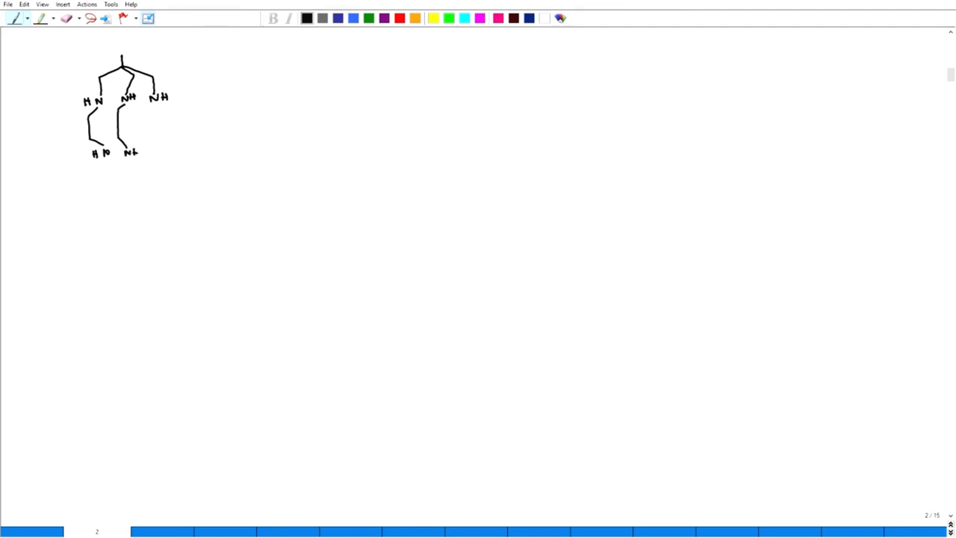
pyautogui.moveTo(159, 105); pyautogui.dragTo(166, 122)
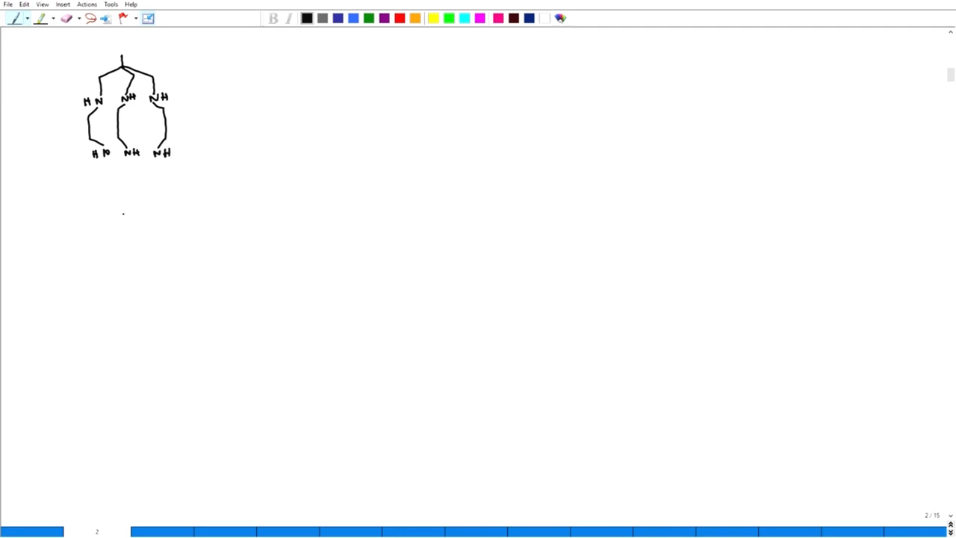
# Close the strands at a bottom junction and draw the zigzag alkyl tail below it.
pyautogui.moveTo(105, 161); pyautogui.dragTo(95, 179)
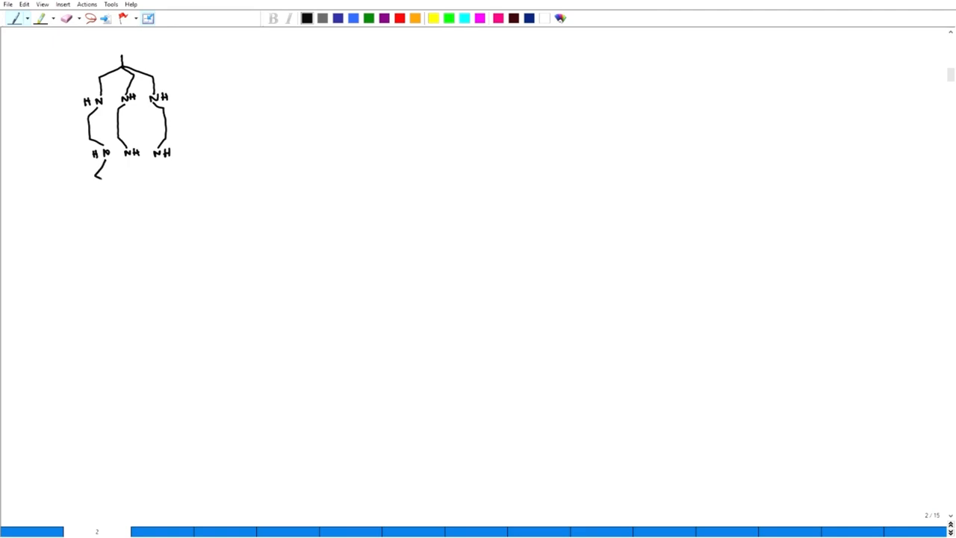
pyautogui.moveTo(102, 171); pyautogui.dragTo(127, 192)
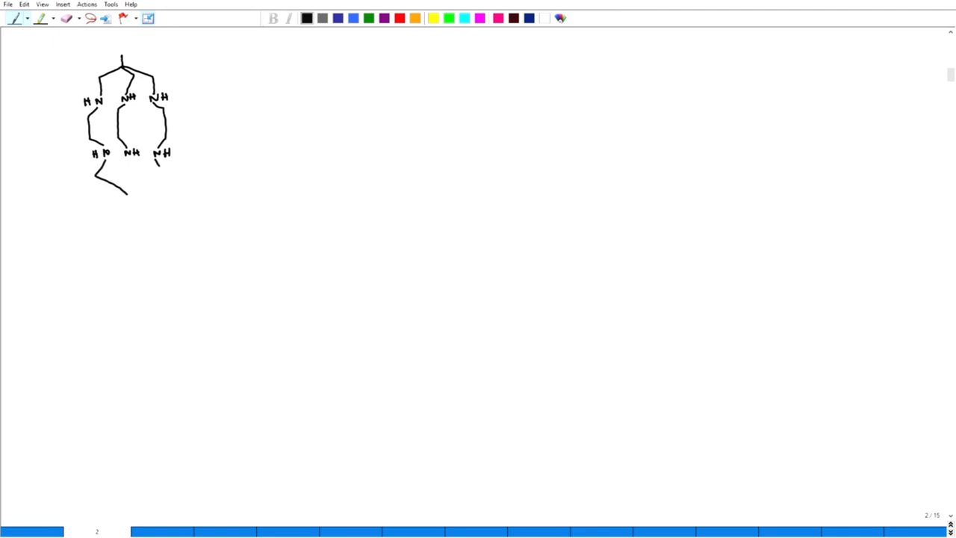
pyautogui.moveTo(127, 187); pyautogui.dragTo(157, 168)
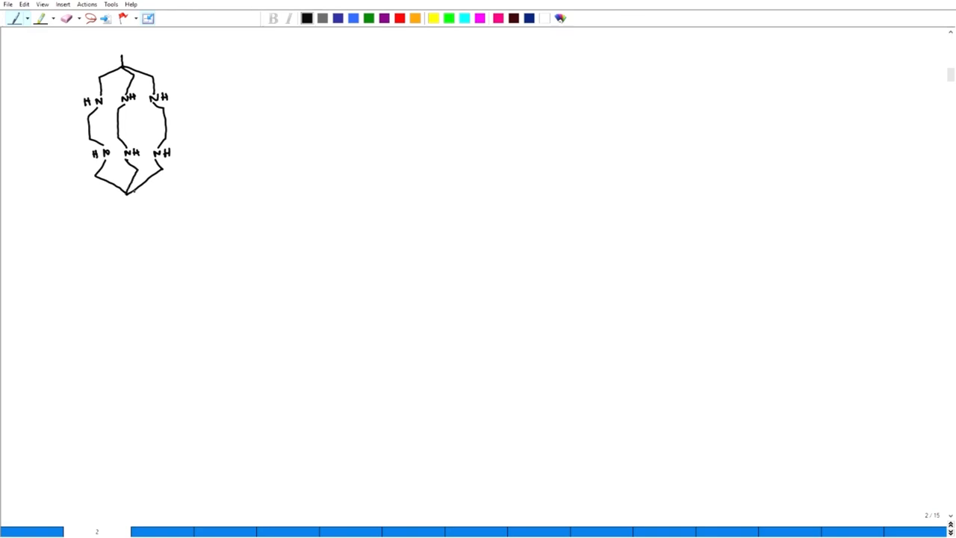
pyautogui.moveTo(134, 179); pyautogui.dragTo(113, 213)
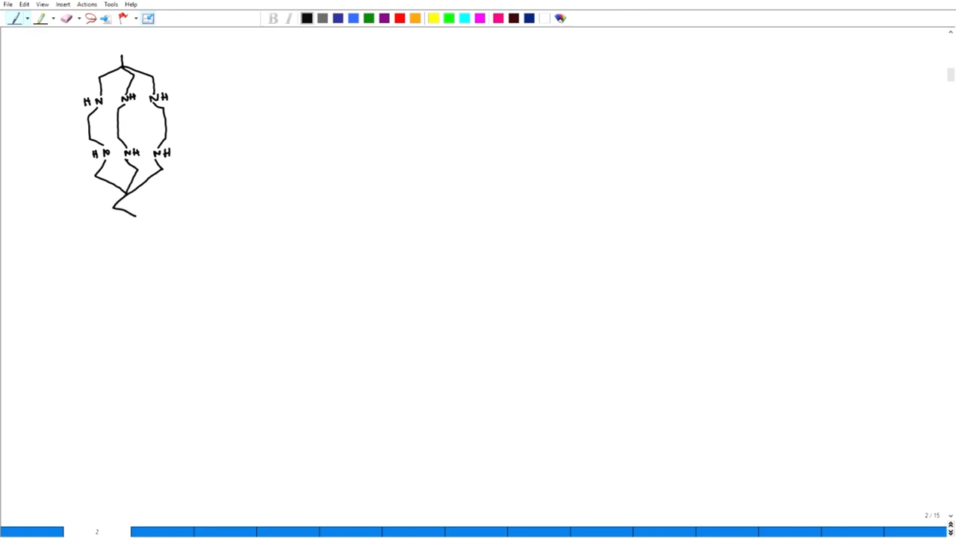
pyautogui.moveTo(120, 198); pyautogui.dragTo(132, 256)
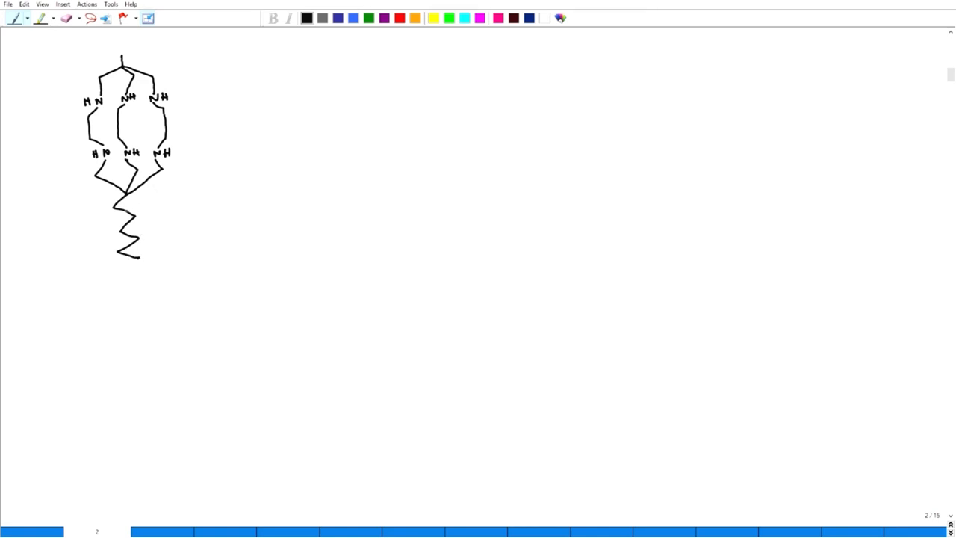
pyautogui.moveTo(127, 212); pyautogui.dragTo(137, 221)
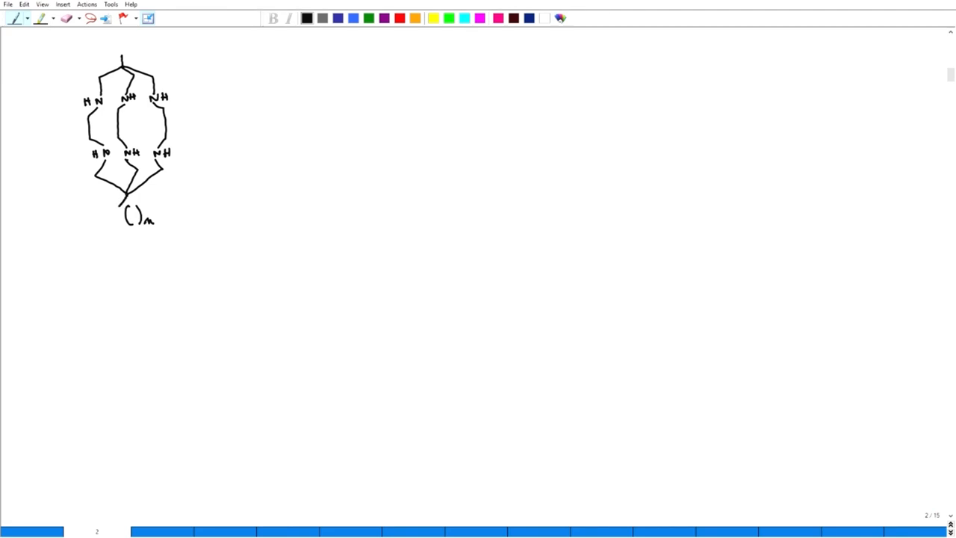
# Draw the bracketed repeat unit of the tail with a bond through it.
pyautogui.moveTo(125, 207); pyautogui.dragTo(128, 219)
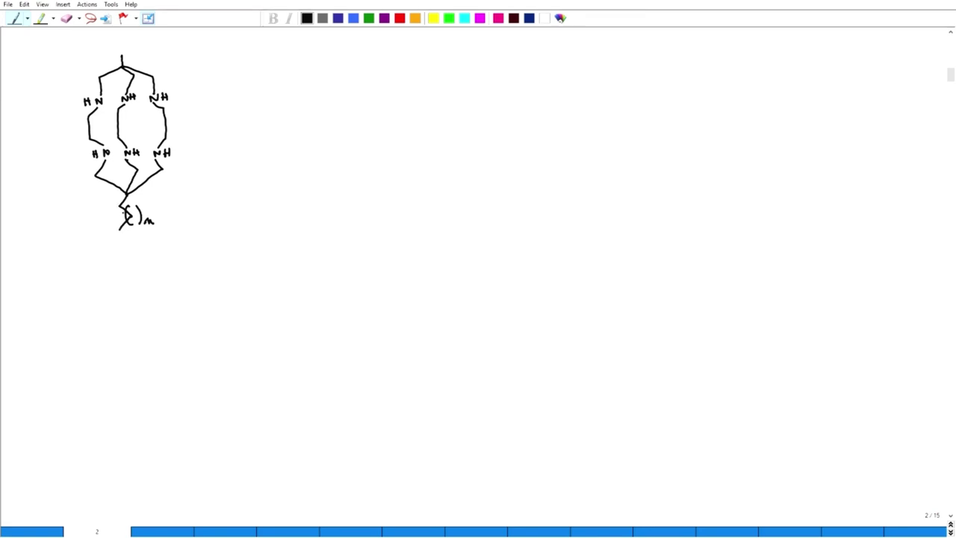
pyautogui.moveTo(120, 227); pyautogui.dragTo(127, 239)
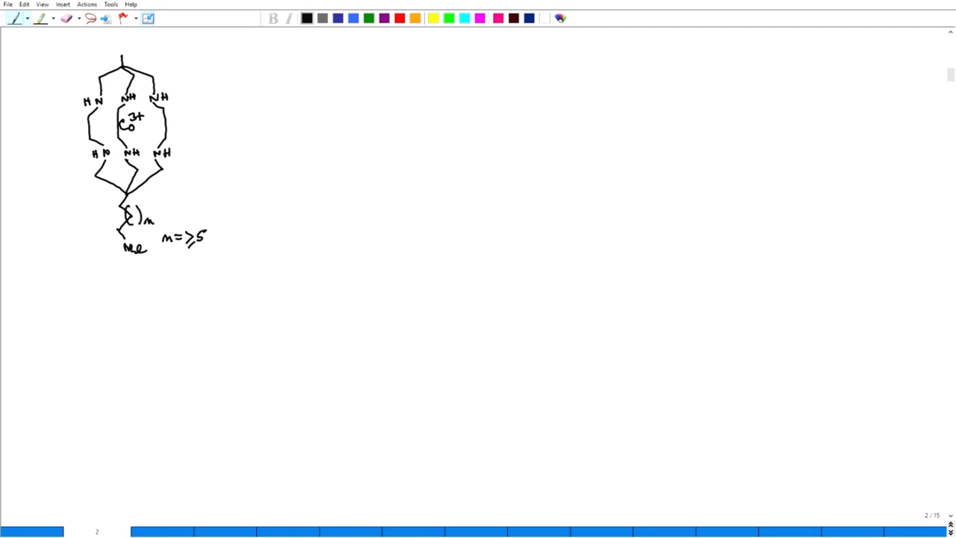
# Write 'Co3+ d6' and 'Kinetically inert' to the right of the cage.
pyautogui.click(226, 68)
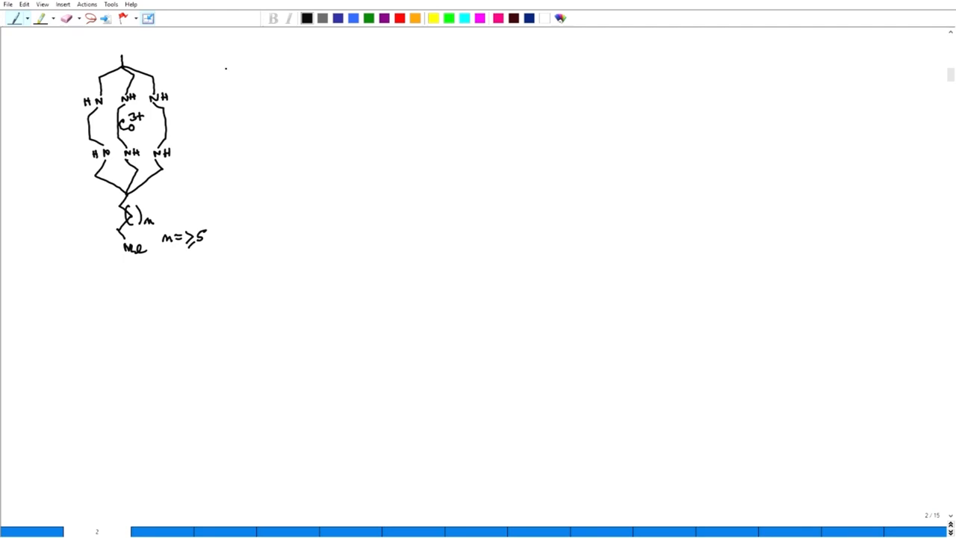
pyautogui.moveTo(221, 67); pyautogui.dragTo(239, 74)
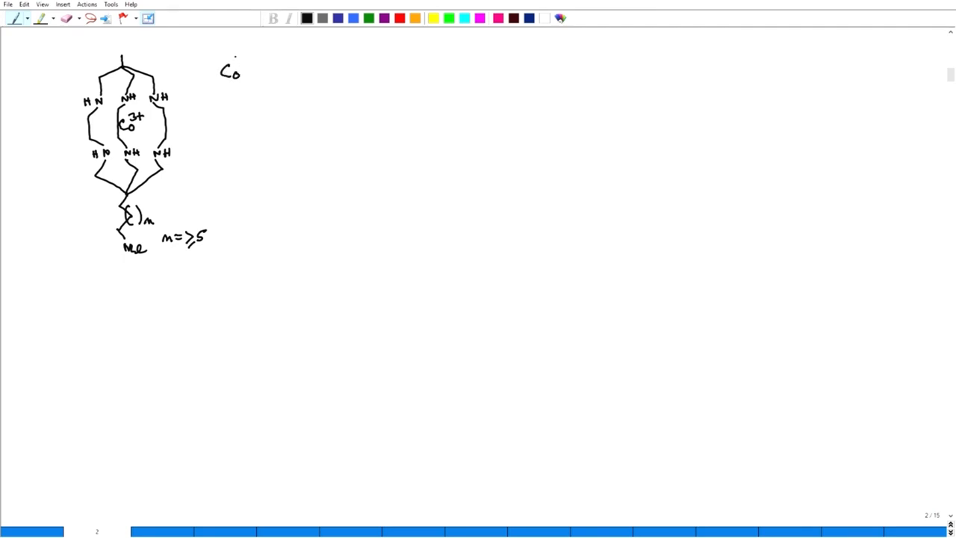
pyautogui.moveTo(239, 63); pyautogui.dragTo(251, 58)
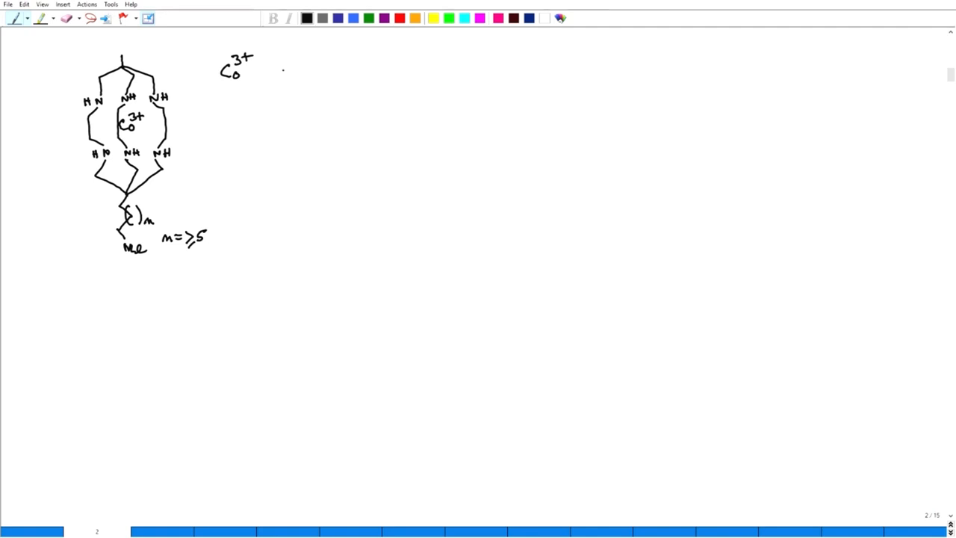
pyautogui.moveTo(287, 75); pyautogui.dragTo(298, 63)
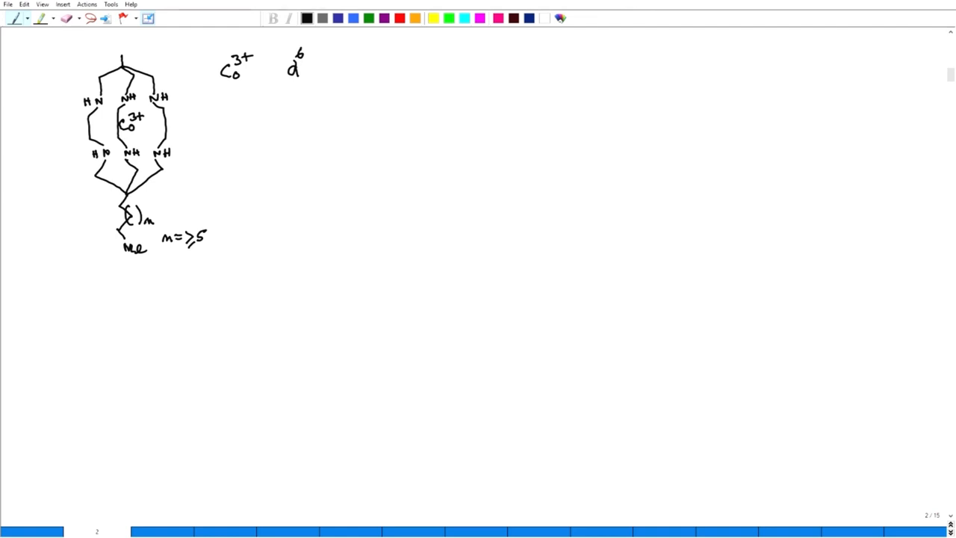
pyautogui.moveTo(230, 96); pyautogui.dragTo(239, 102)
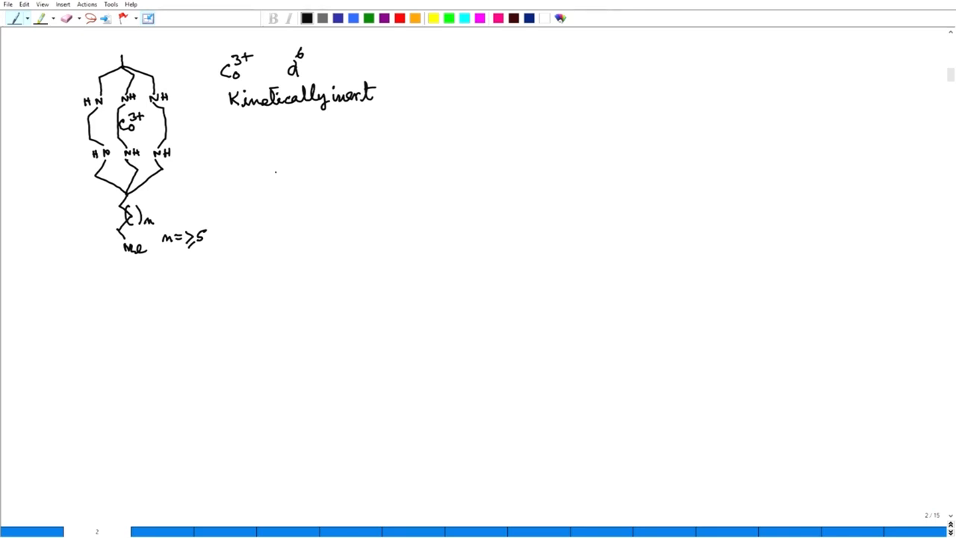
# Draw the triple-bar mark with branched wavy chains and label it 'Oh, d6'.
pyautogui.moveTo(246, 176); pyautogui.dragTo(261, 178)
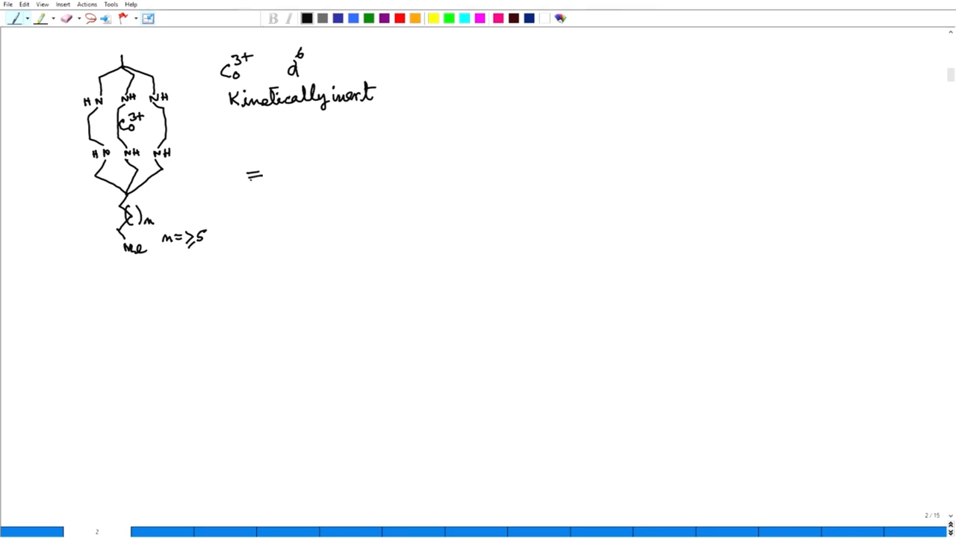
pyautogui.moveTo(248, 181); pyautogui.dragTo(263, 180)
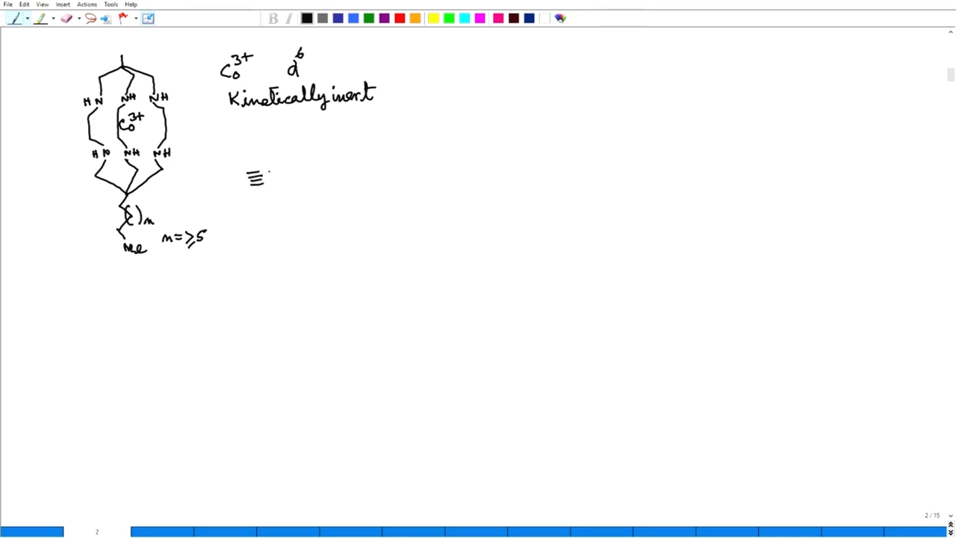
pyautogui.moveTo(257, 177); pyautogui.dragTo(326, 146)
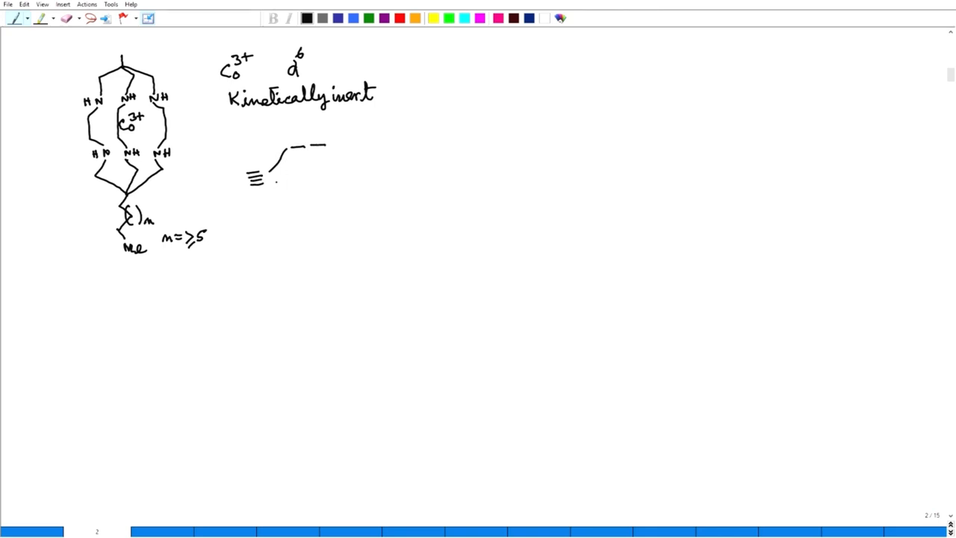
pyautogui.moveTo(281, 182); pyautogui.dragTo(325, 189)
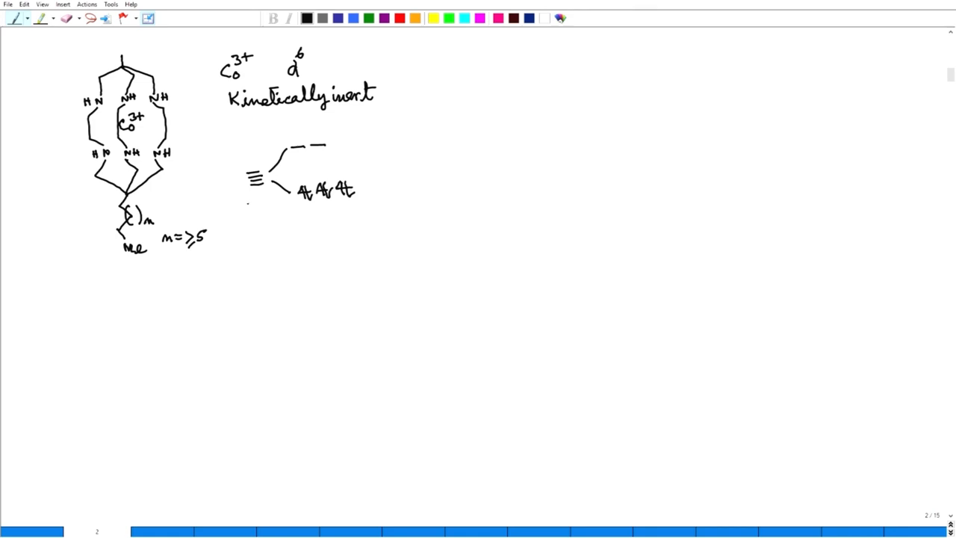
pyautogui.moveTo(313, 209); pyautogui.dragTo(326, 224)
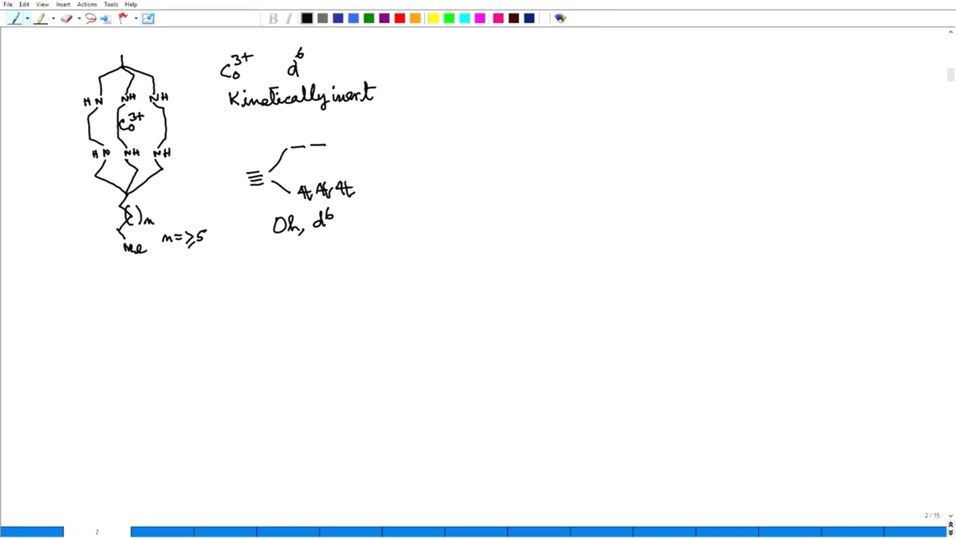
pyautogui.click(490, 65)
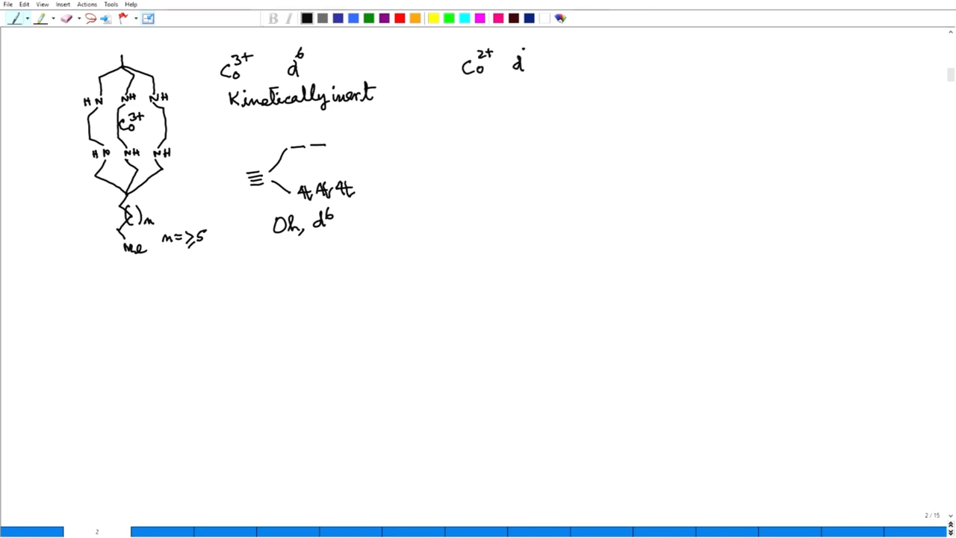
# Write 'Co2+ d7' and 'Kinetically Labile' at the upper right of the page.
pyautogui.write('7')
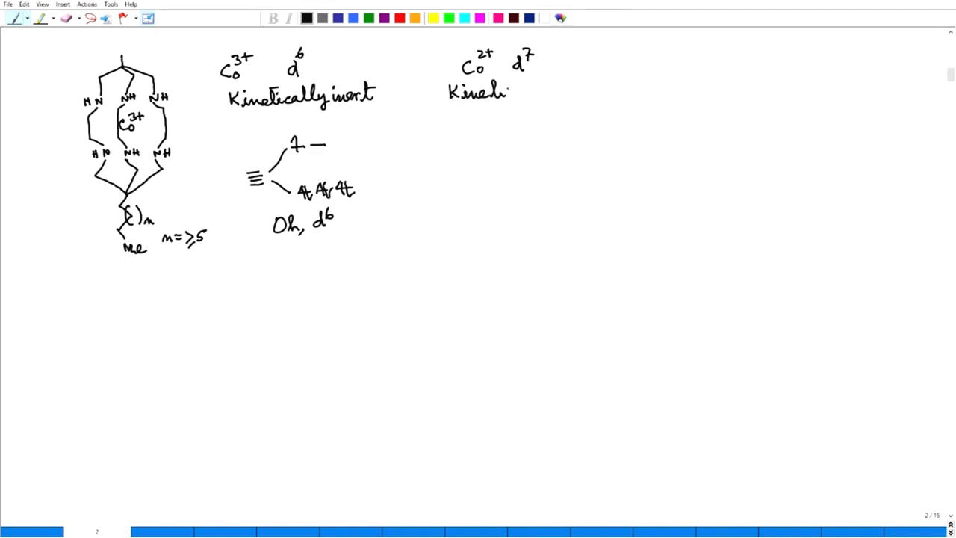
pyautogui.write('cally Lal')
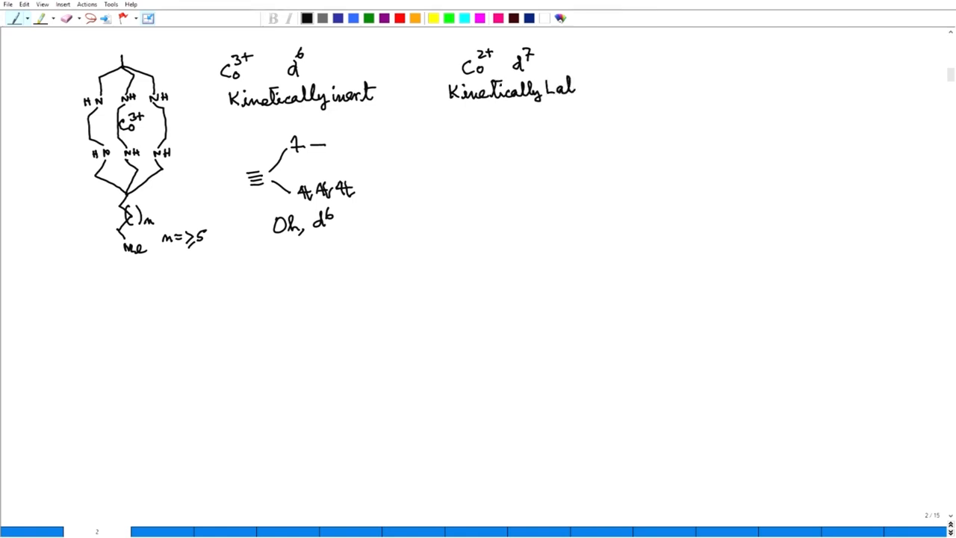
pyautogui.write('bile')
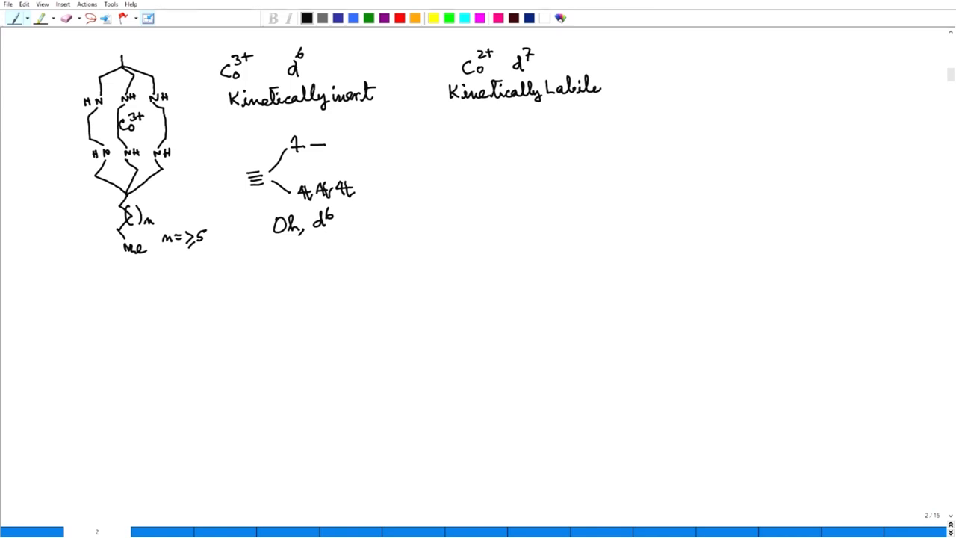
pyautogui.click(499, 137)
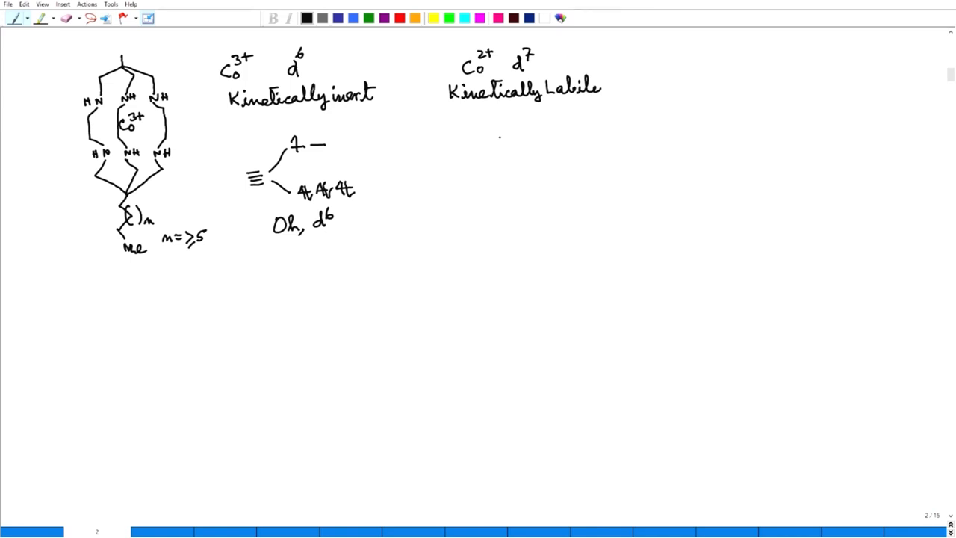
# Sketch a row of head-and-tail amphiphiles labelled Ni2+ under Kinetically Labile.
pyautogui.moveTo(501, 135); pyautogui.dragTo(511, 171)
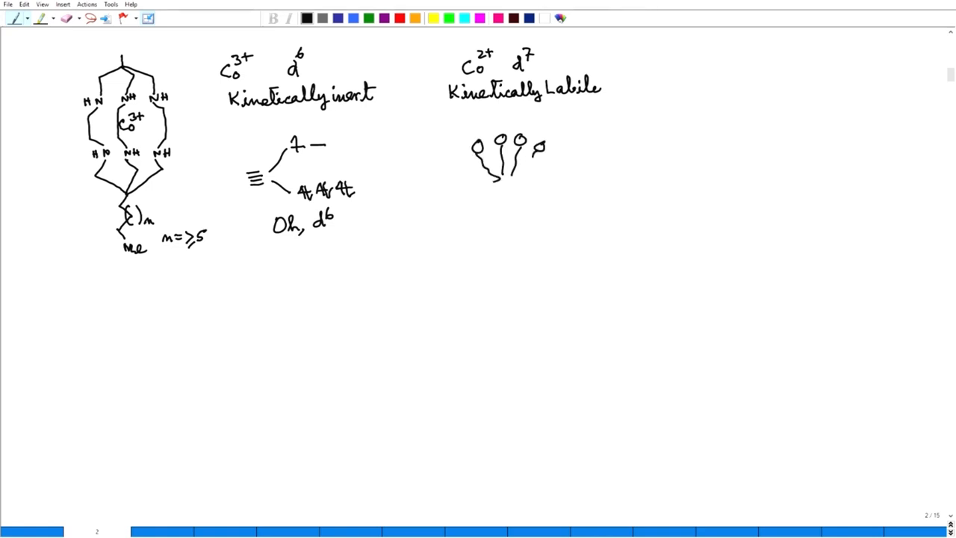
pyautogui.moveTo(538, 162); pyautogui.dragTo(558, 152)
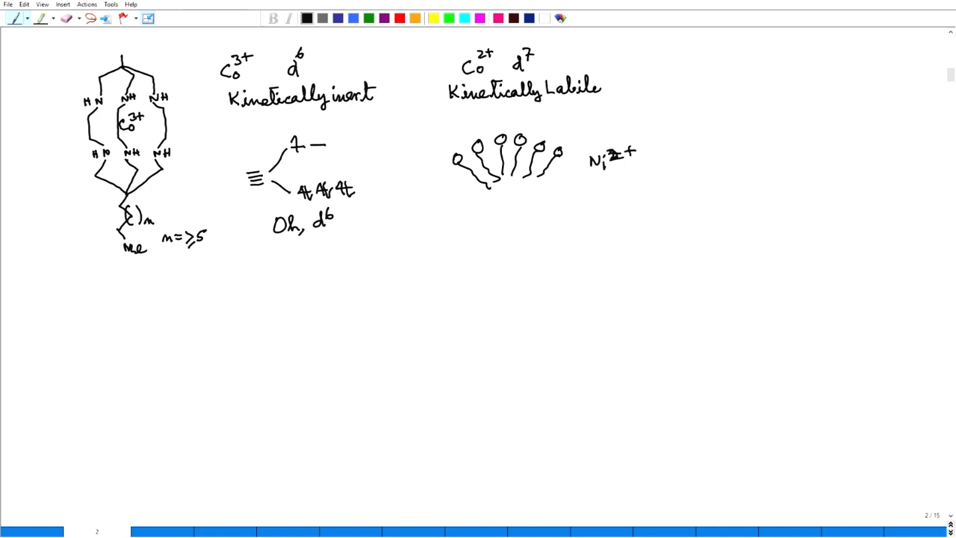
pyautogui.click(597, 224)
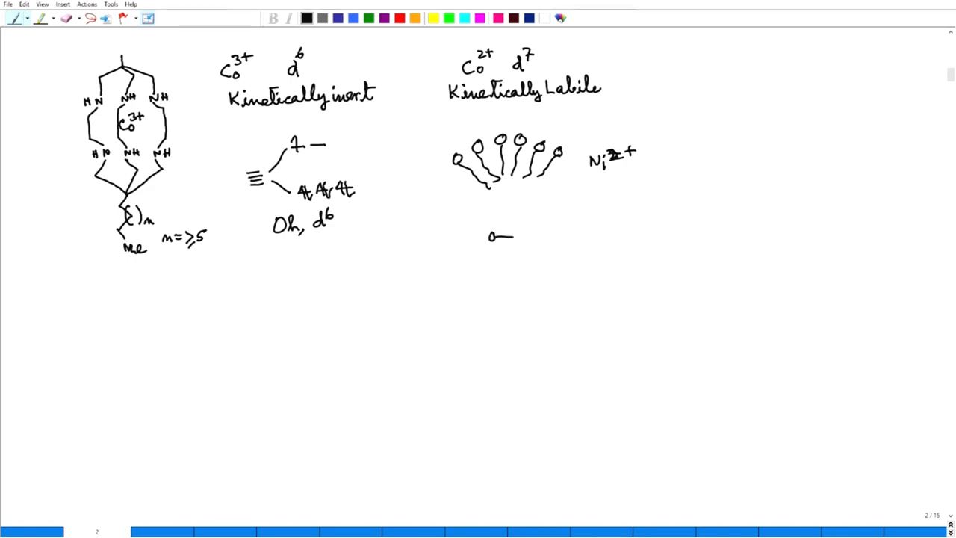
# Scatter loose single amphiphiles below the row and begin the worm shape at lower left.
pyautogui.moveTo(493, 266); pyautogui.dragTo(530, 261)
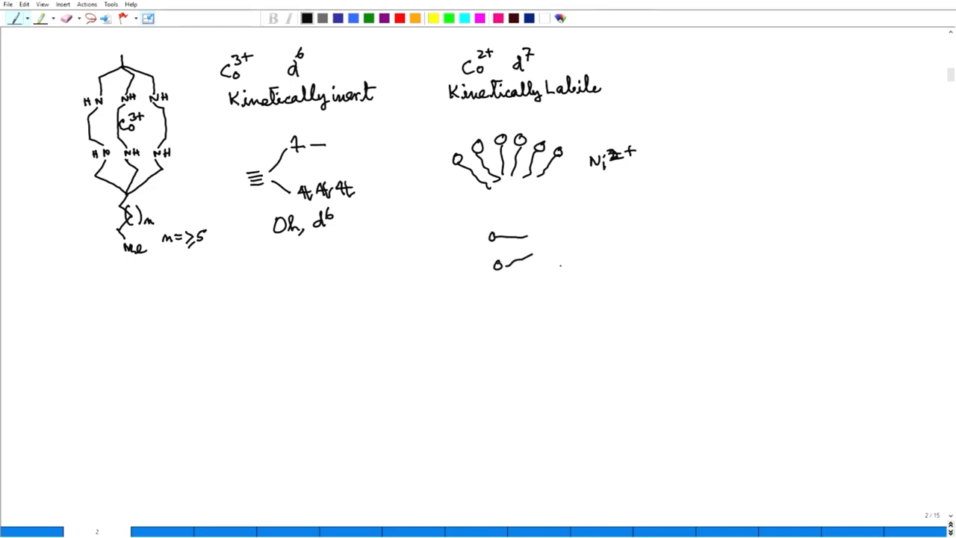
pyautogui.moveTo(597, 251); pyautogui.dragTo(640, 251)
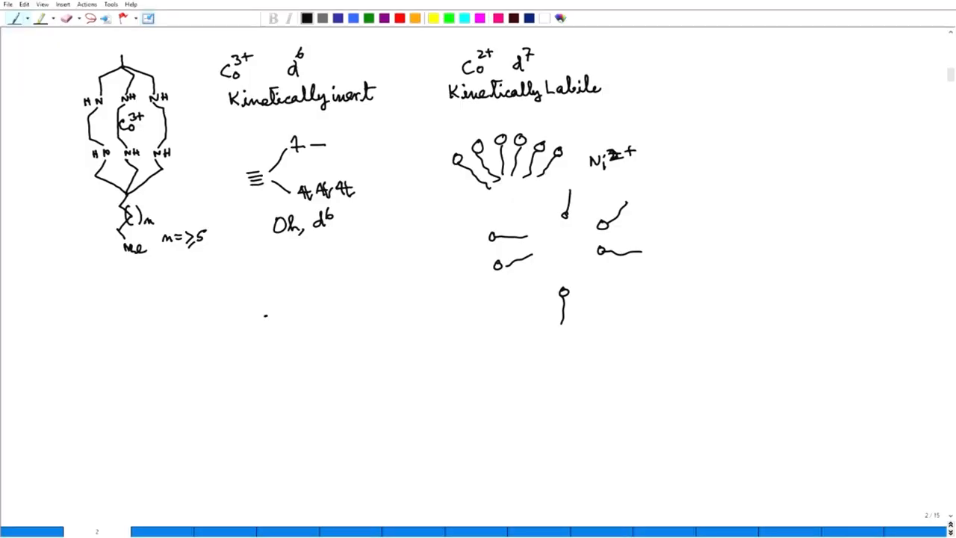
pyautogui.moveTo(193, 321); pyautogui.dragTo(227, 320)
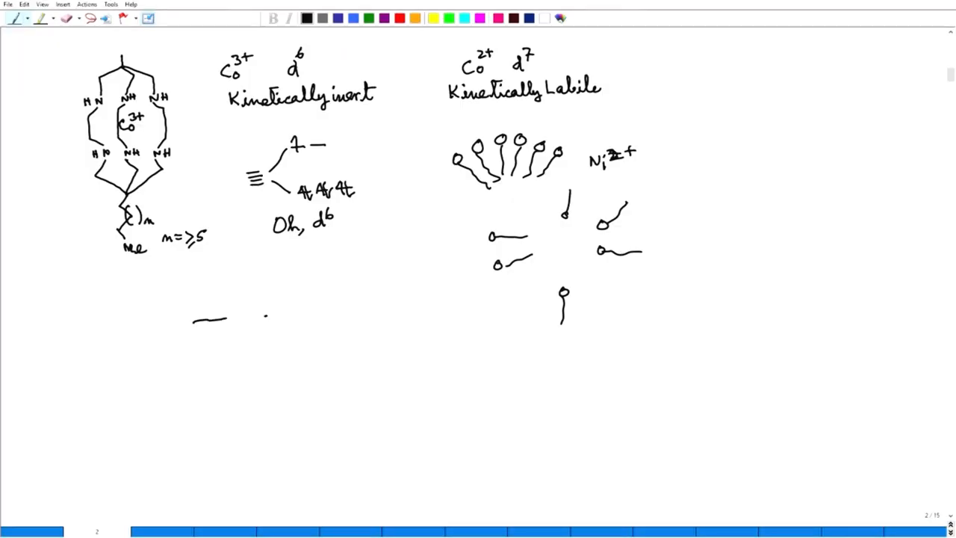
# Outline the elongated worm with an inner curve and label it Co3+.
pyautogui.moveTo(209, 319); pyautogui.dragTo(281, 323)
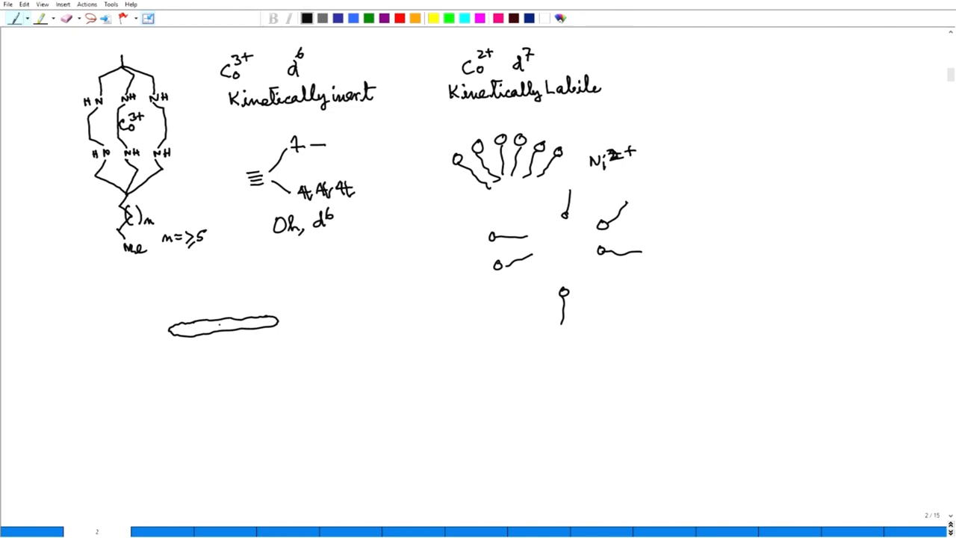
pyautogui.moveTo(202, 338); pyautogui.dragTo(225, 336)
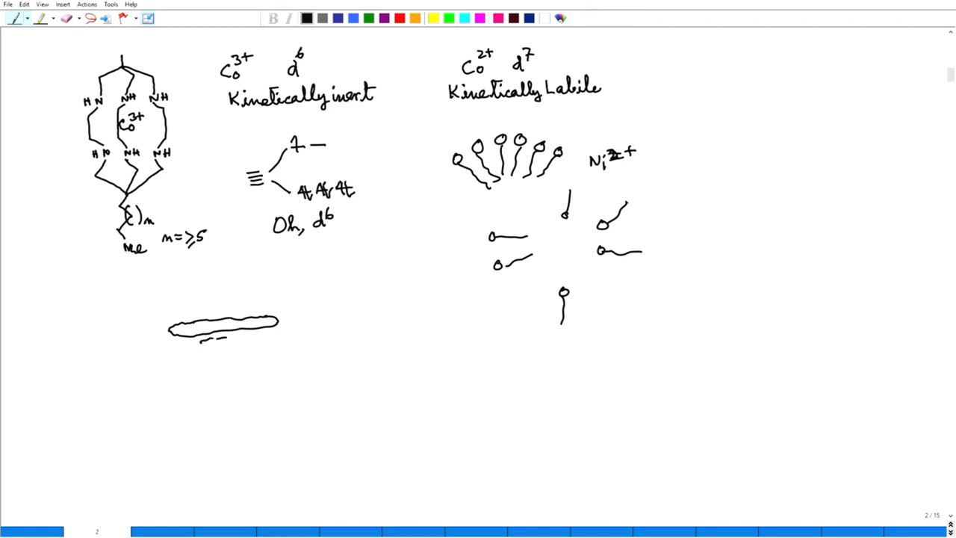
pyautogui.moveTo(197, 343); pyautogui.dragTo(262, 349)
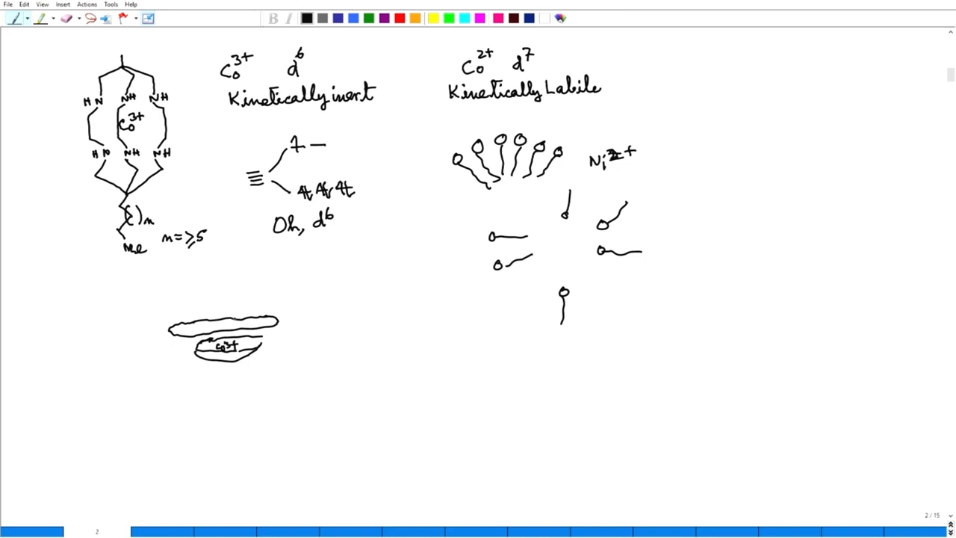
# Add a rightward arrow from the worm leading to scattered broken fragments.
pyautogui.moveTo(292, 325); pyautogui.dragTo(311, 325)
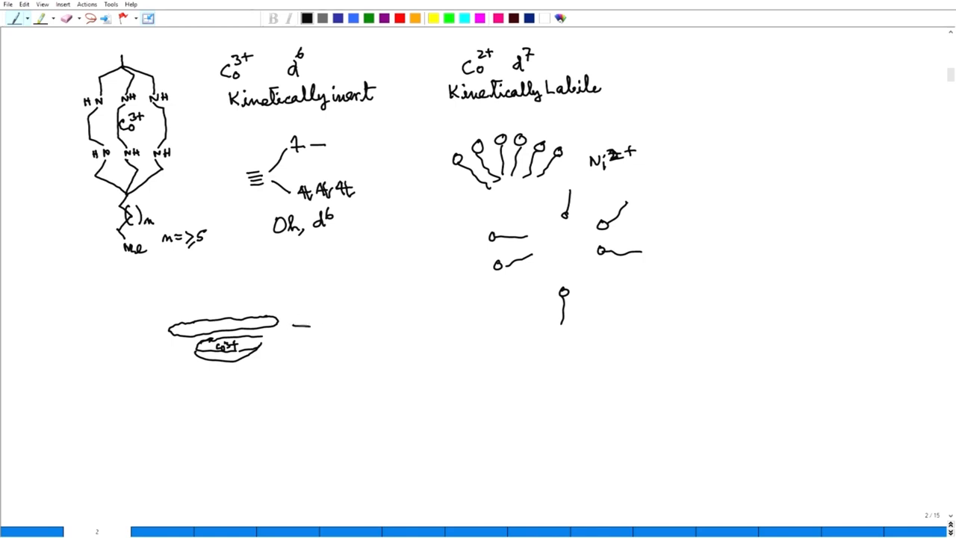
pyautogui.moveTo(291, 328); pyautogui.dragTo(343, 335)
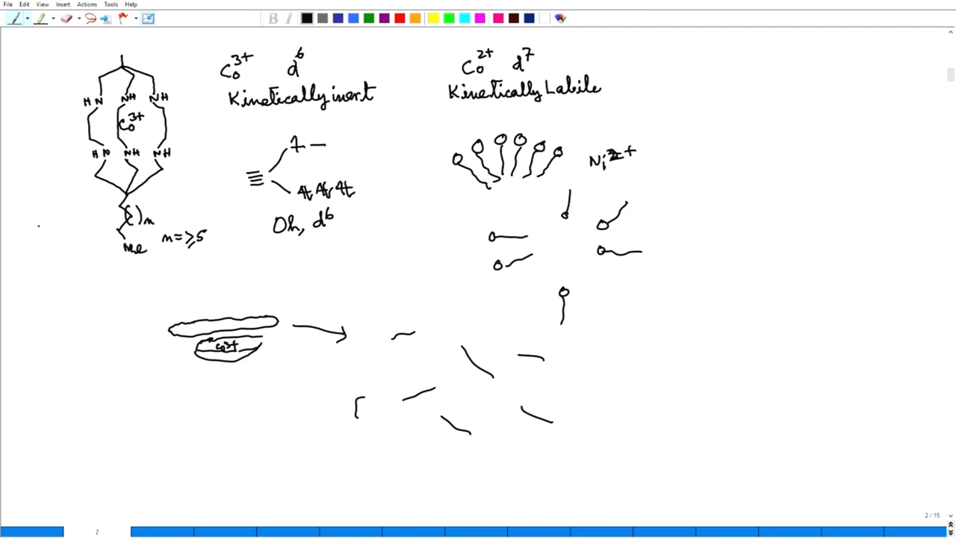
pyautogui.moveTo(38, 284); pyautogui.dragTo(44, 269)
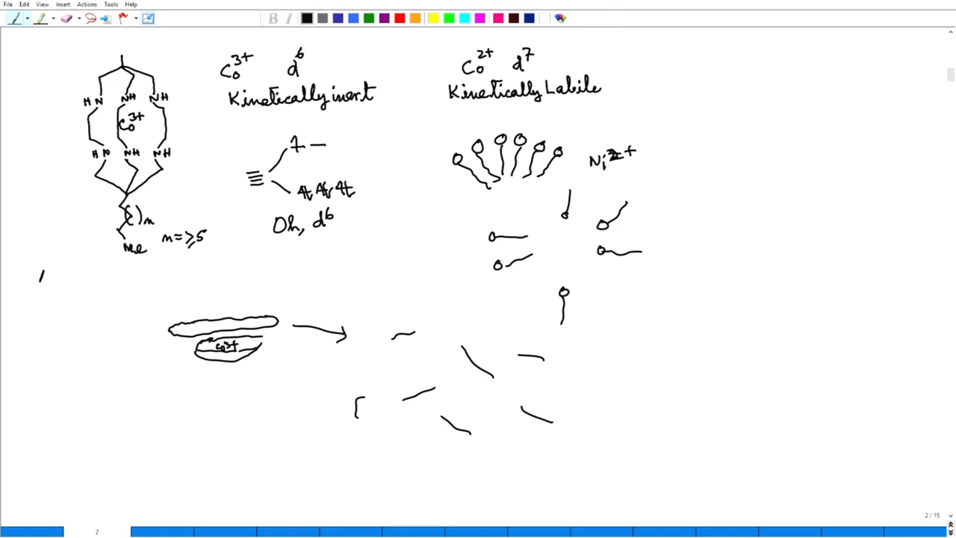
pyautogui.moveTo(35, 276); pyautogui.dragTo(68, 276)
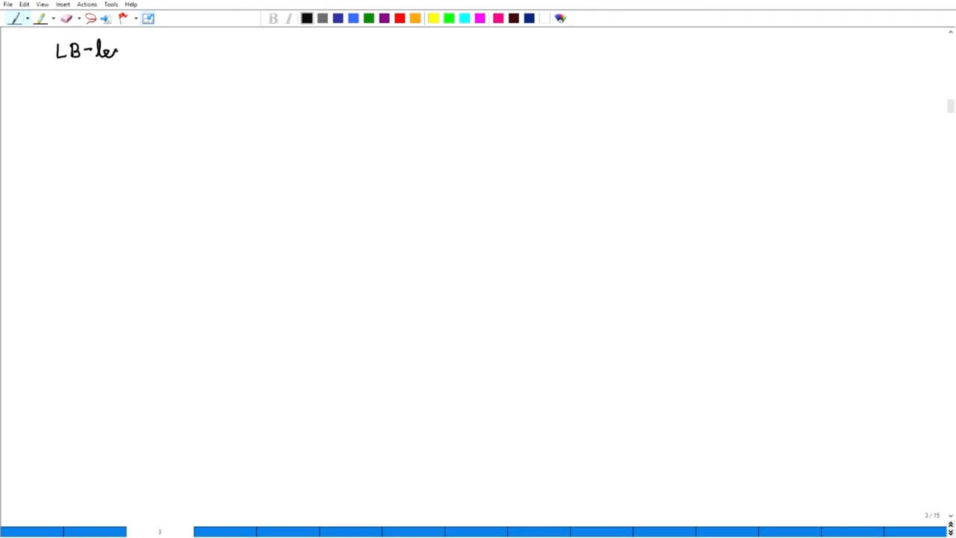
# Continue the handwritten 'LB-tech' heading at the top left of the new page.
pyautogui.moveTo(112, 51); pyautogui.dragTo(150, 50)
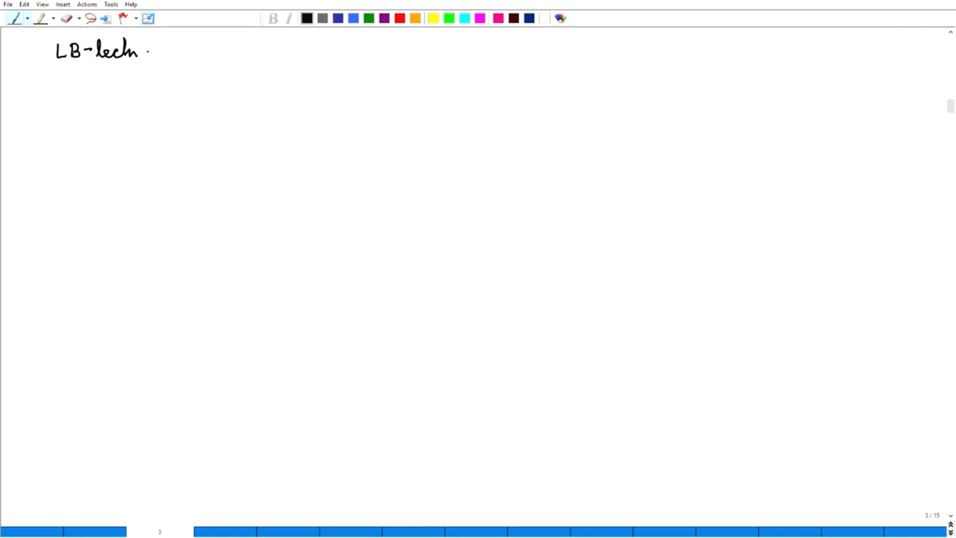